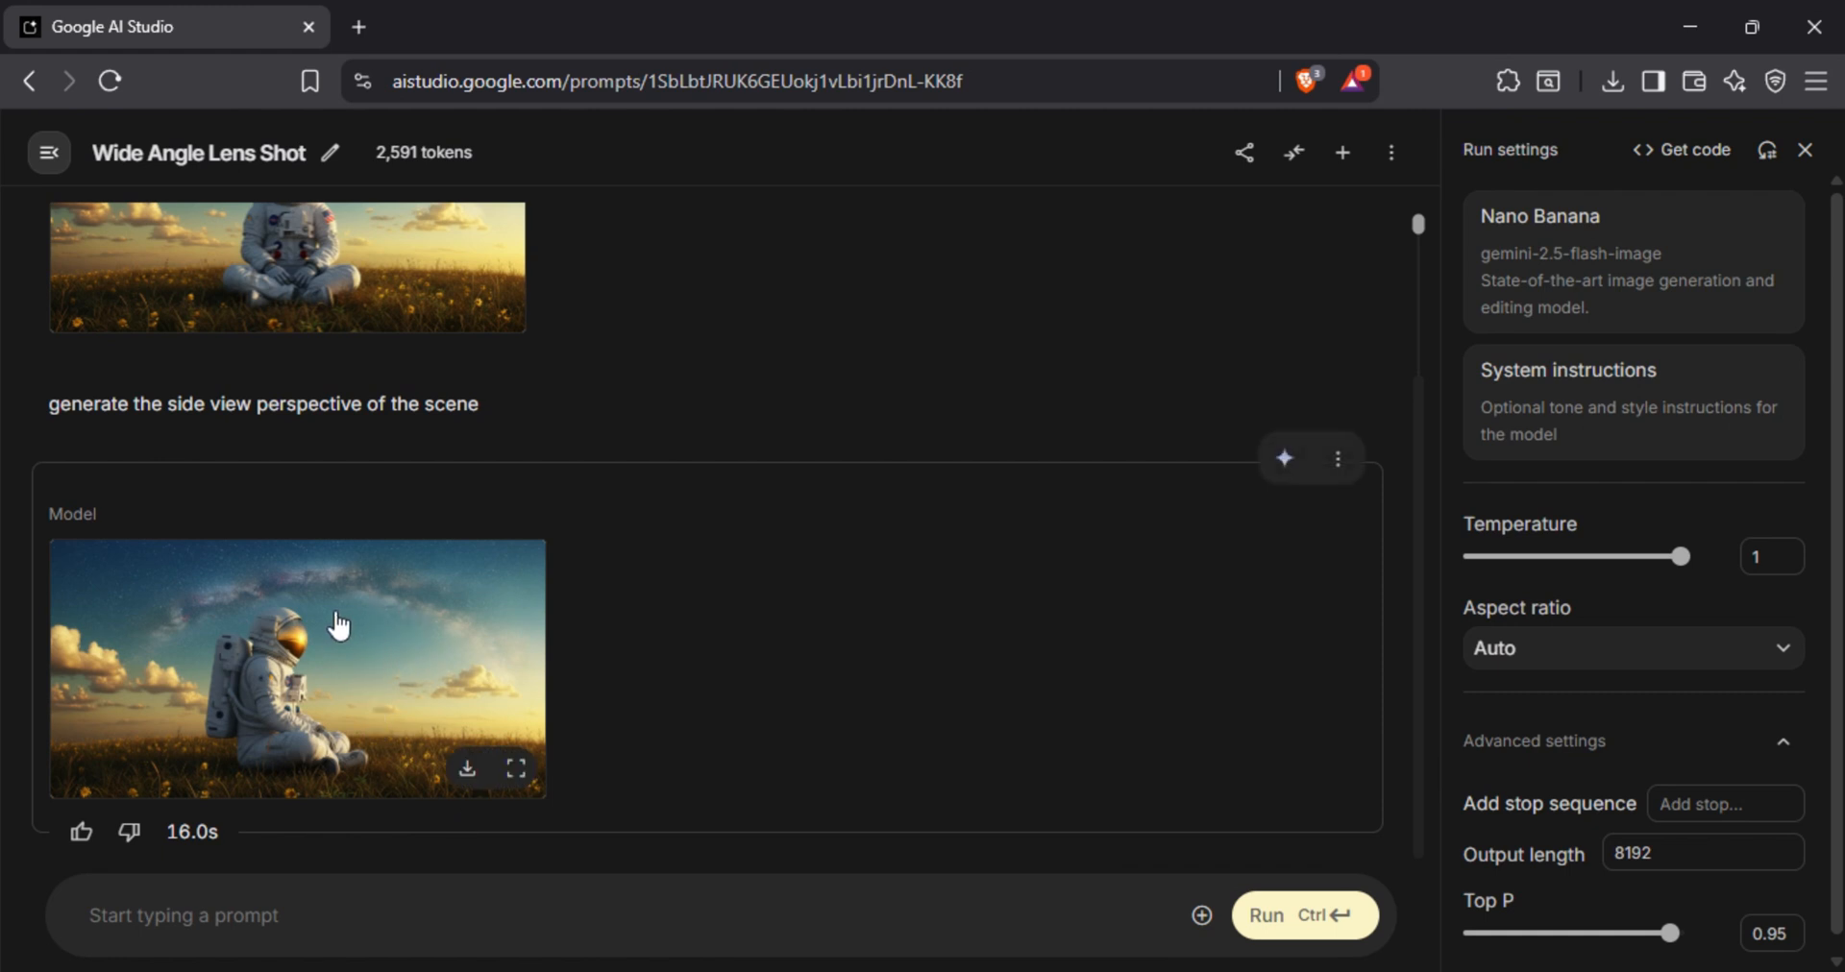
- Preview the side-view astronaut result at full size and close the preview
{"action": "left_click", "coordinate": [514, 769]}
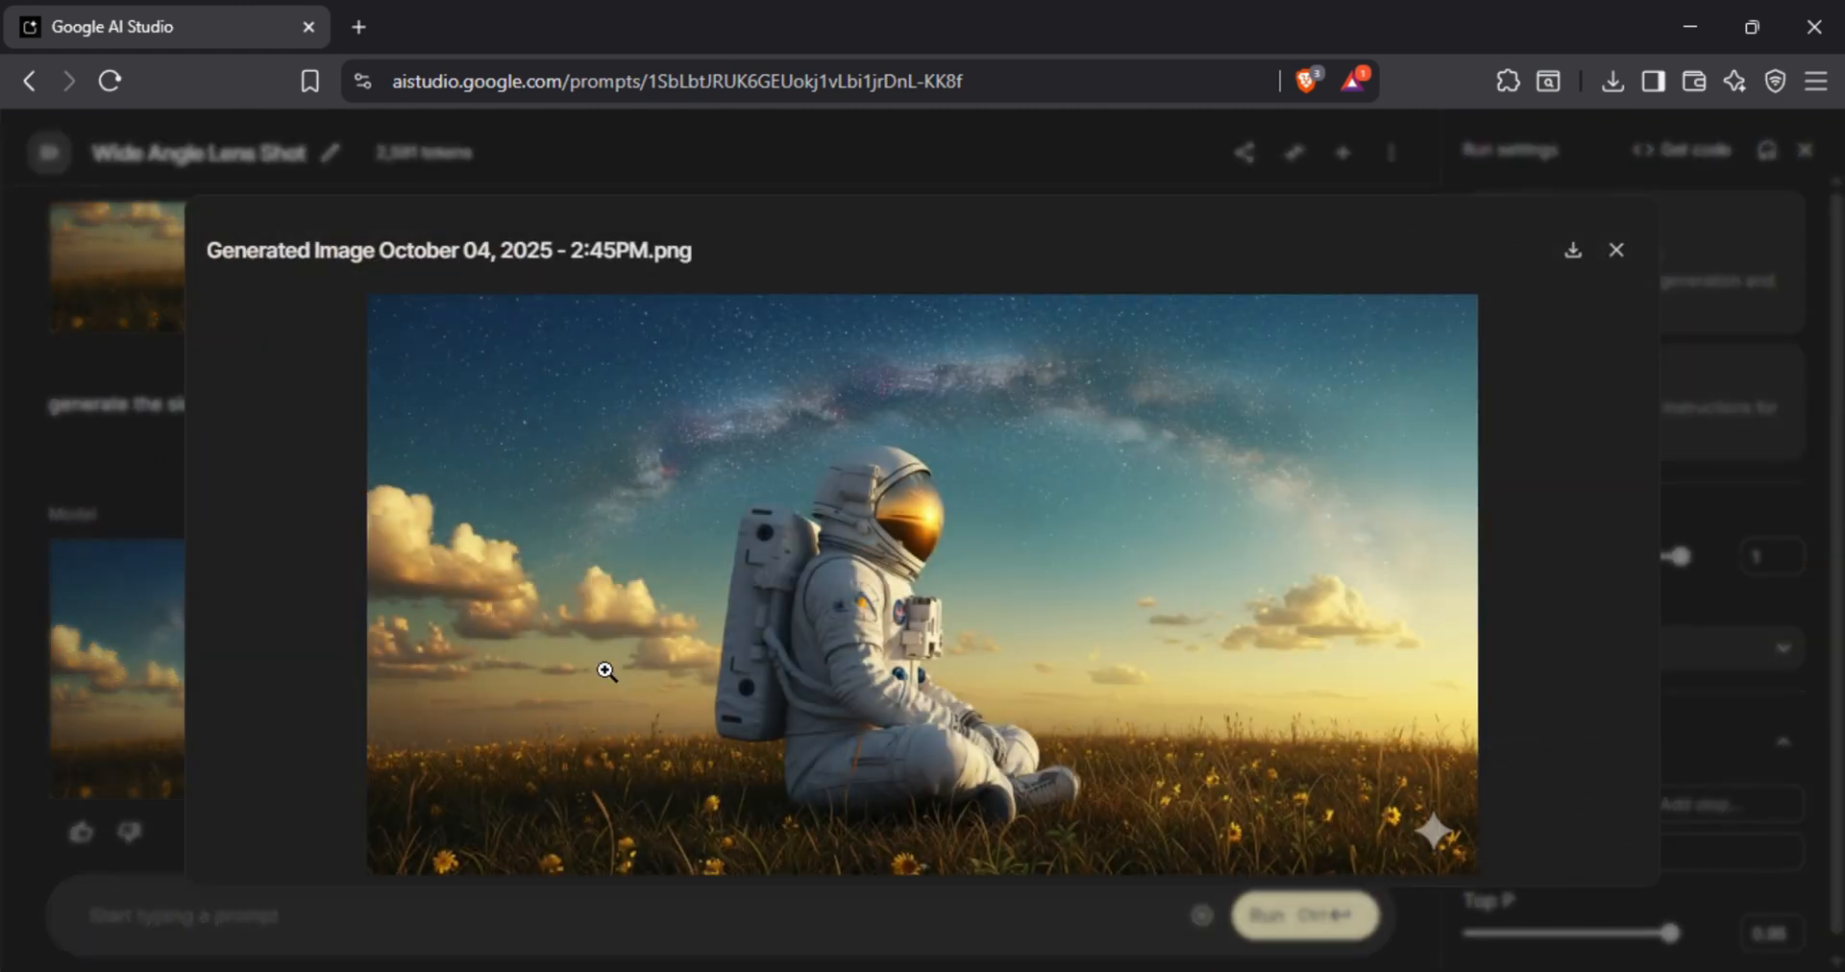
{"action": "mouse_move", "coordinate": [1470, 670]}
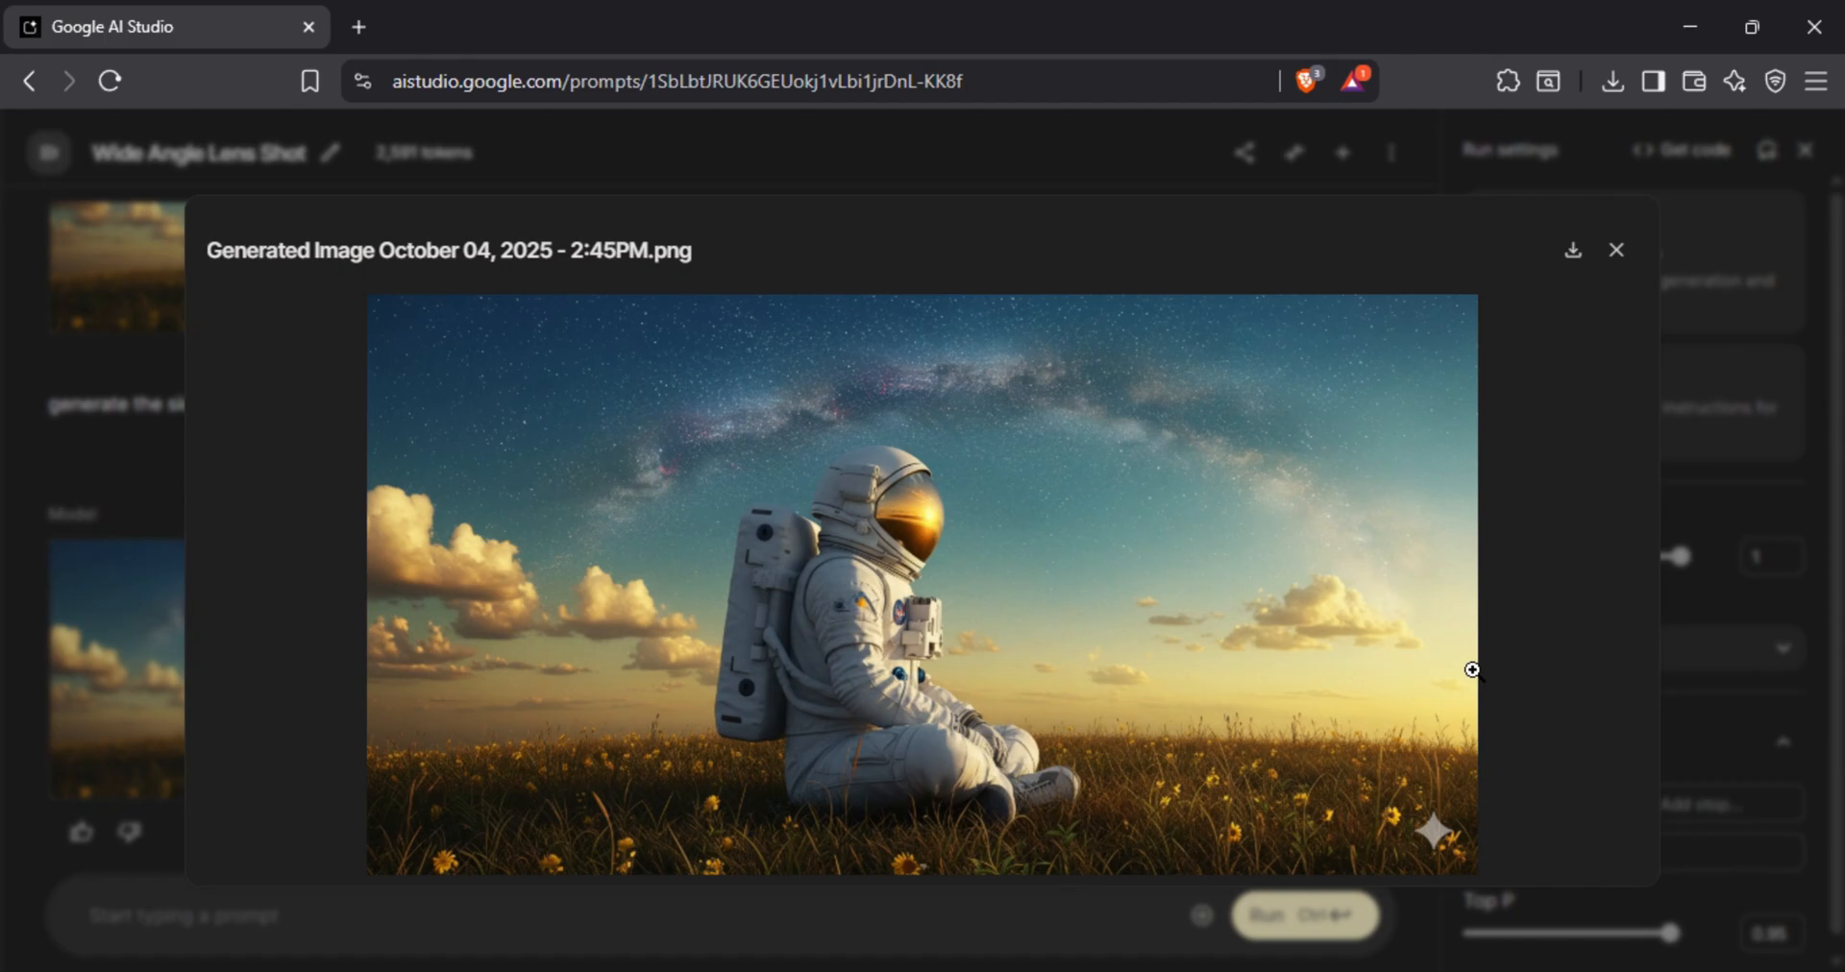
{"action": "left_click", "coordinate": [1616, 250]}
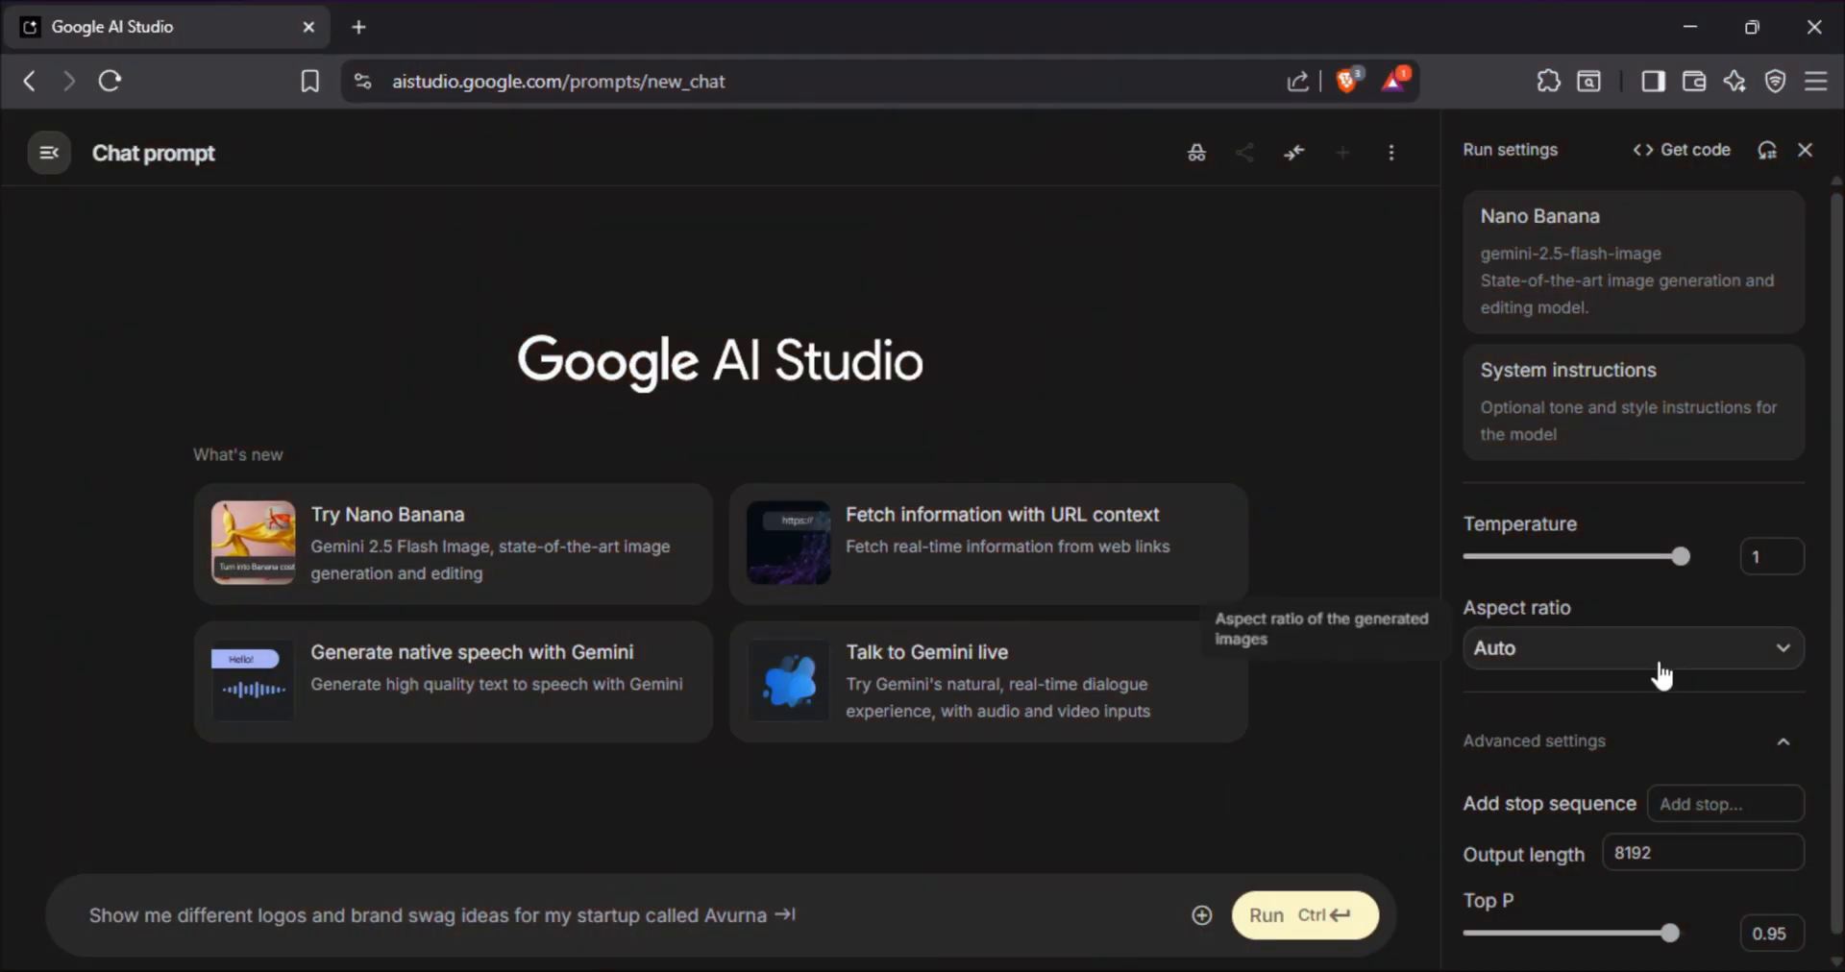
- Choose the 16:9 aspect ratio in Run settings for the waiting-room prompt
{"action": "left_click", "coordinate": [1633, 648]}
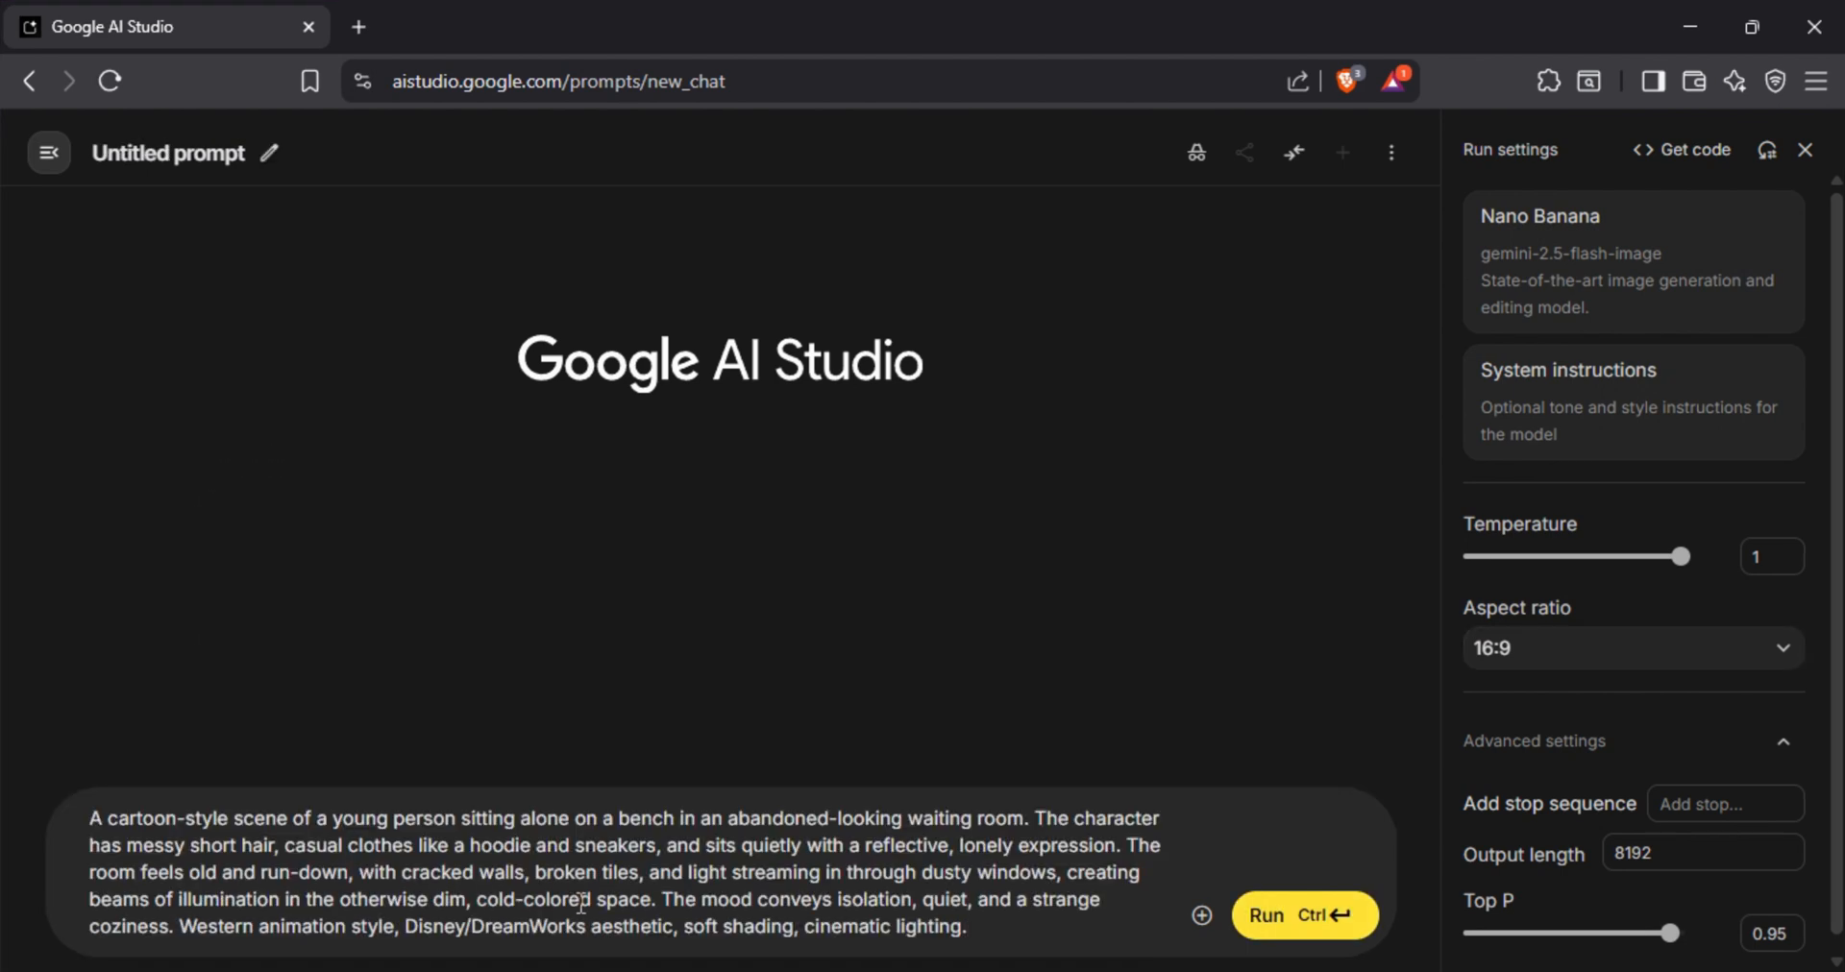
{"action": "left_click", "coordinate": [1303, 916]}
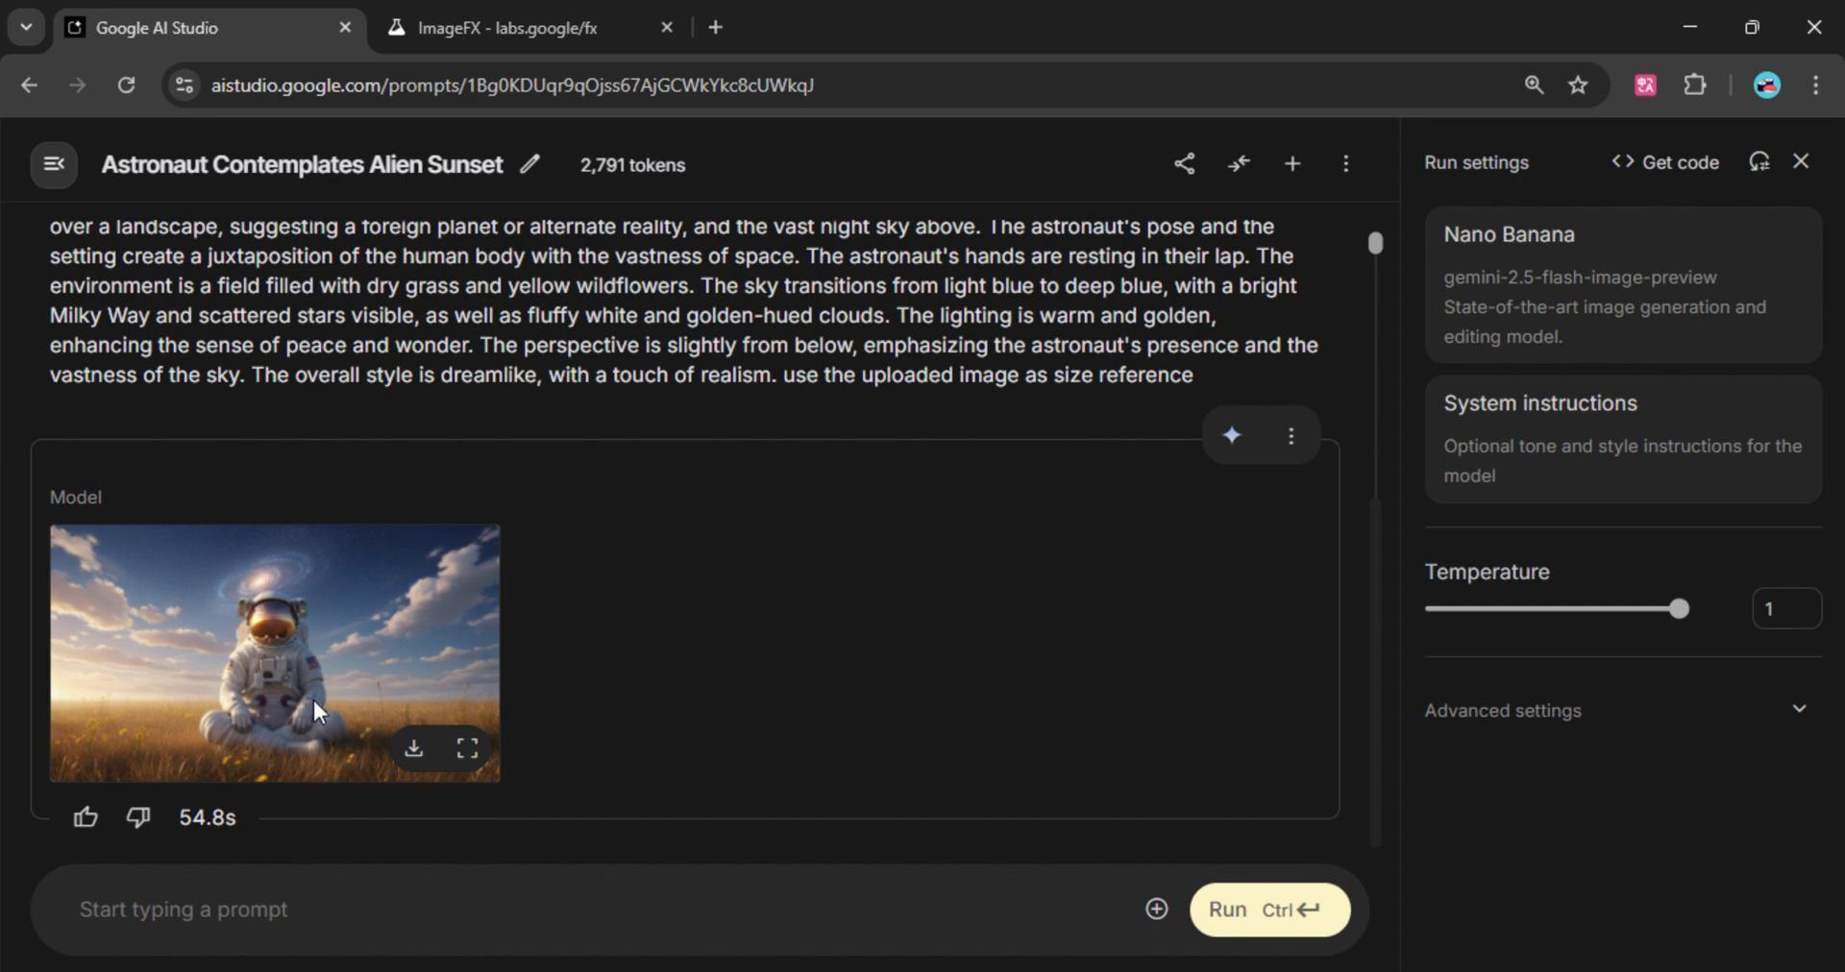
- Preview the front-view astronaut image at full size and close it
{"action": "left_click", "coordinate": [467, 747]}
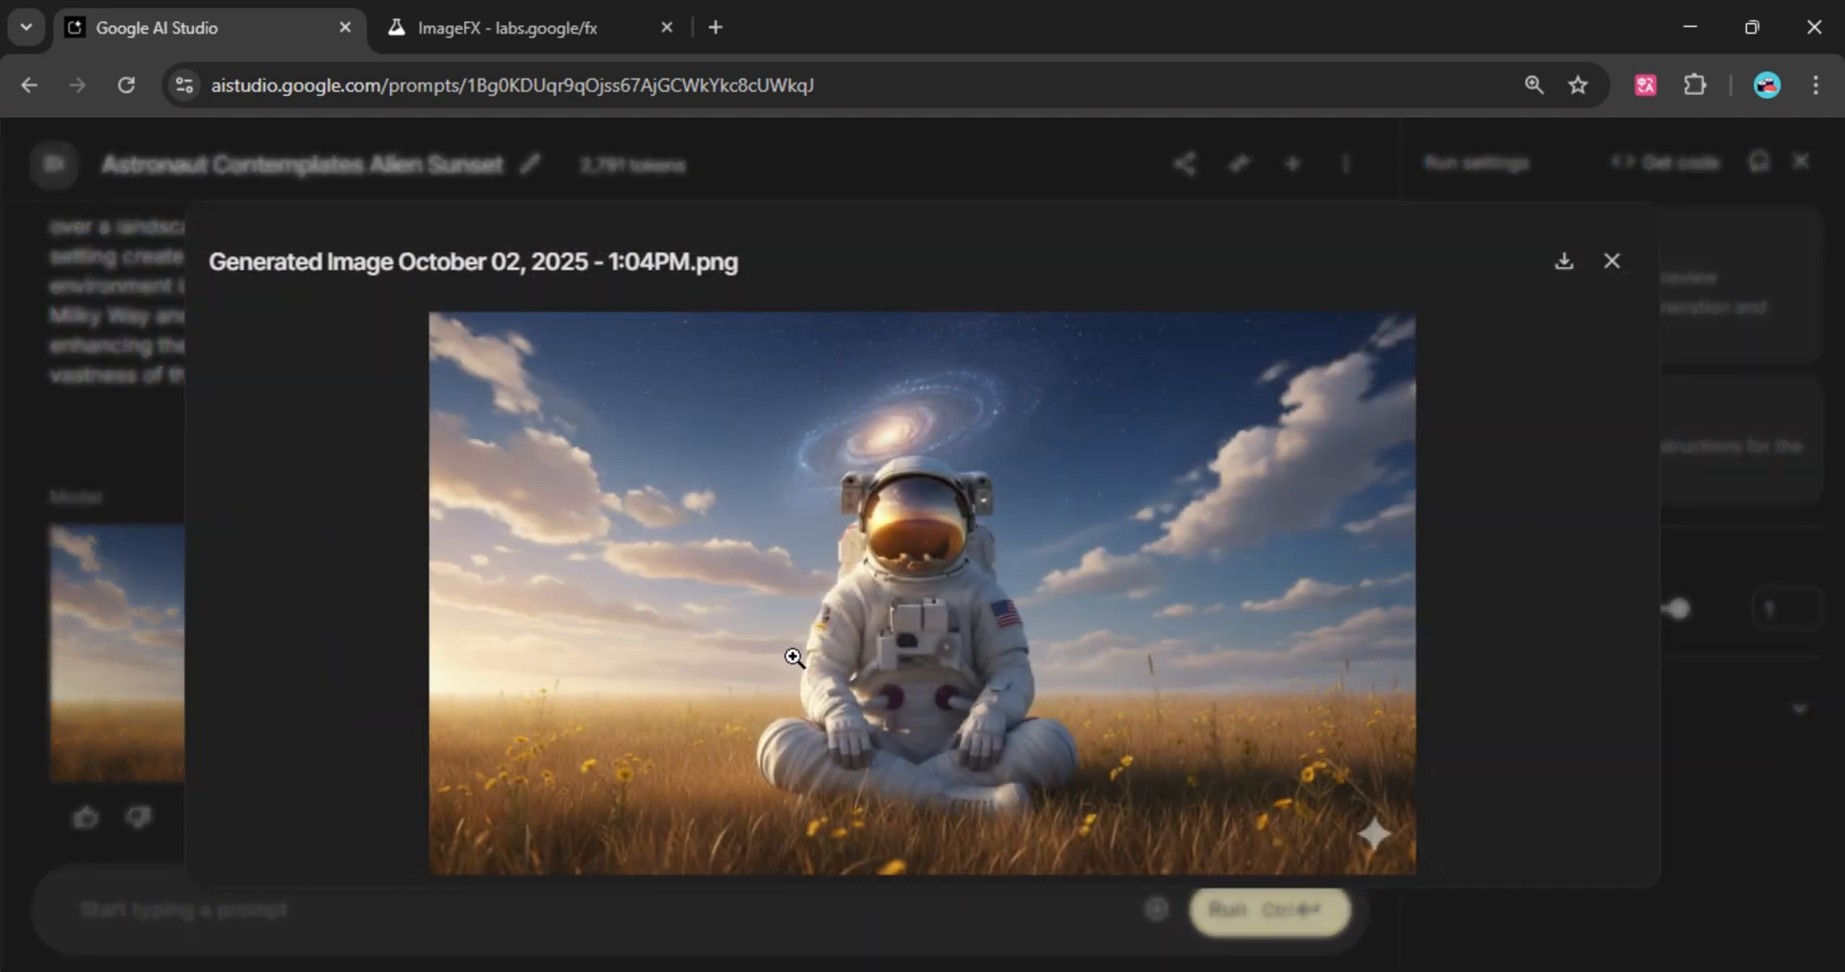
{"action": "left_click", "coordinate": [506, 27]}
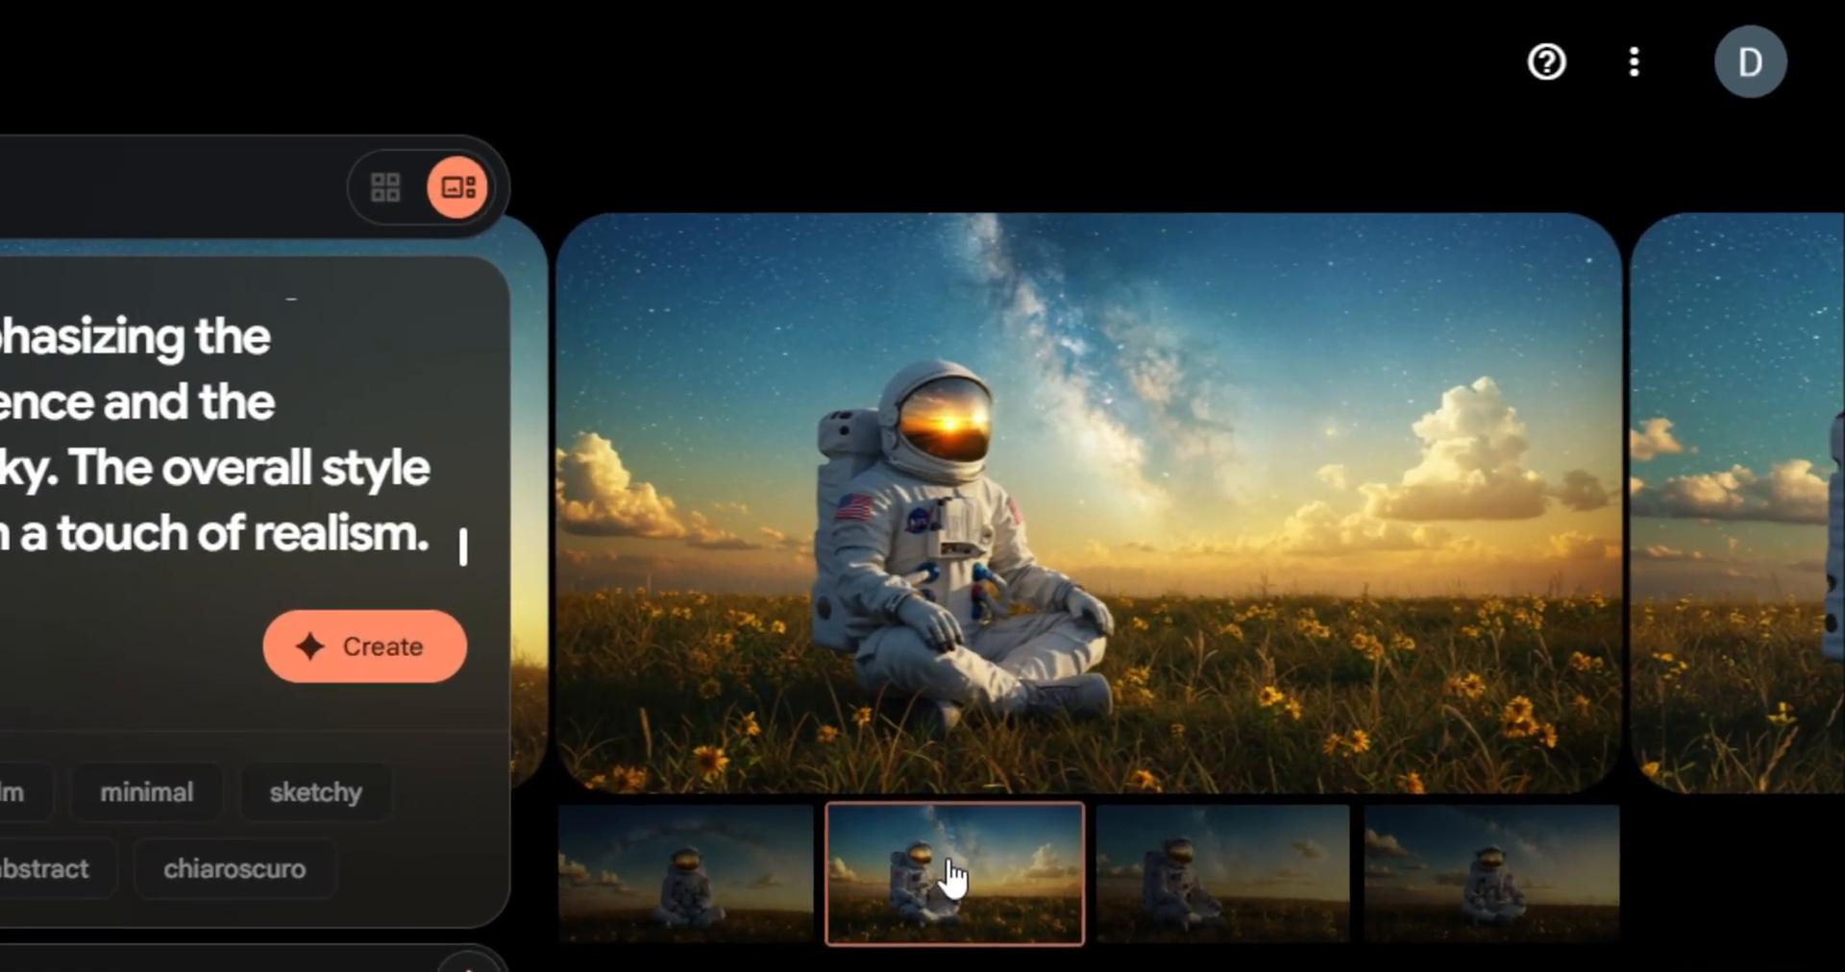
- Preview the second, third and fourth astronaut-in-meadow variations in turn
{"action": "left_click", "coordinate": [1222, 874]}
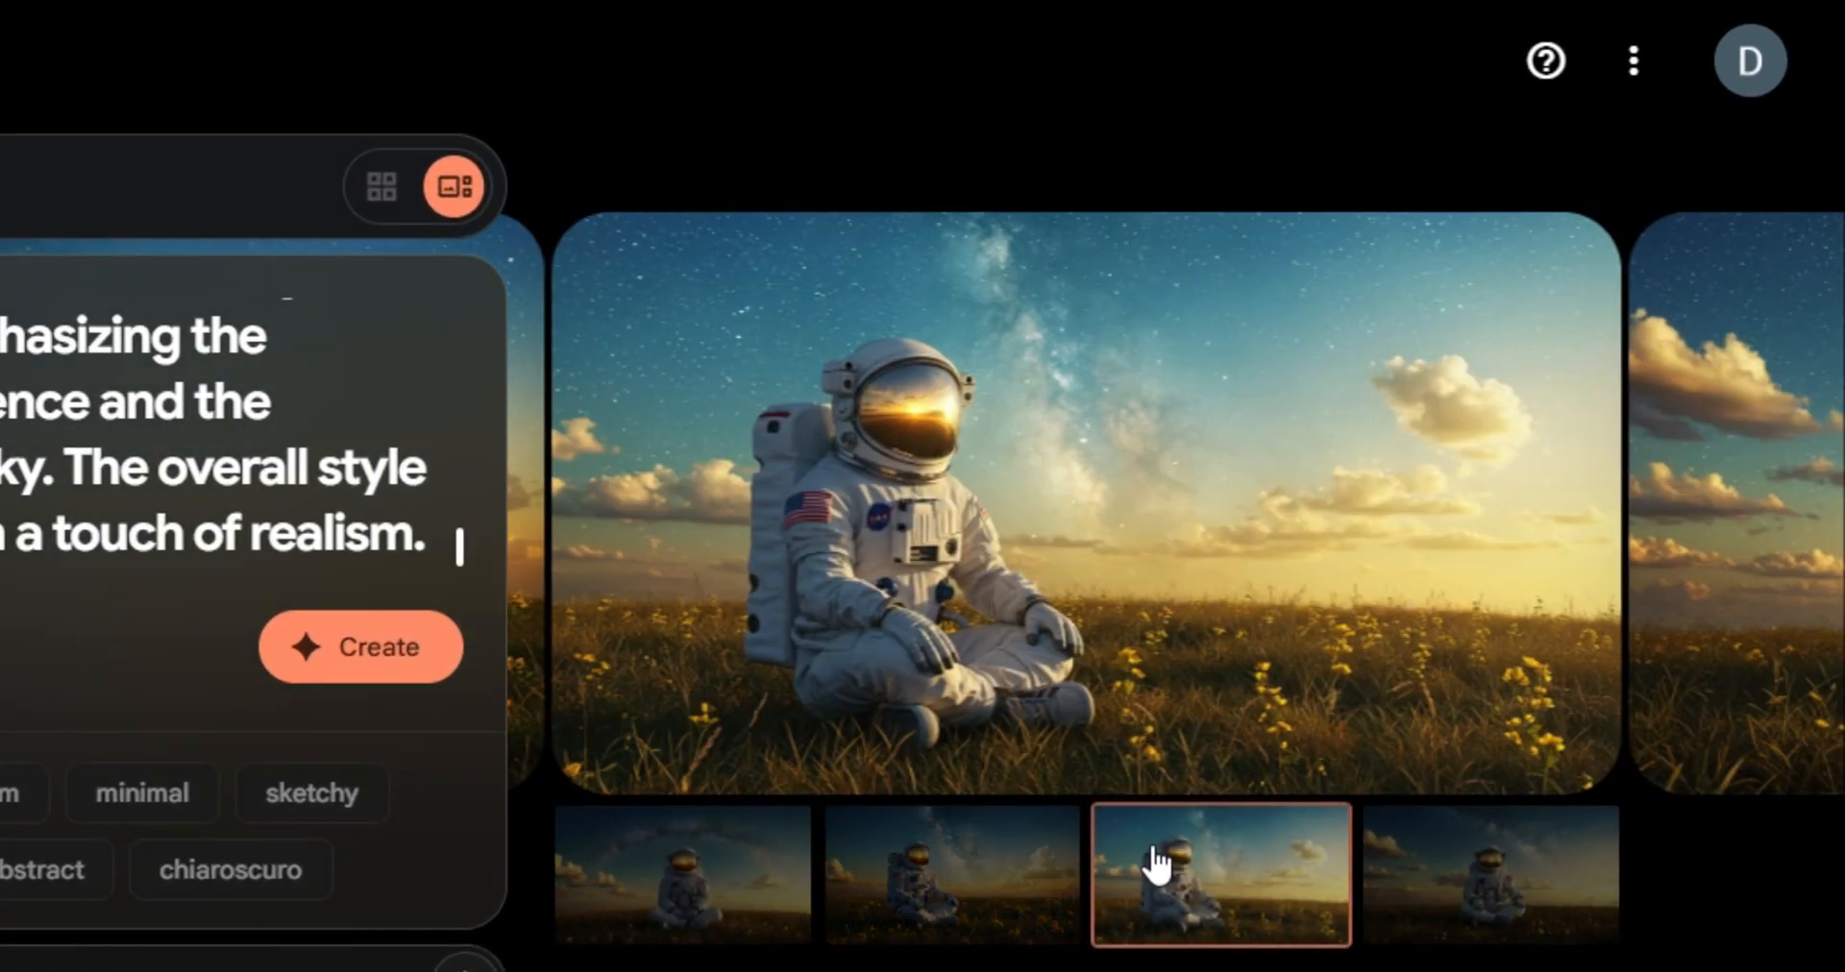
{"action": "left_click", "coordinate": [1490, 874]}
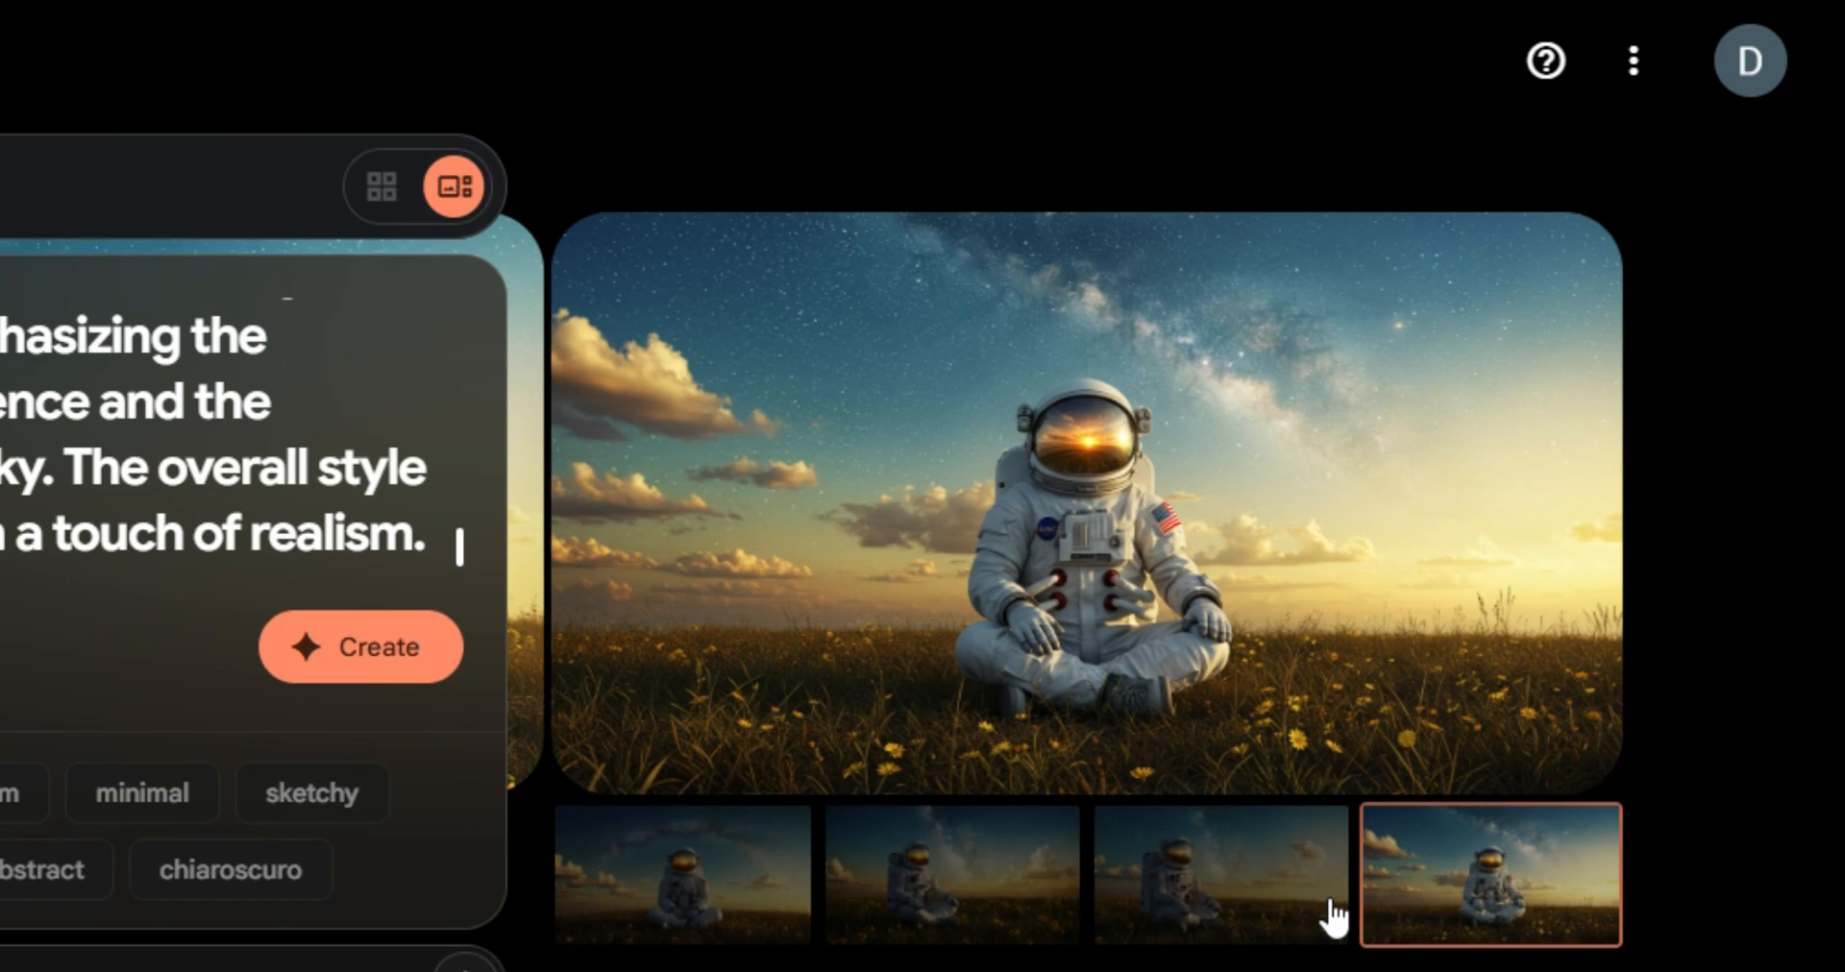
{"action": "left_click", "coordinate": [680, 874]}
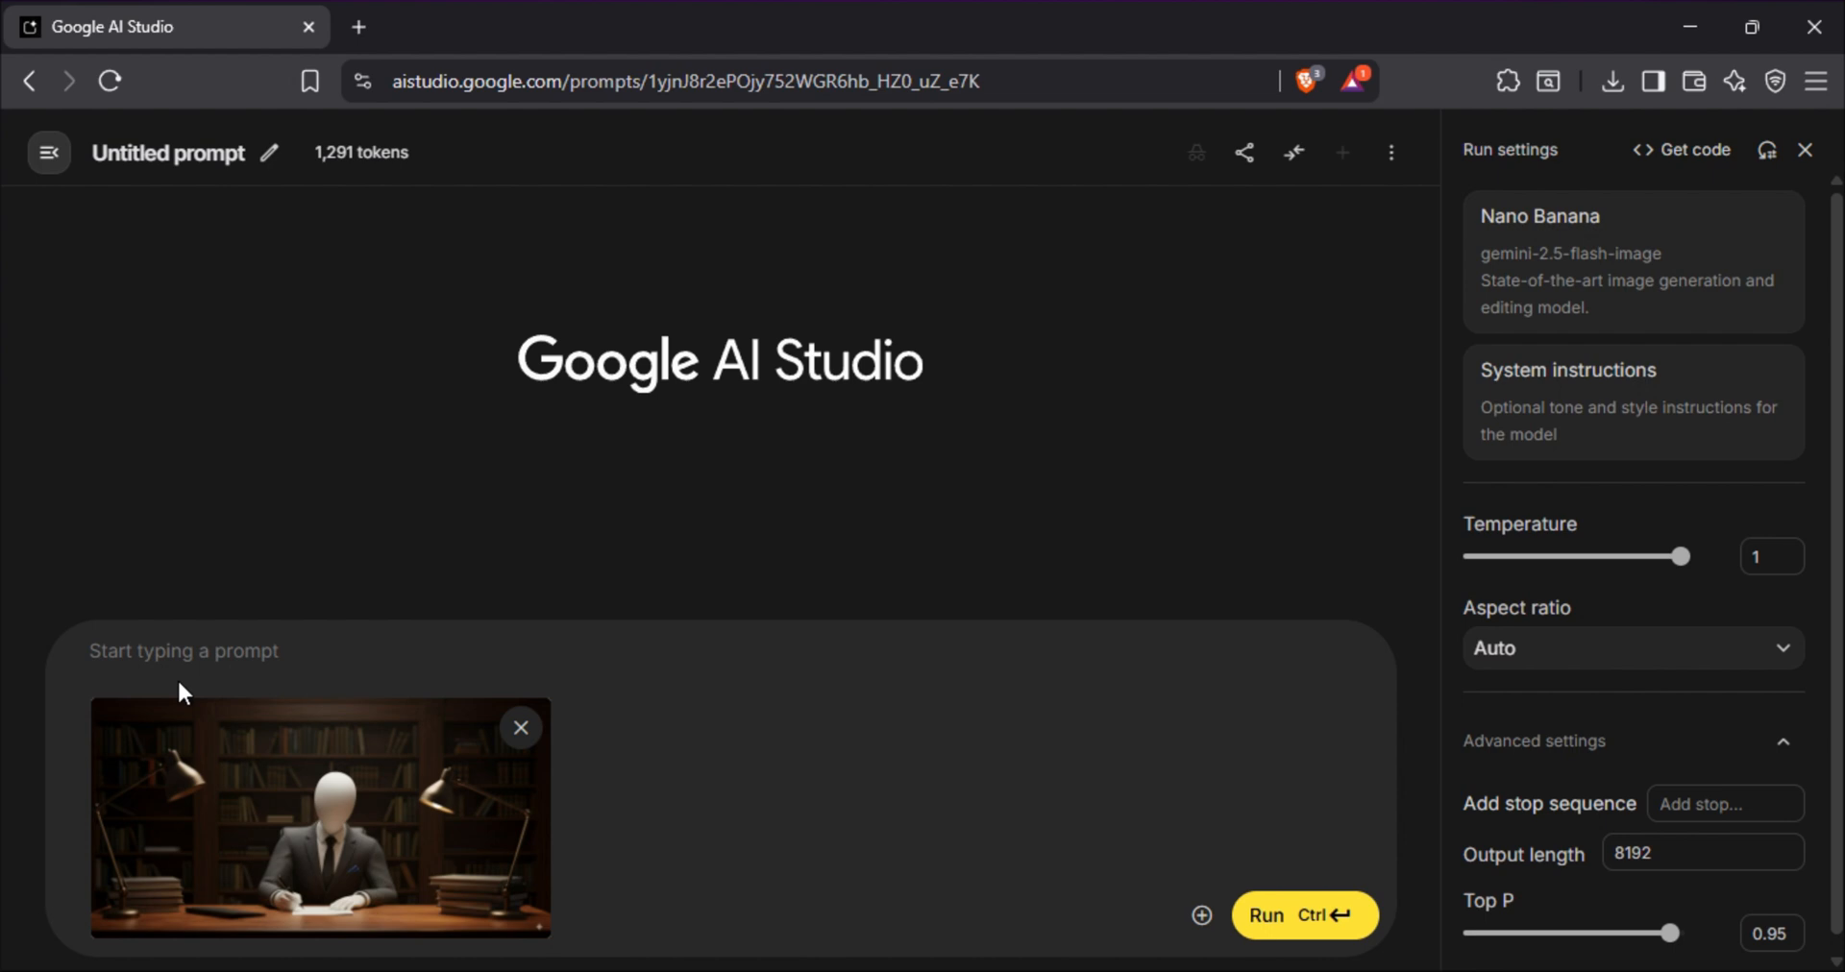
- Generate a side-view perspective of the mannequin at the desk and inspect the result full size
{"action": "type", "text": "generate"}
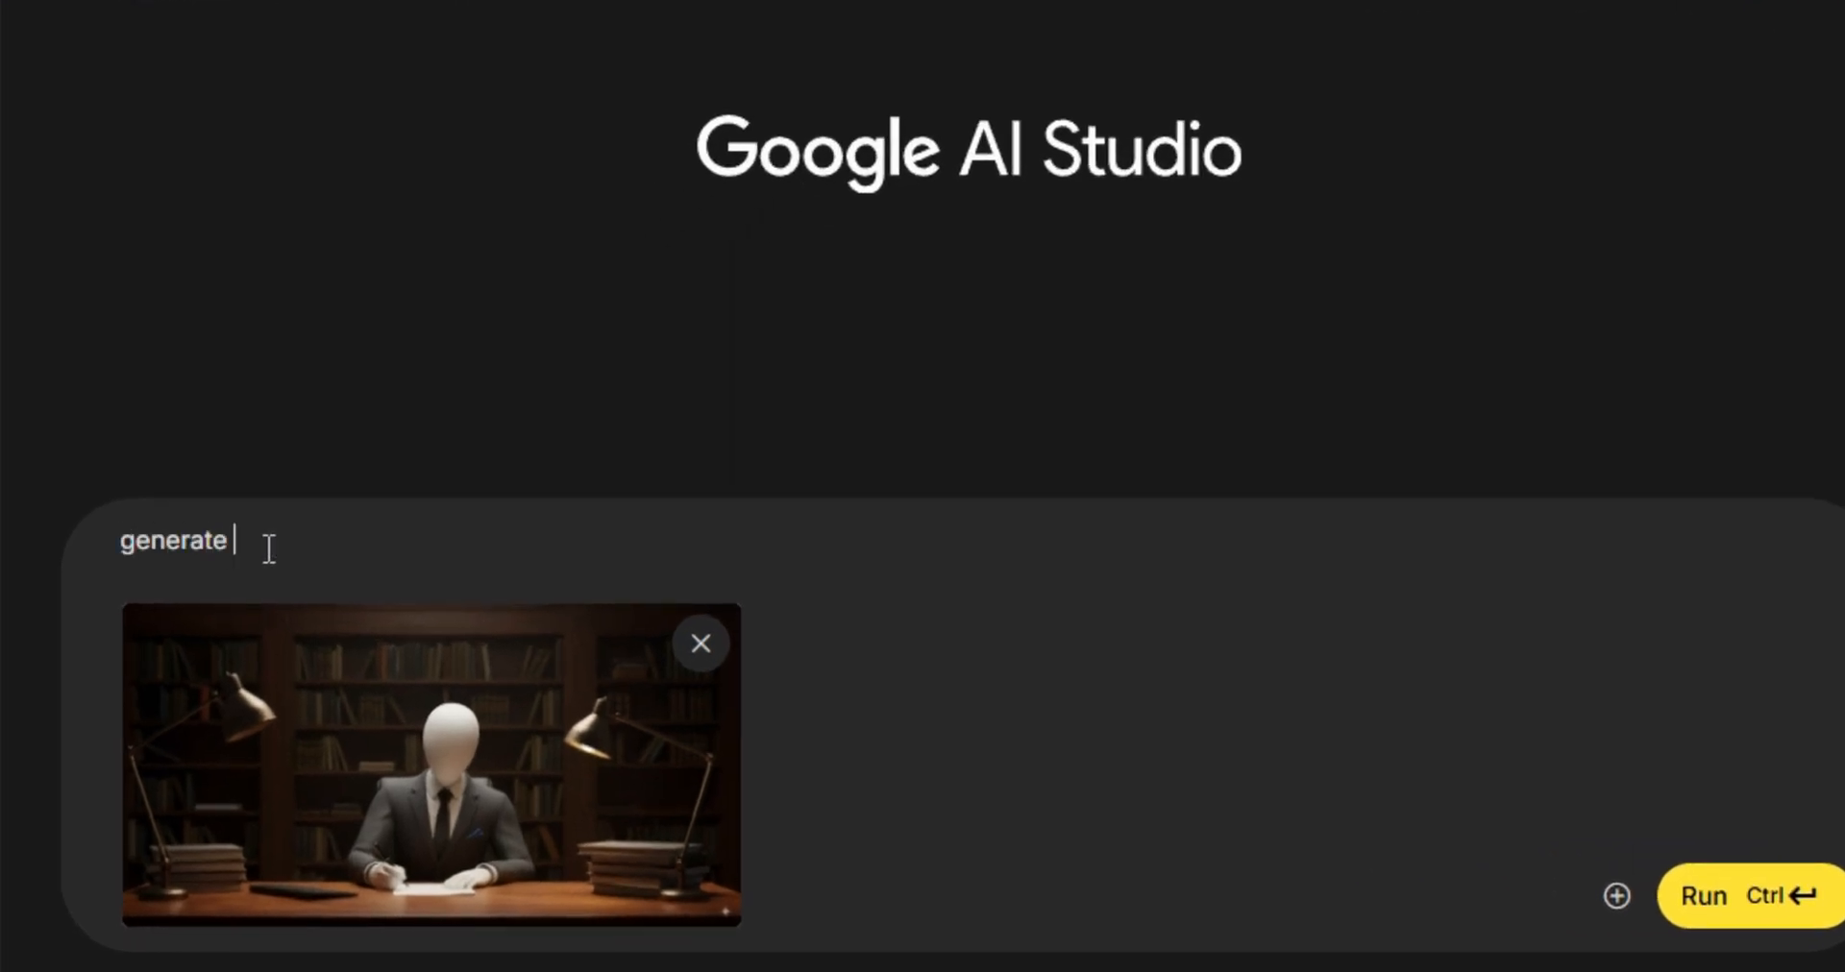
{"action": "left_click", "coordinate": [1701, 896]}
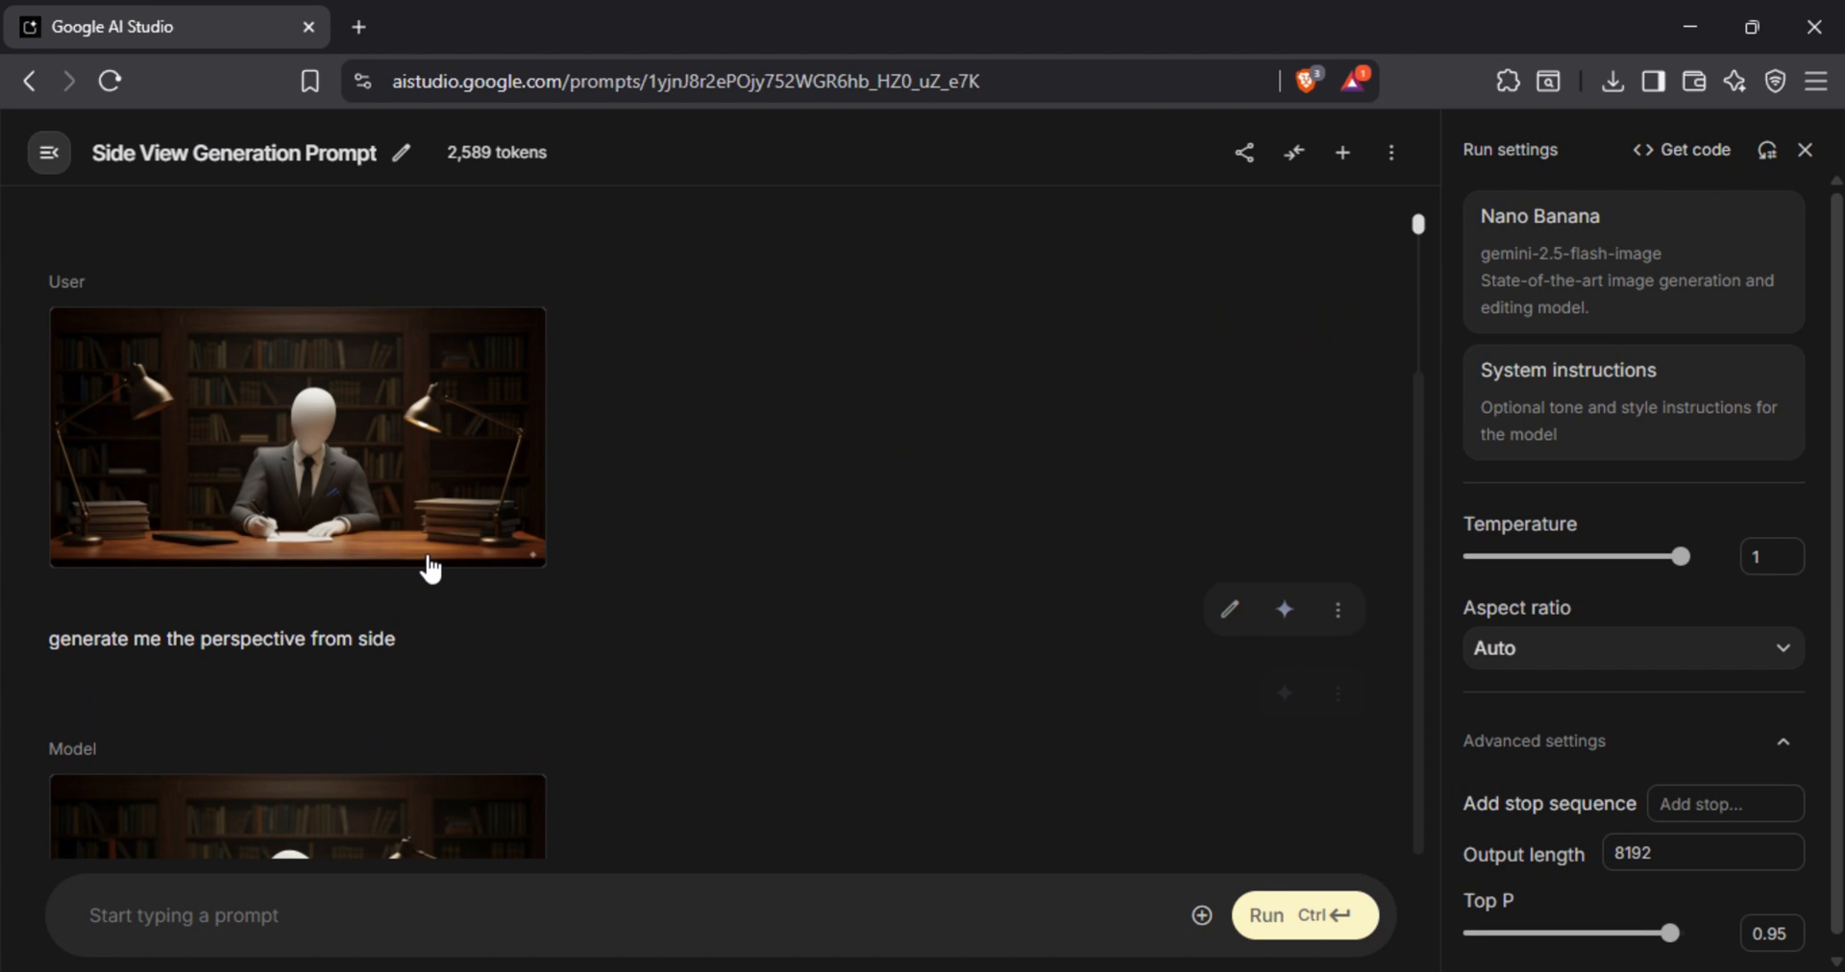
{"action": "left_click", "coordinate": [296, 436]}
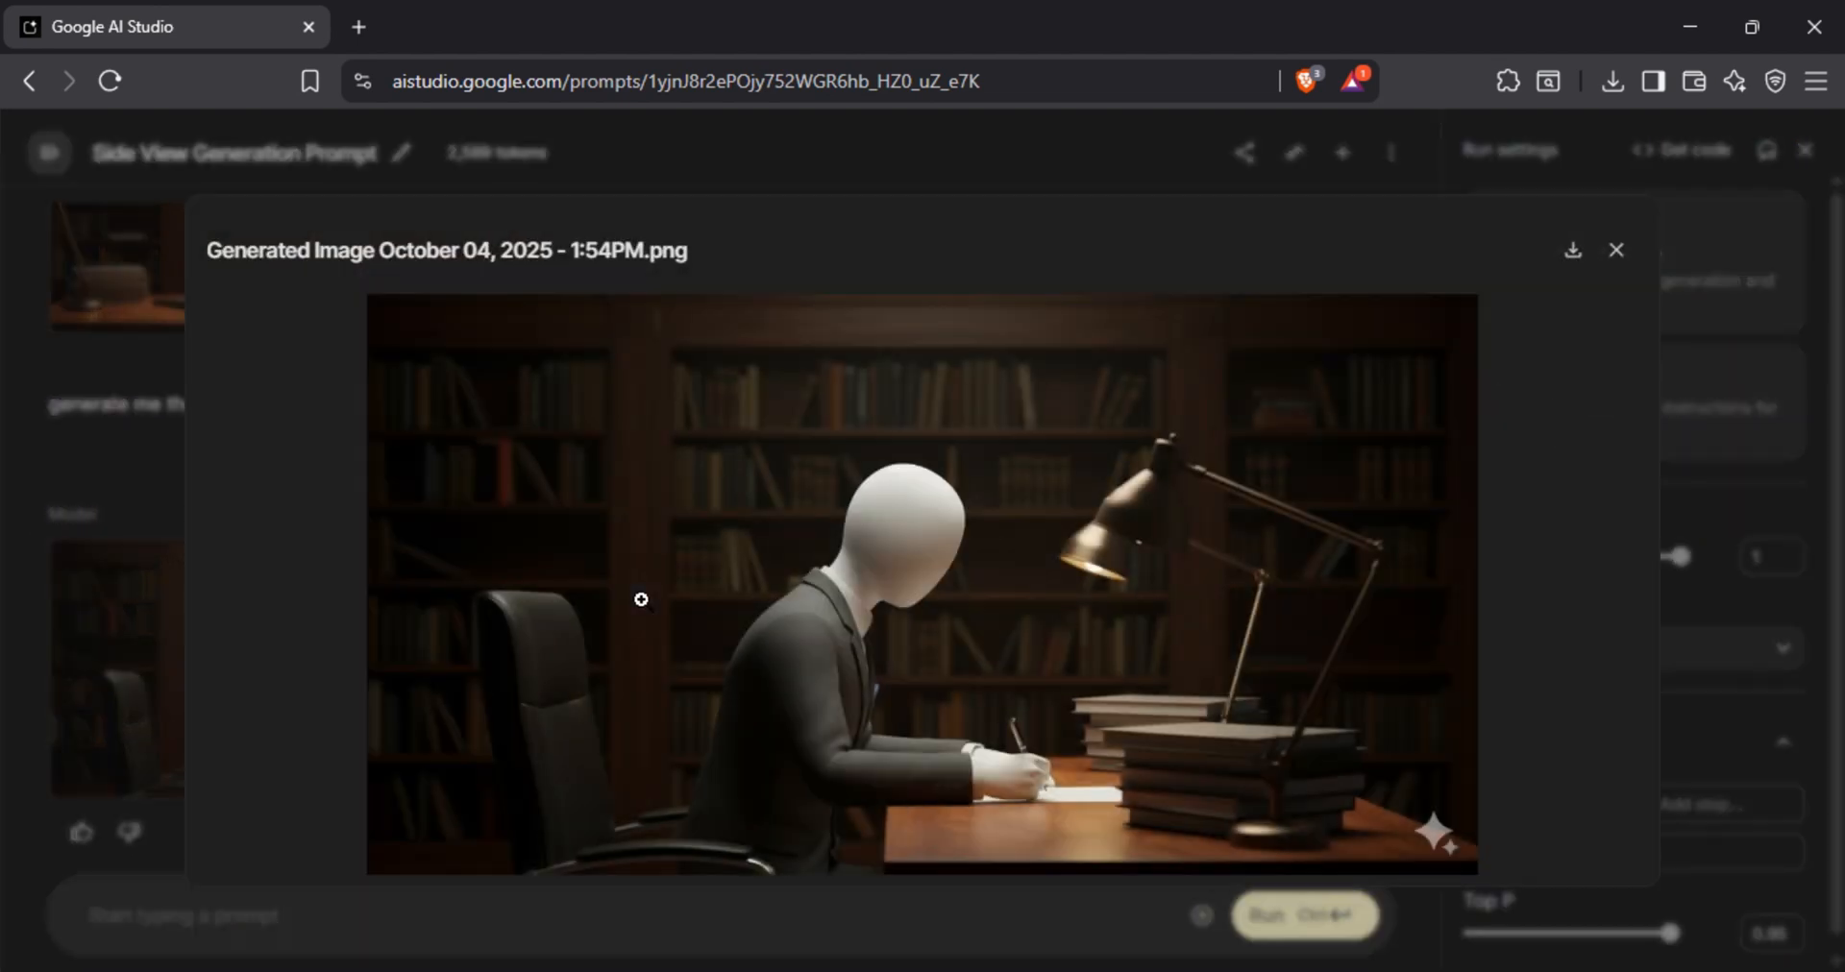
{"action": "mouse_move", "coordinate": [586, 624]}
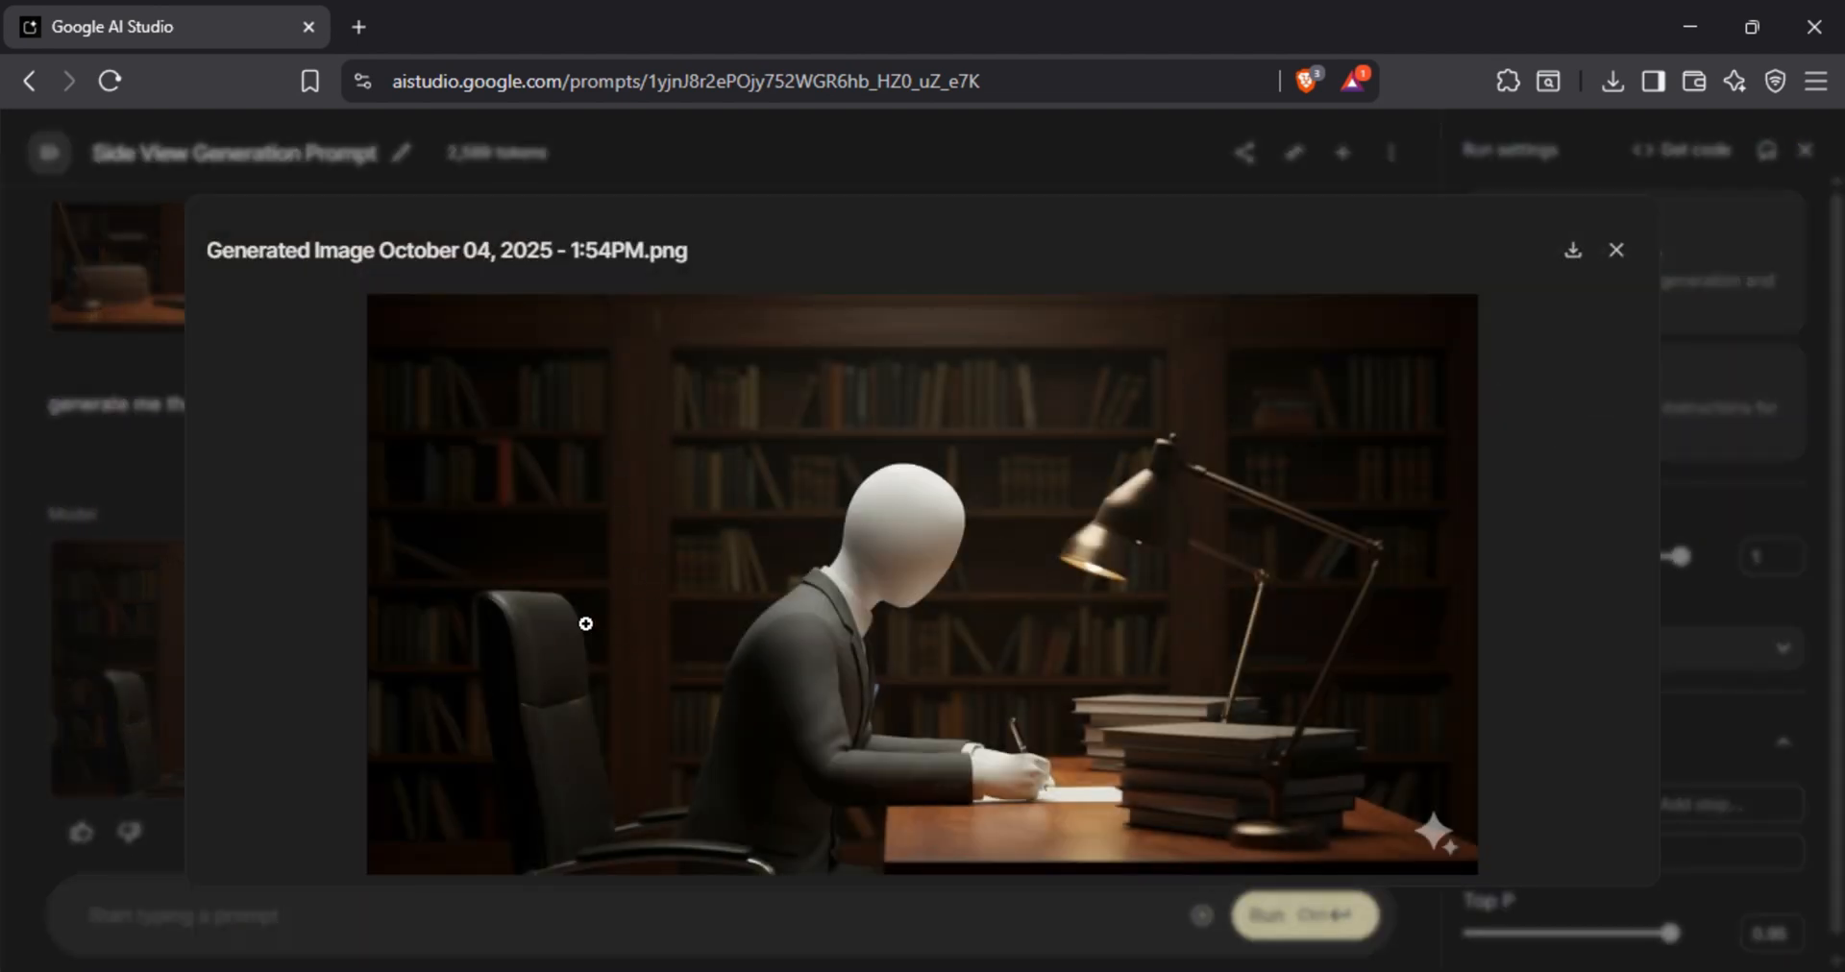
{"action": "left_click", "coordinate": [1616, 250]}
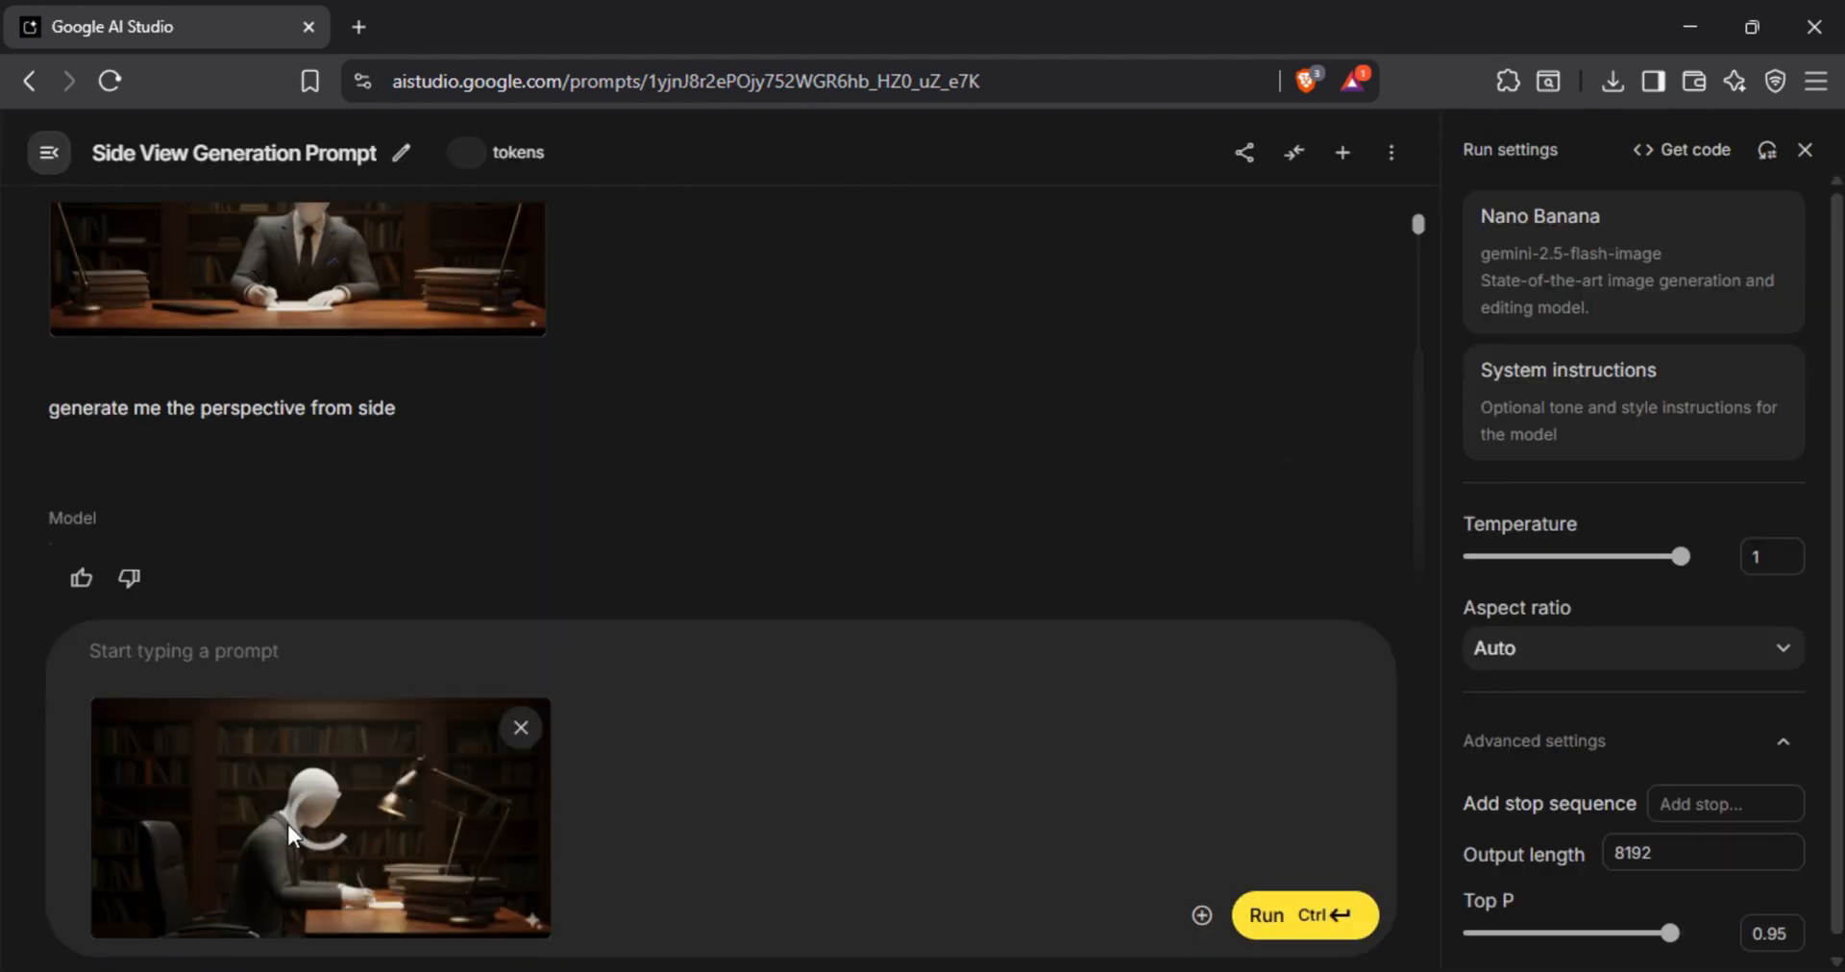
{"action": "mouse_move", "coordinate": [332, 853]}
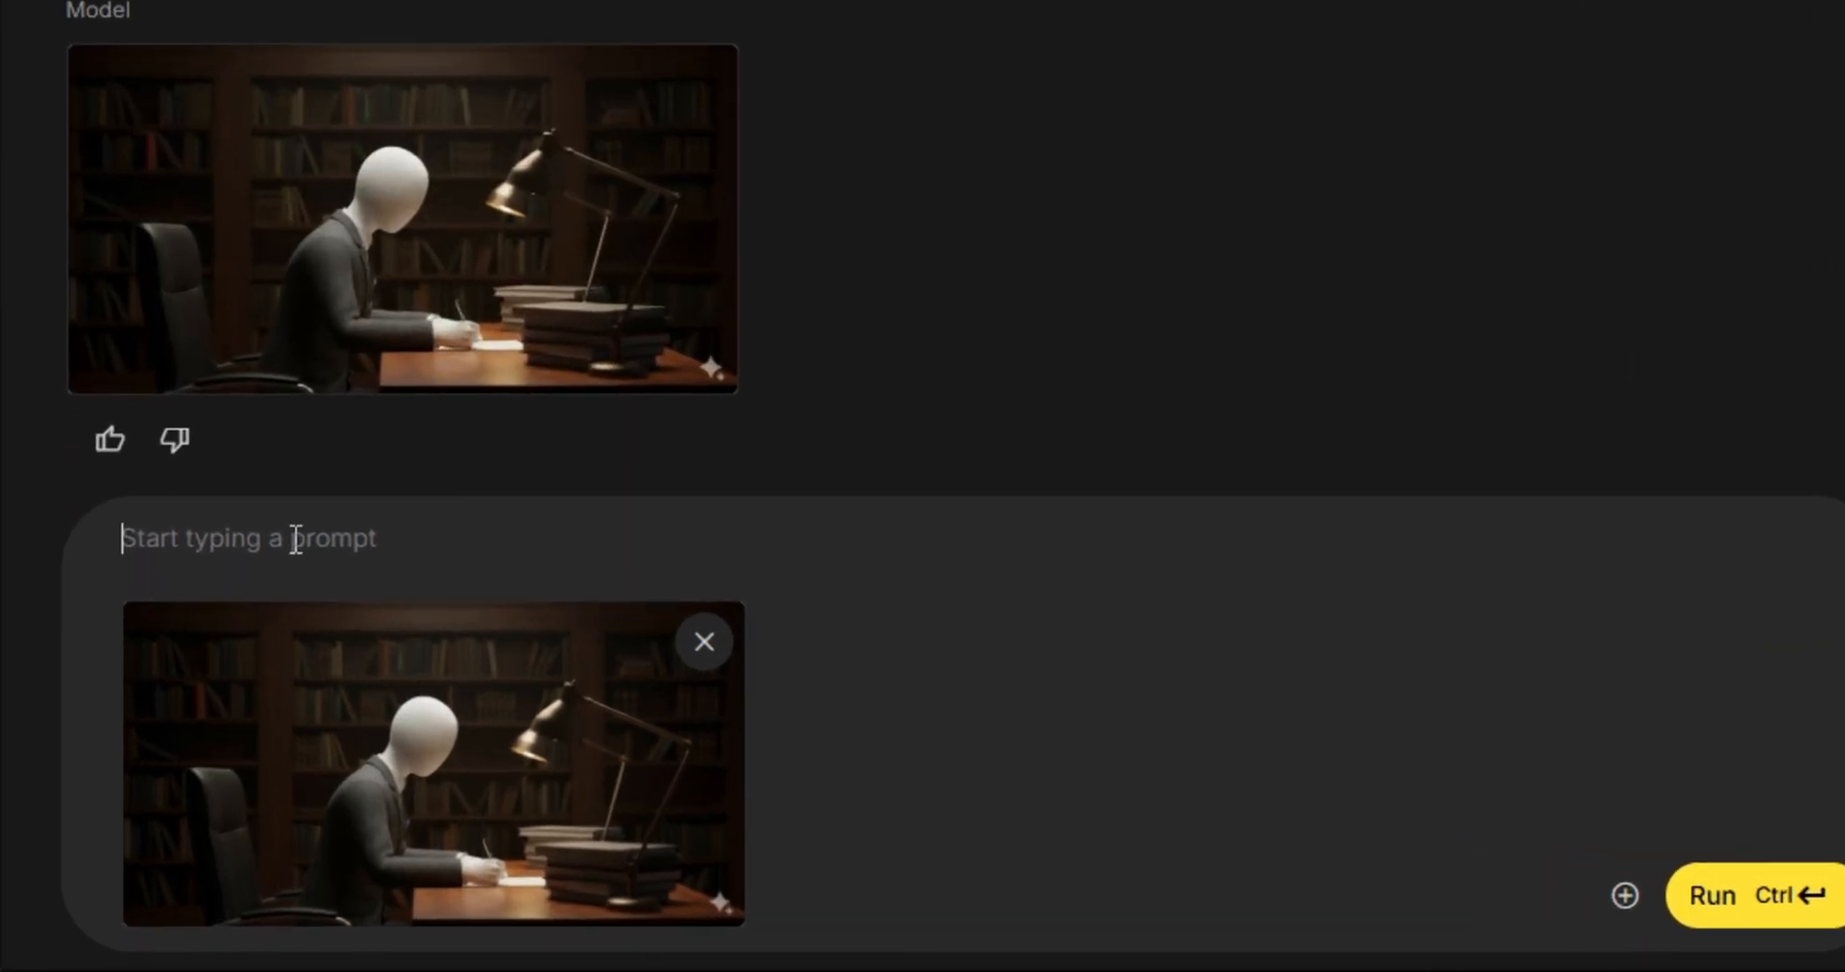
- Draft a follow-up: 'remove the bookshelves and add a wall with a portrayed certificate'
{"action": "type", "text": "remove the bookshelves and add a wall w"}
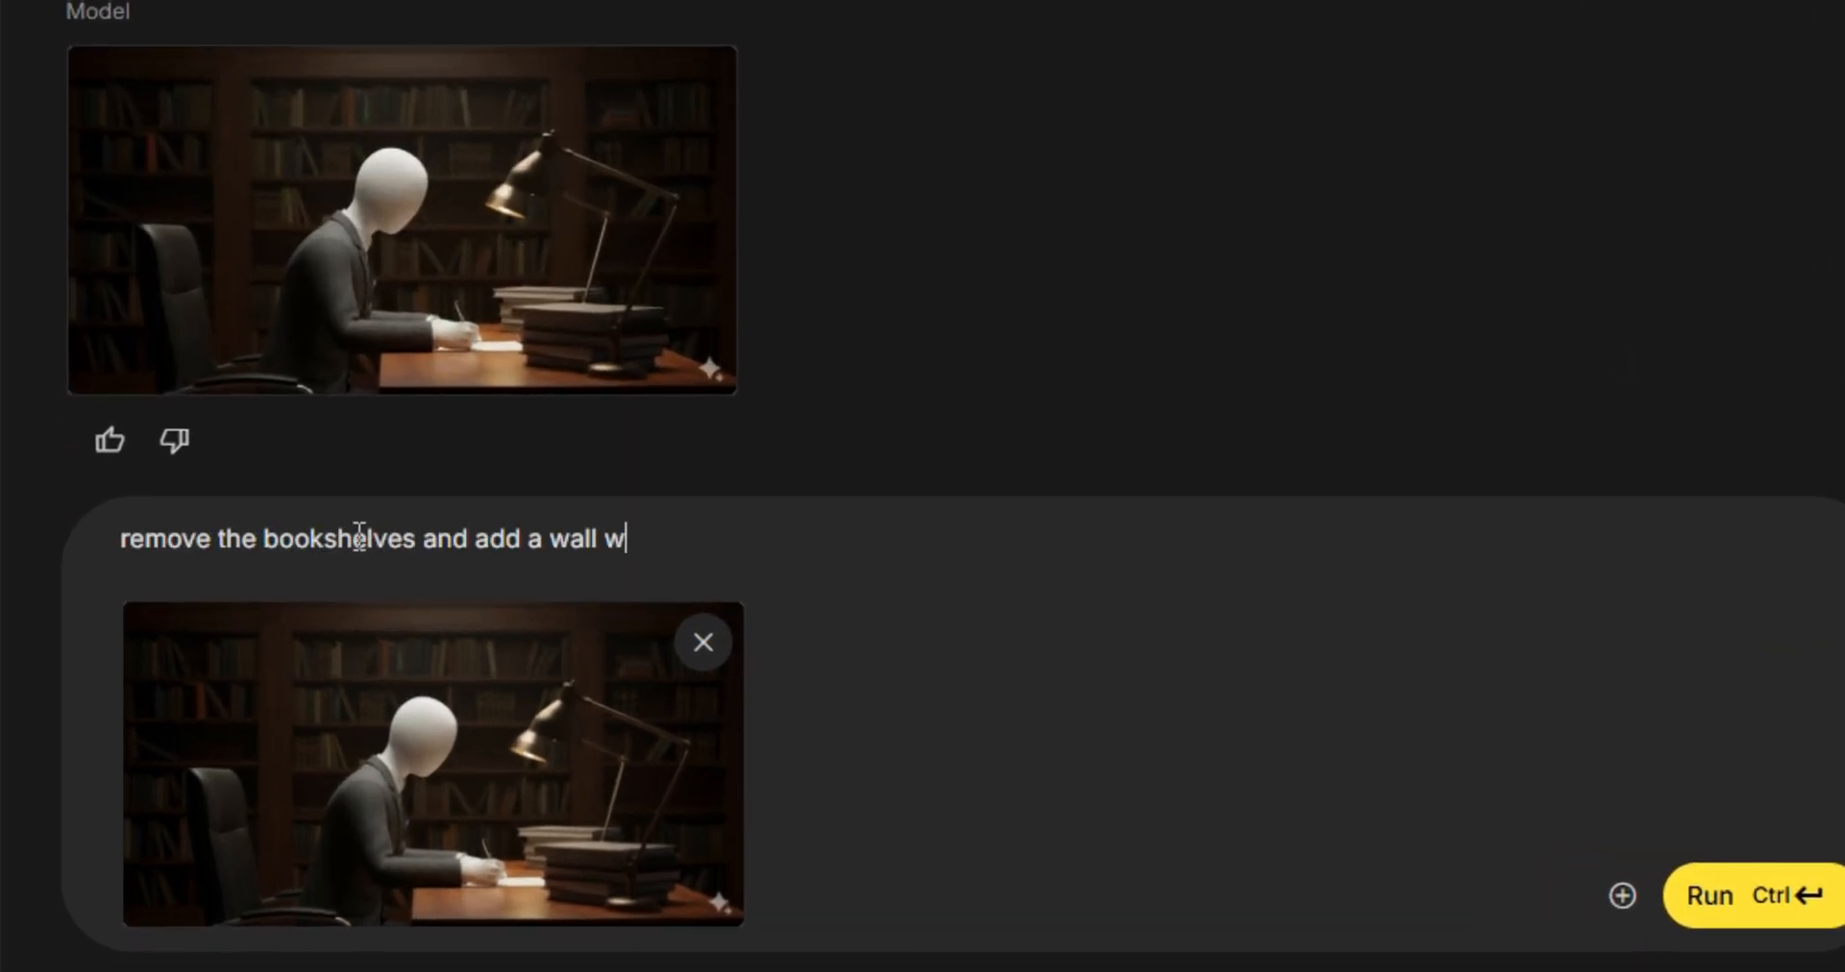
{"action": "type", "text": "ith a portrayed certificate"}
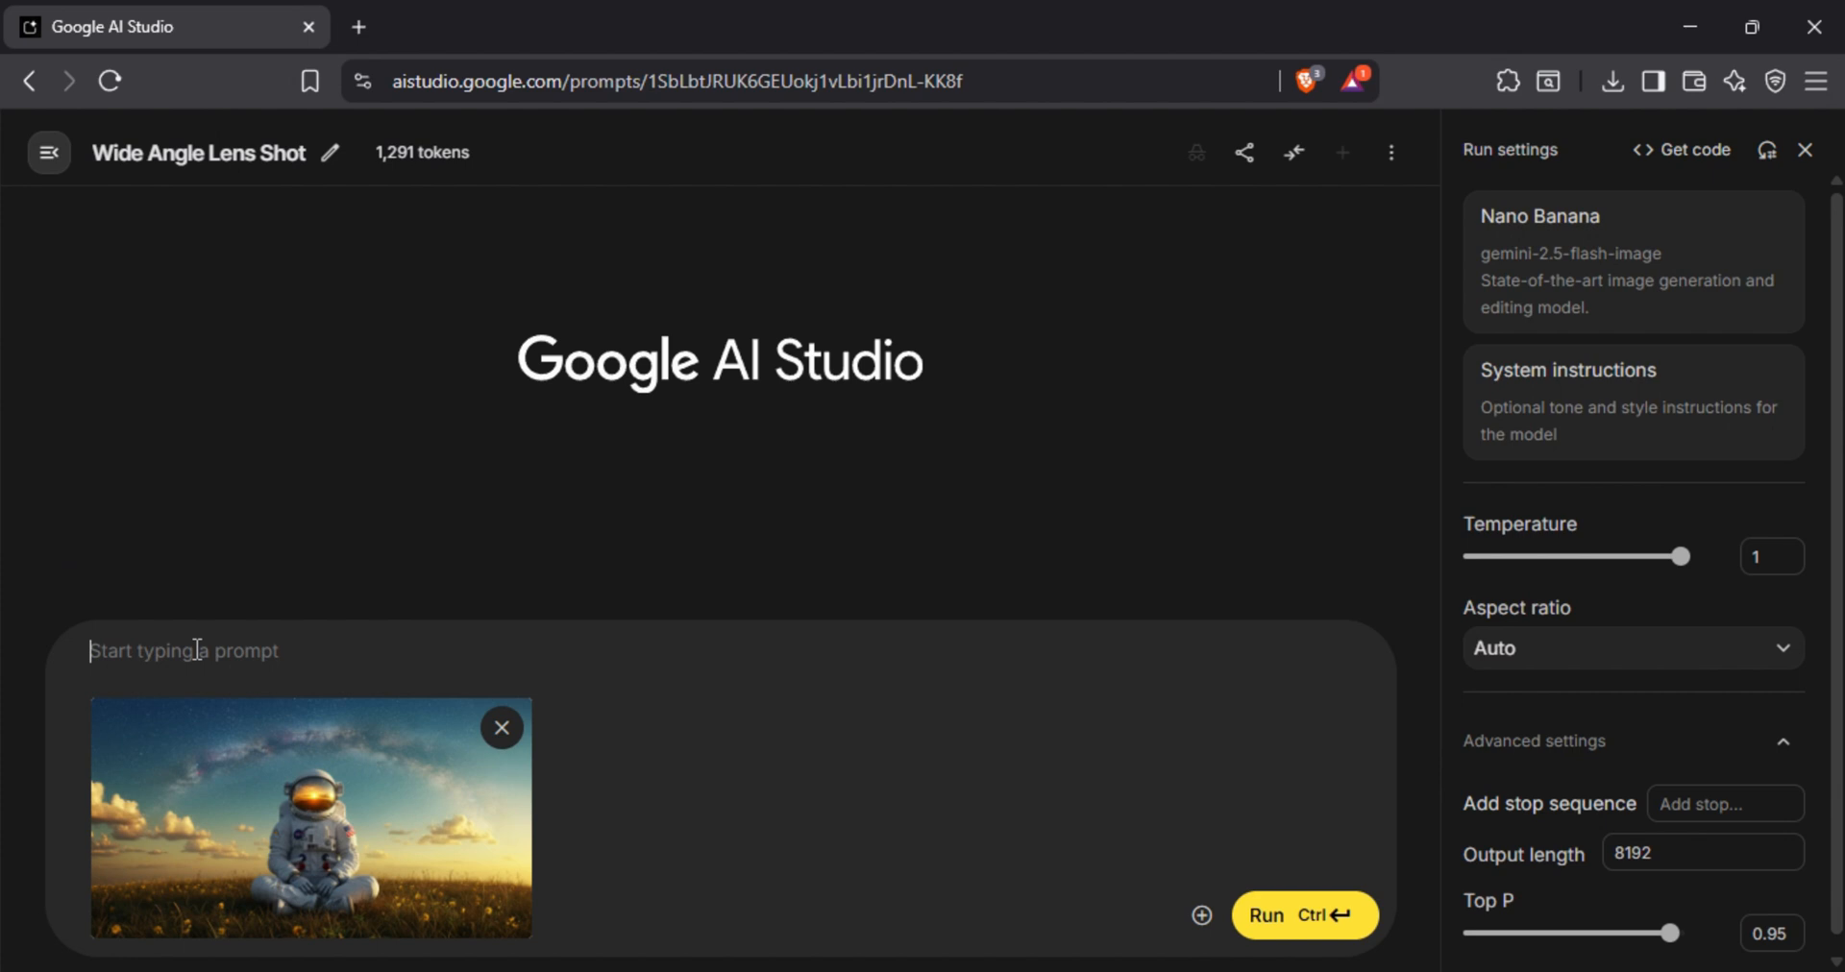
- Generate the side view perspective of the astronaut scene
{"action": "type", "text": "generate the side view perspective of the scene"}
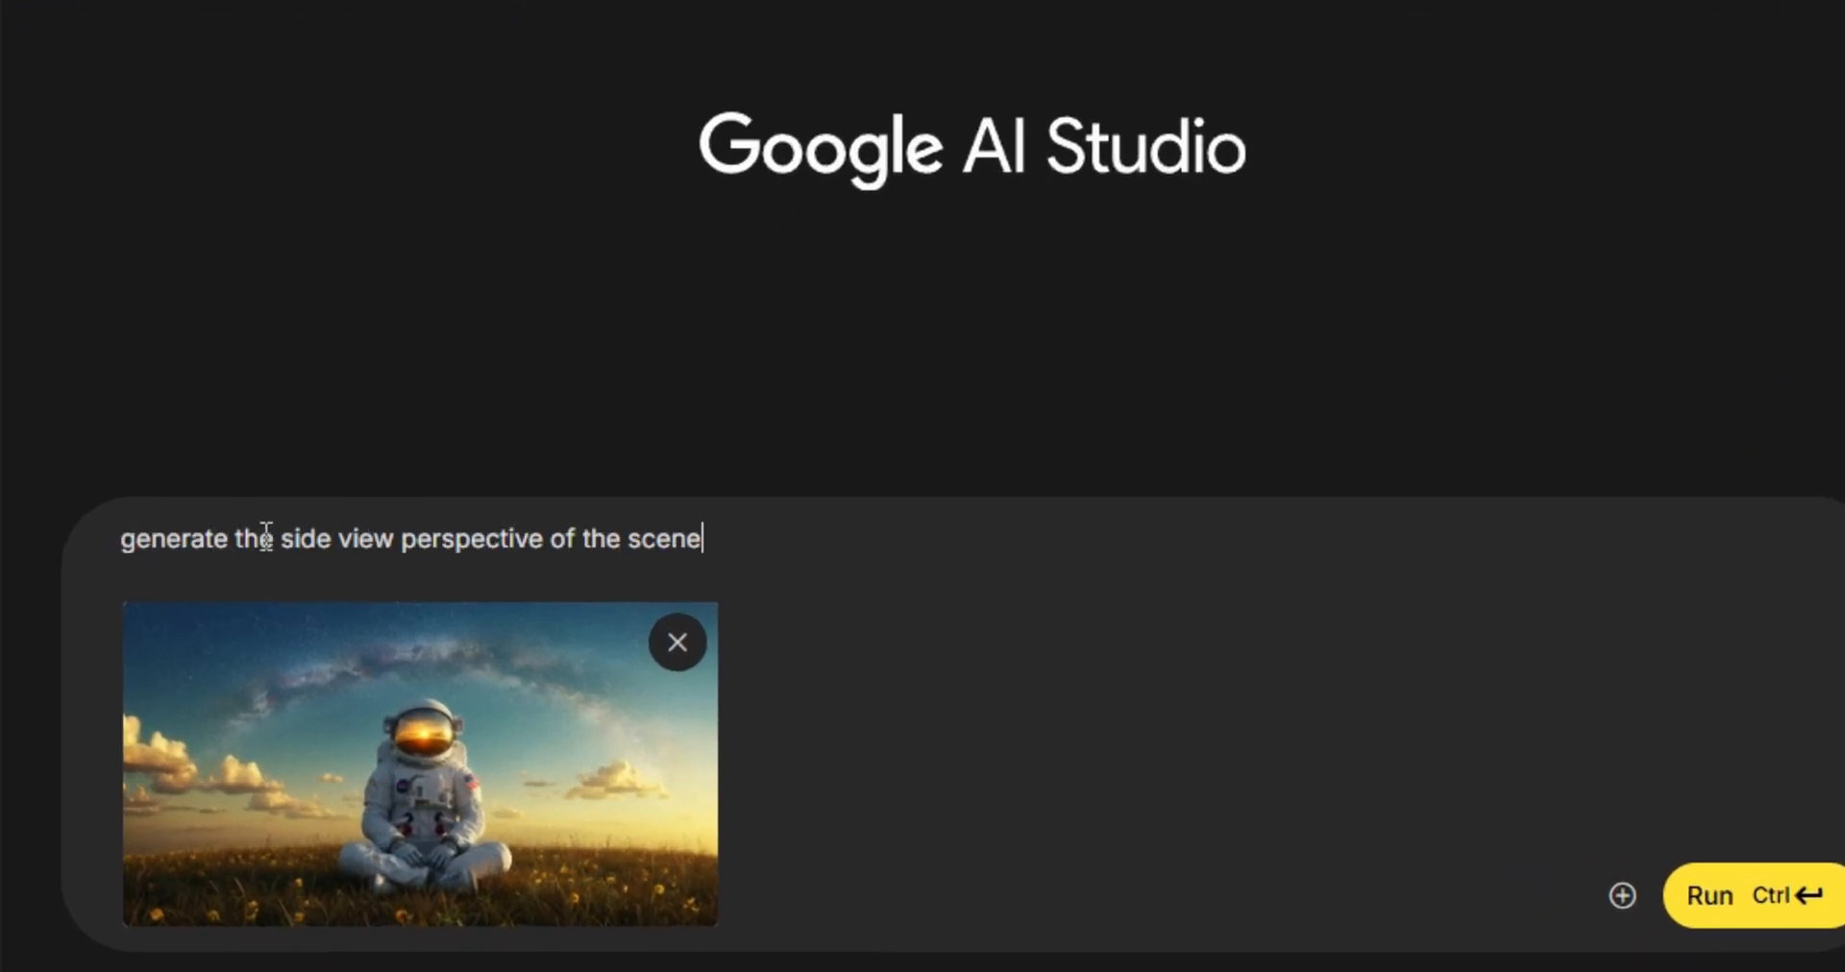
{"action": "left_click", "coordinate": [1708, 895]}
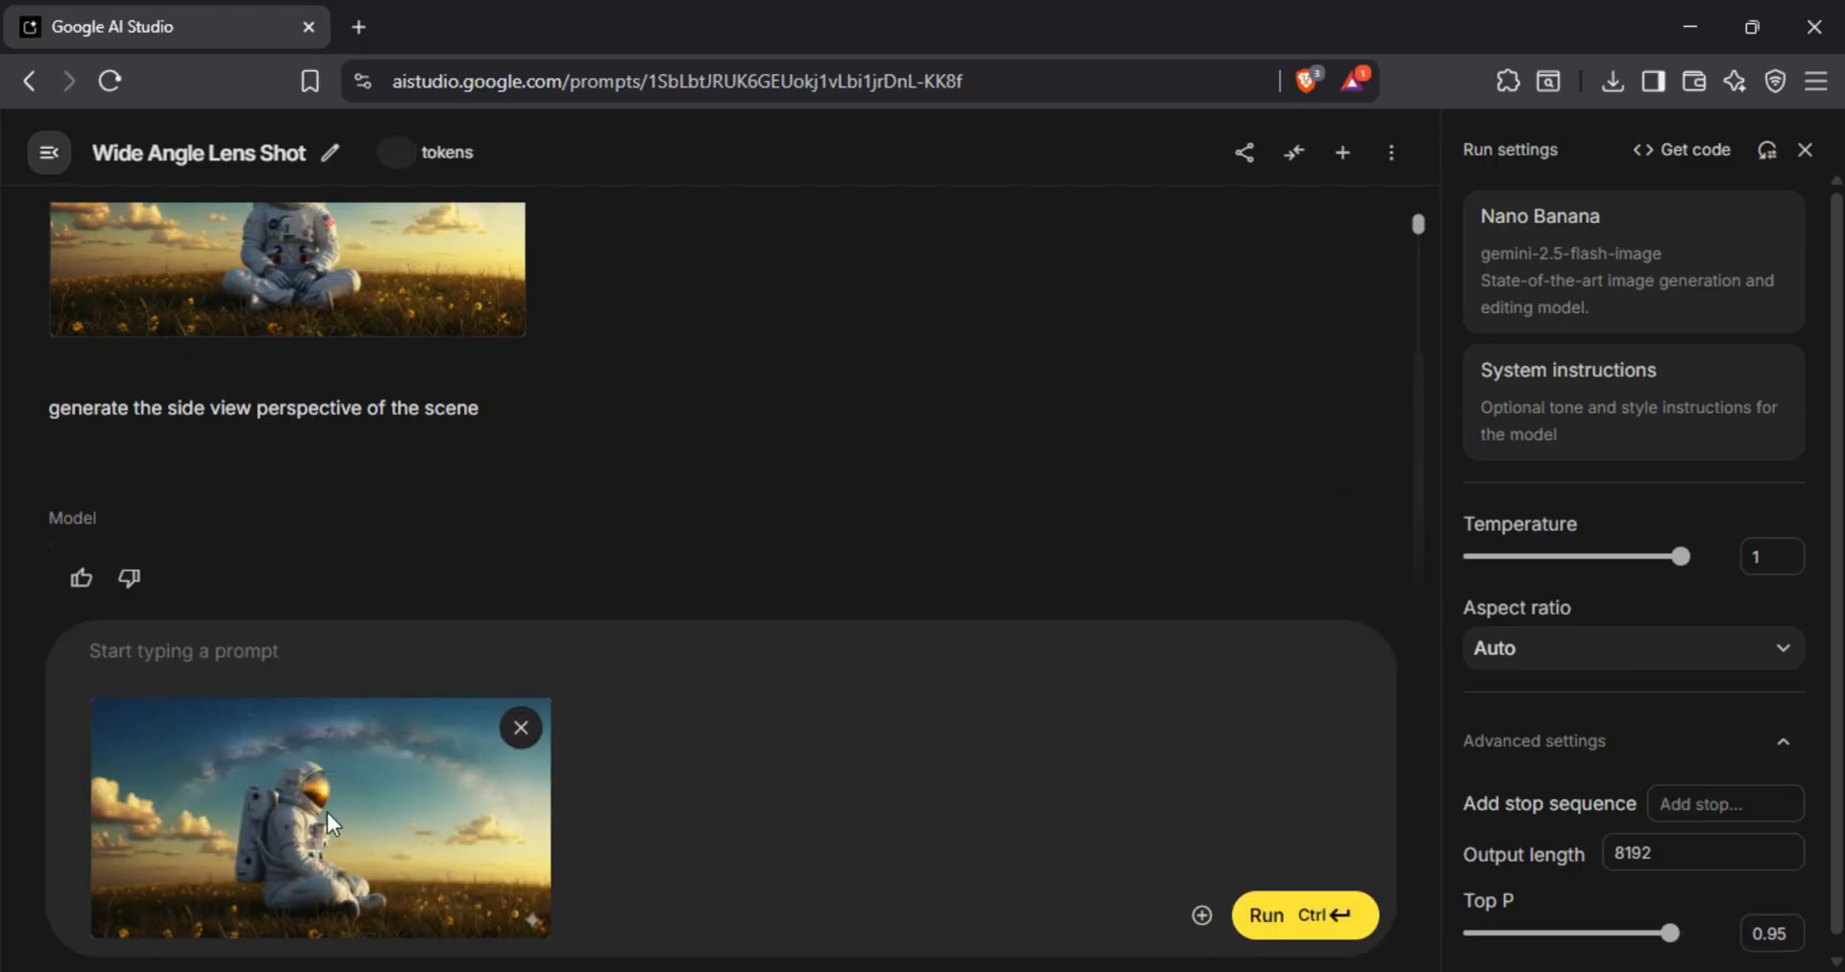
- Edit the scene to remove the galaxy and clouds, relight it, and bring the sun closer to the horizon
{"action": "type", "text": "remove the view of"}
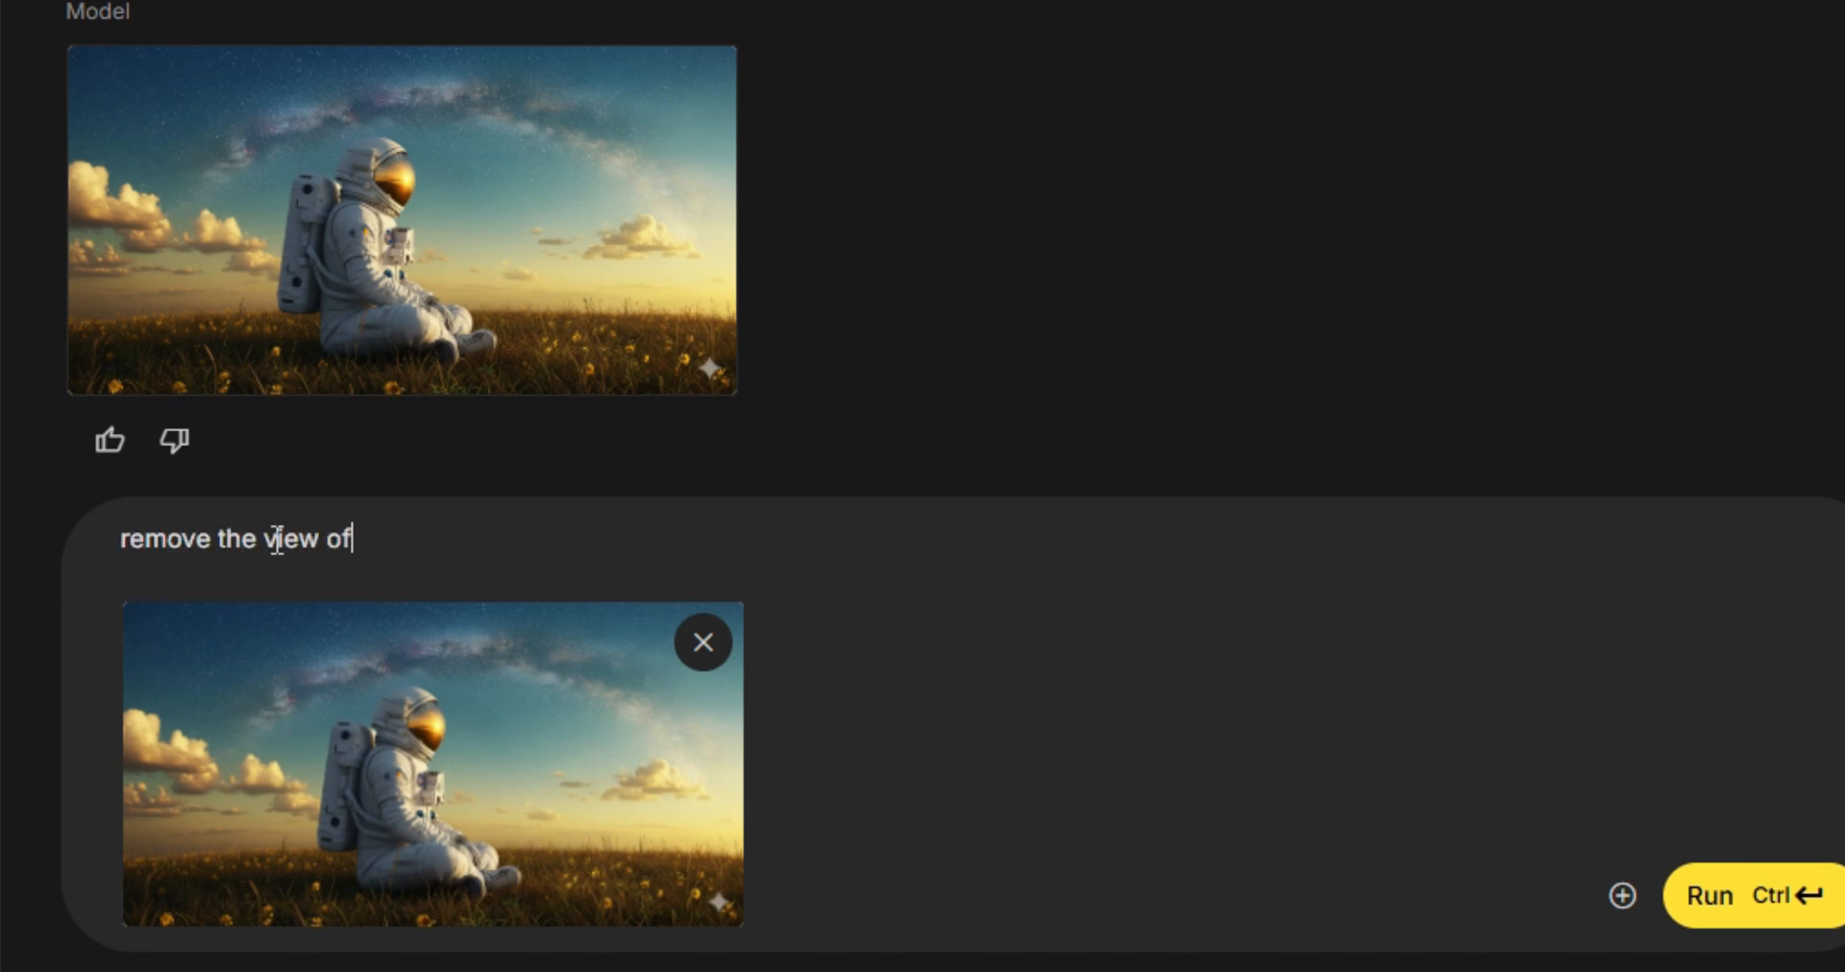
{"action": "type", "text": "galaxy, remove clouds,"}
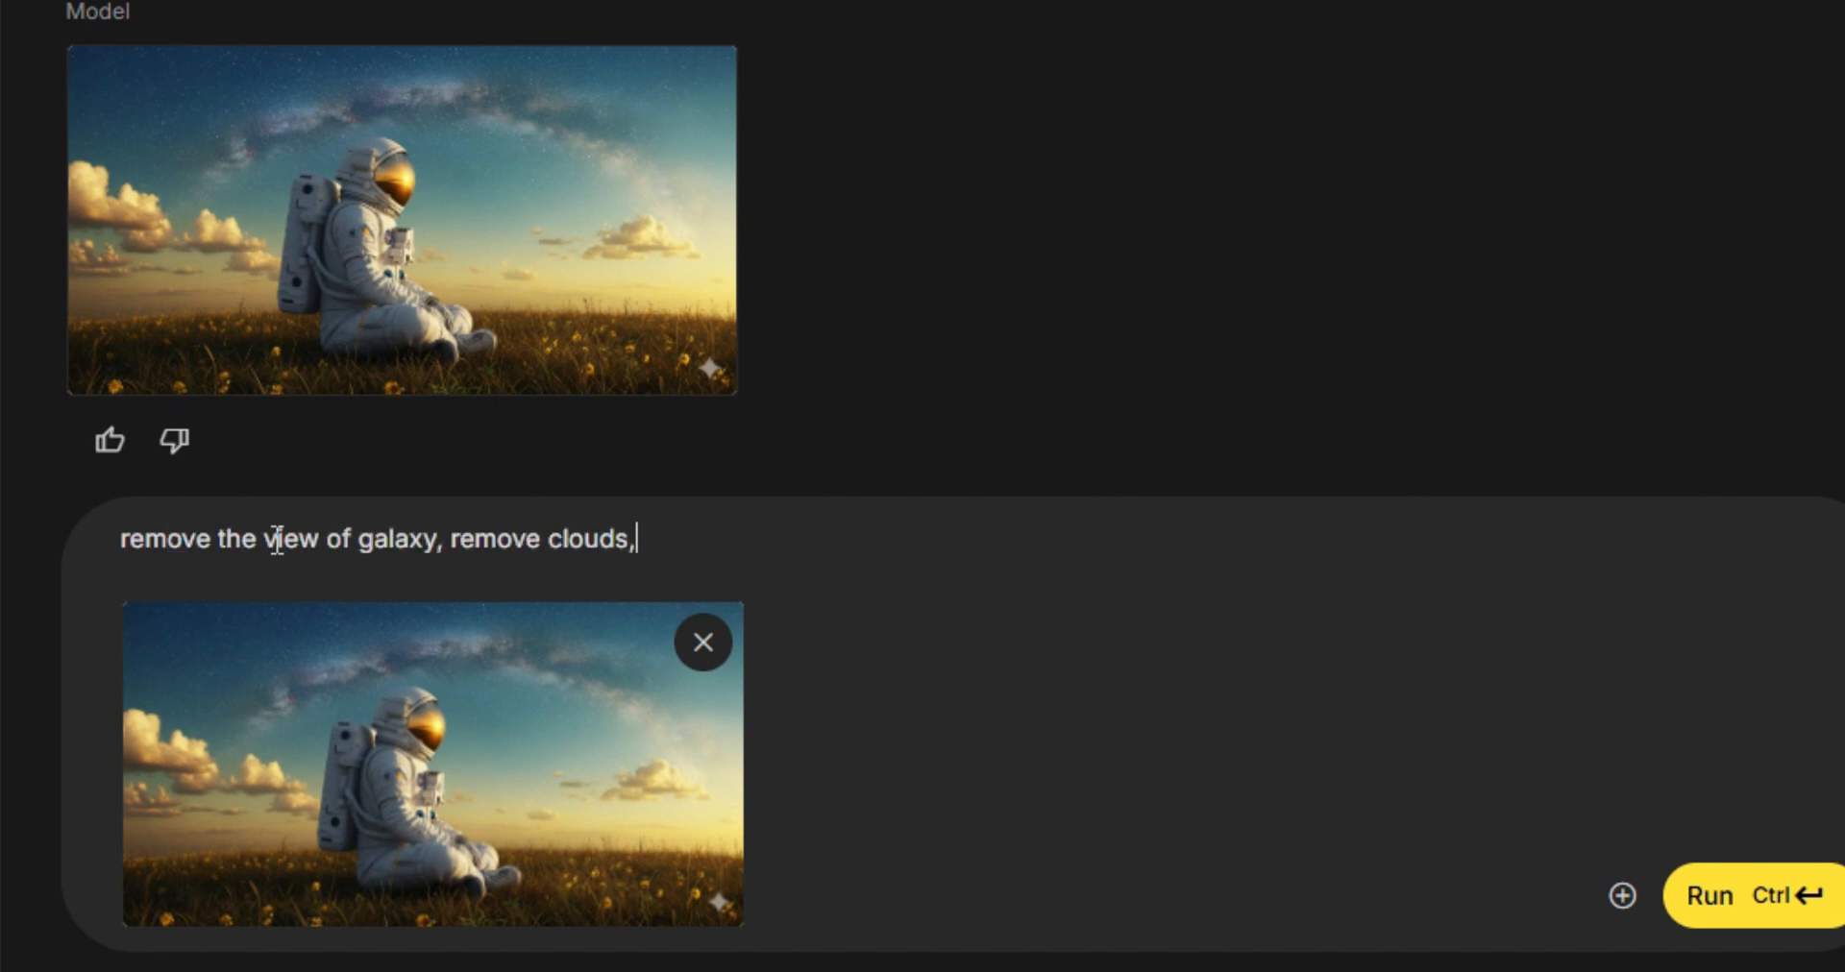
{"action": "type", "text": "and bring the sun to the center of the i"}
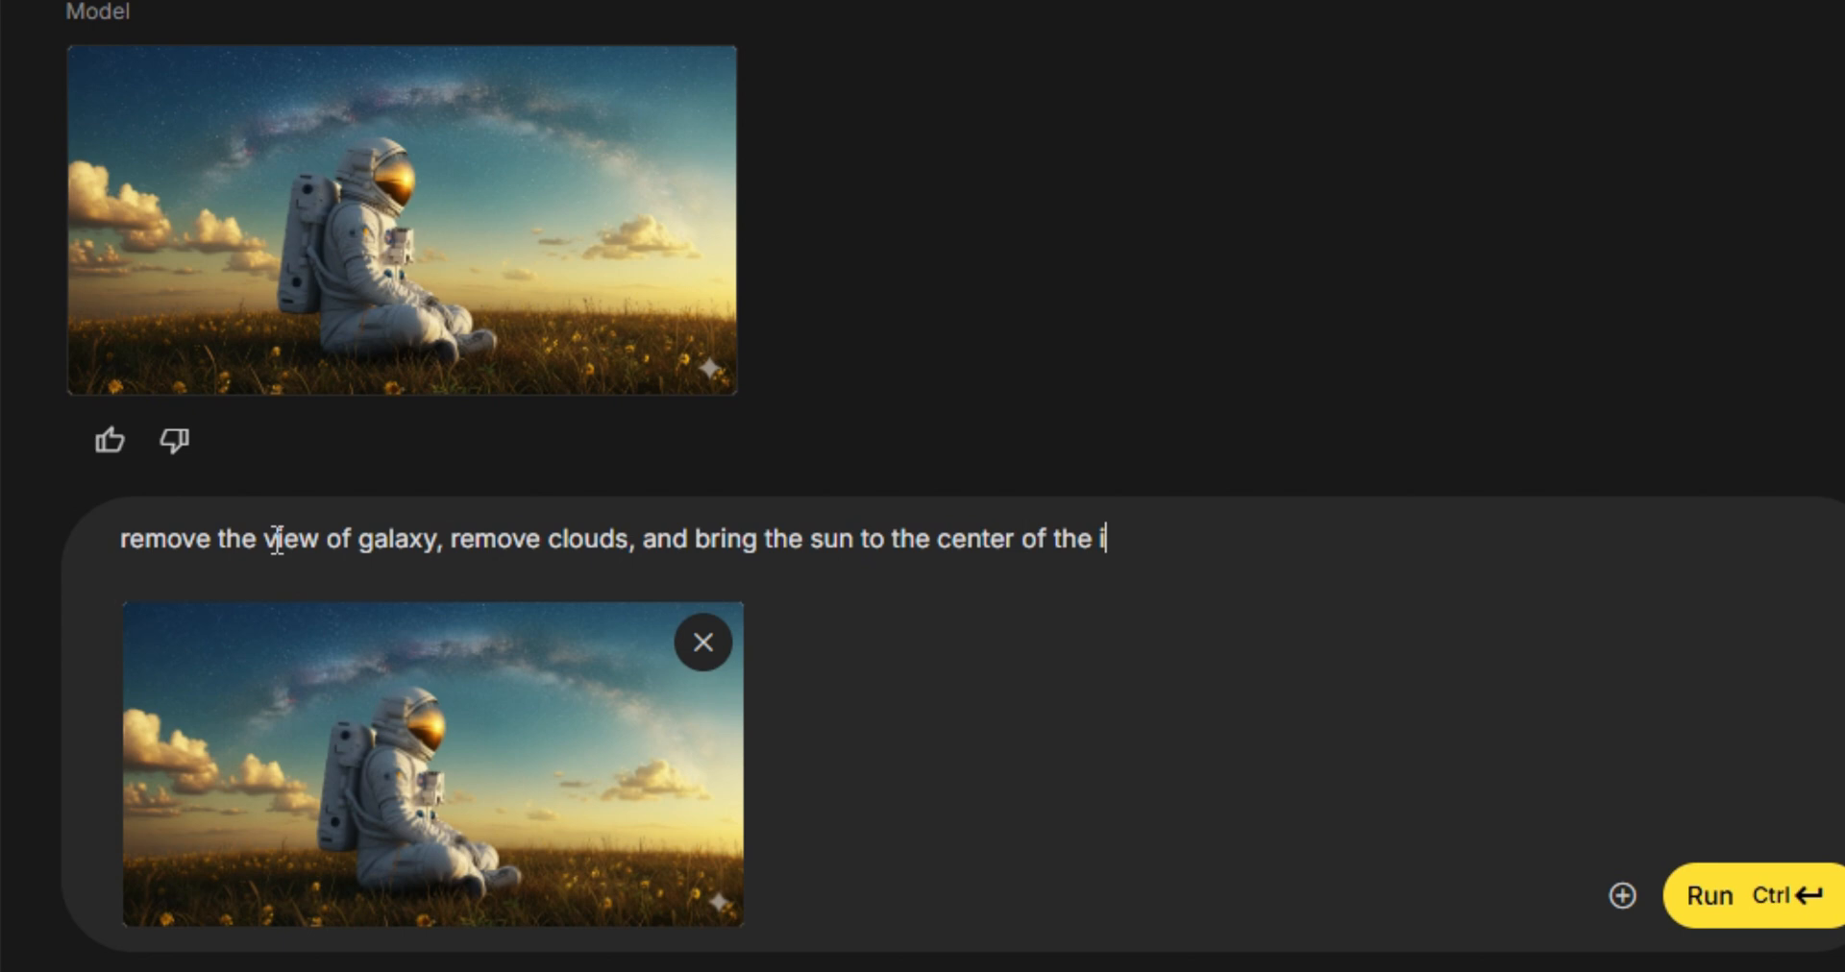
{"action": "type", "text": "mage. also change the new lighting"}
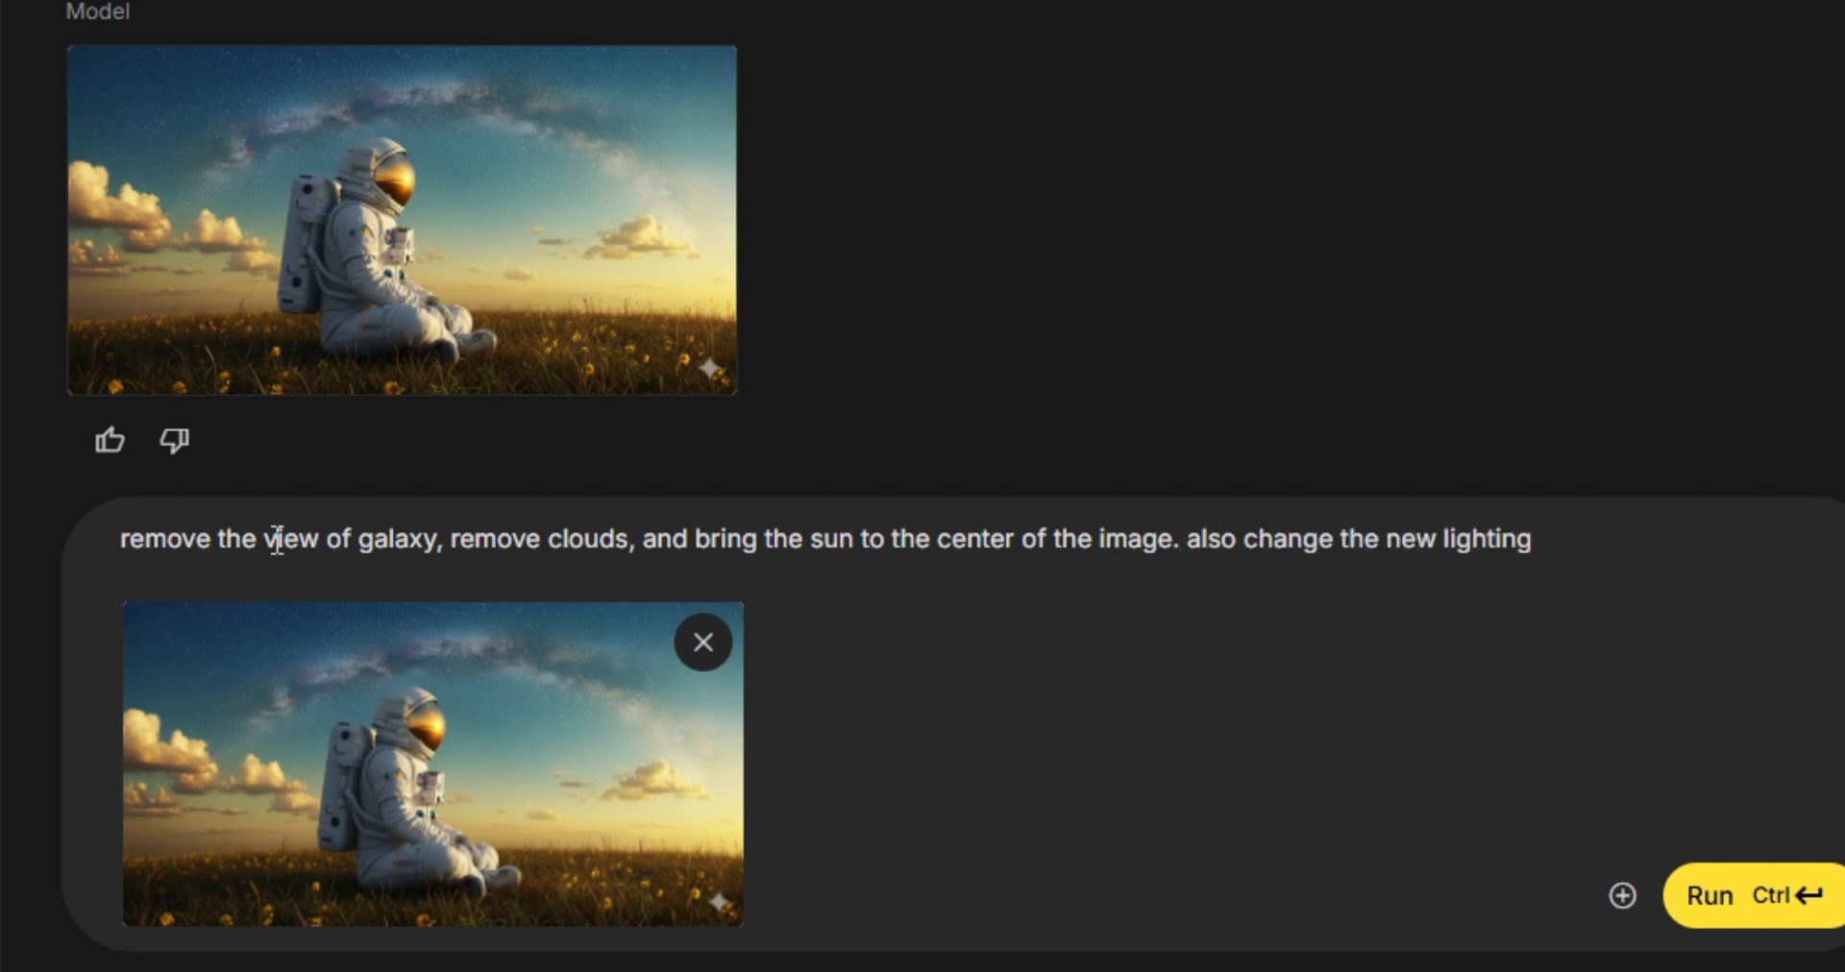
{"action": "type", "text": "bring the sun closer to horizon"}
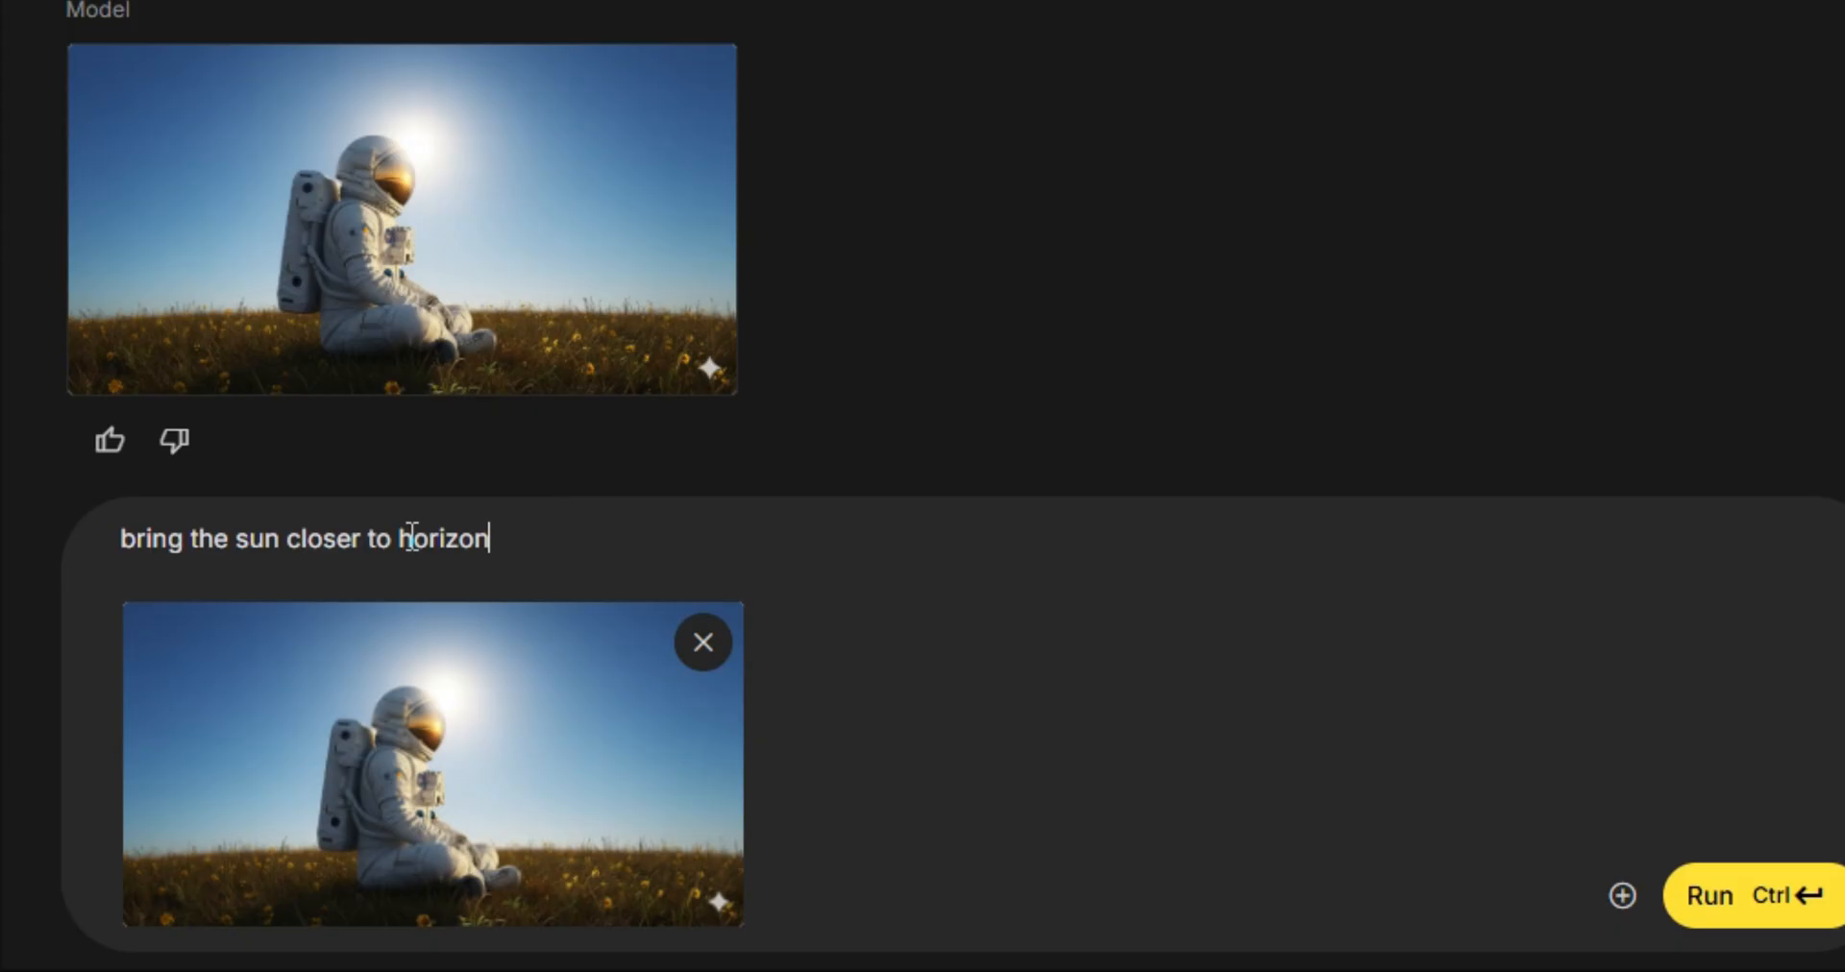
{"action": "left_click", "coordinate": [1706, 895]}
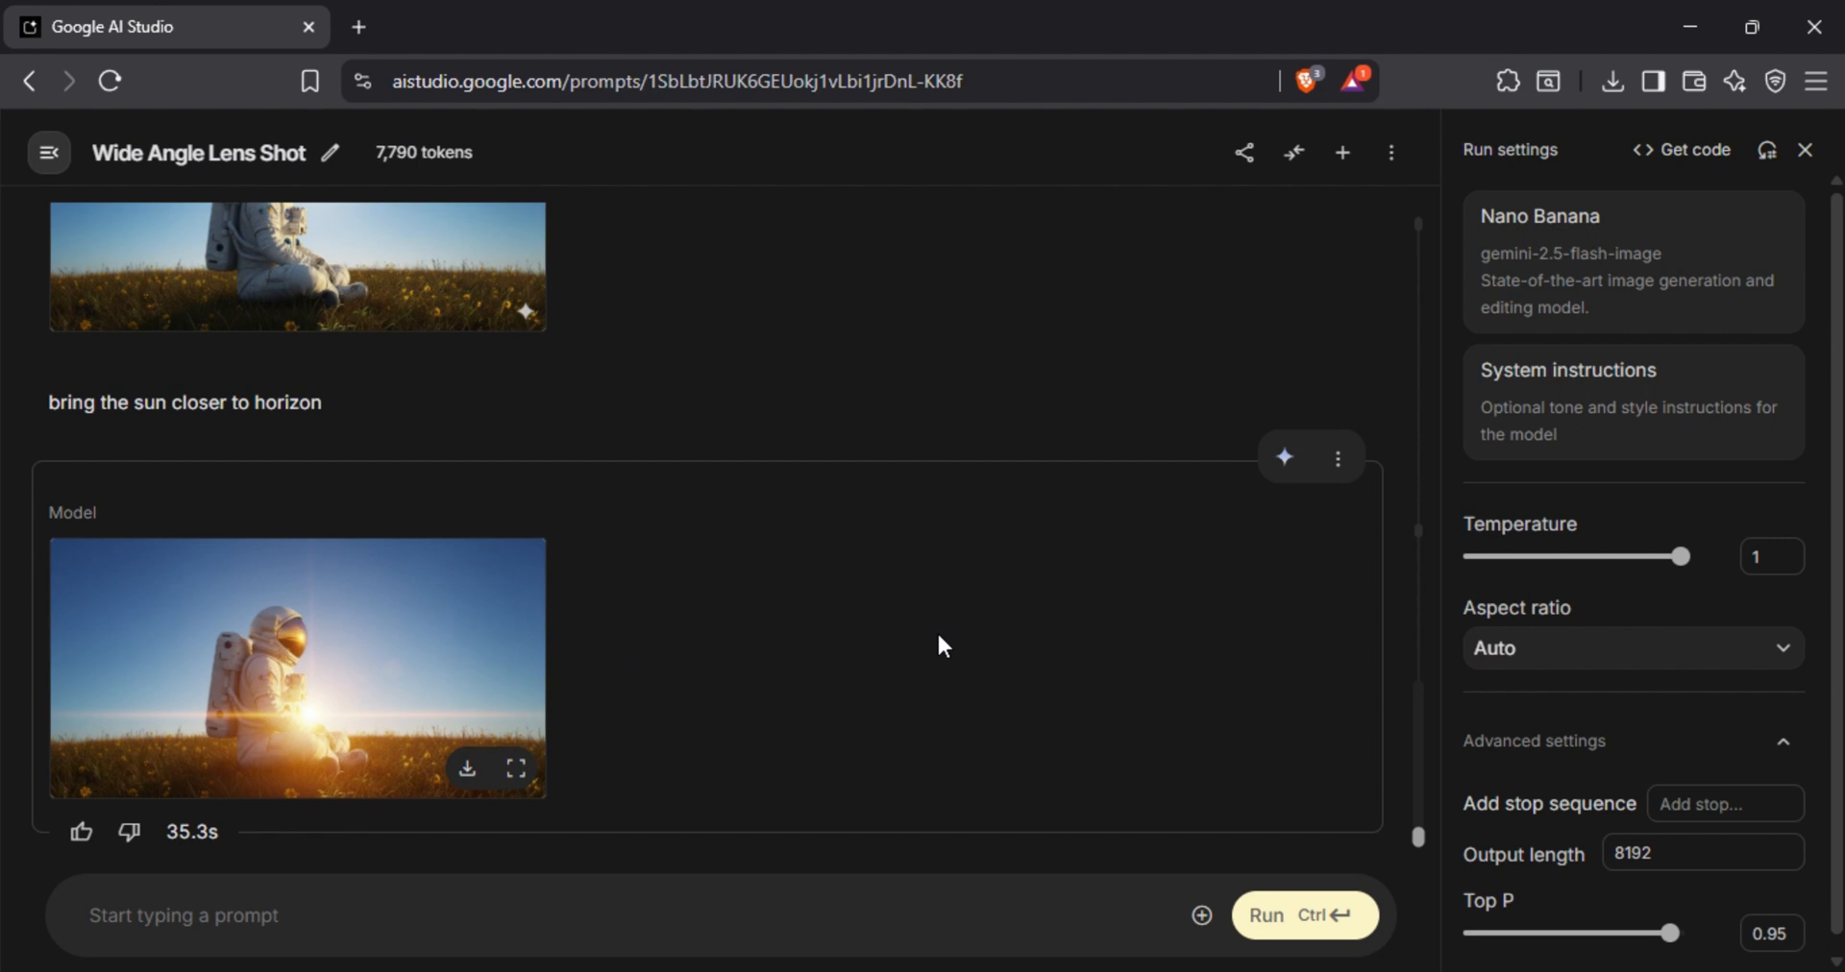
{"action": "left_click", "coordinate": [515, 768]}
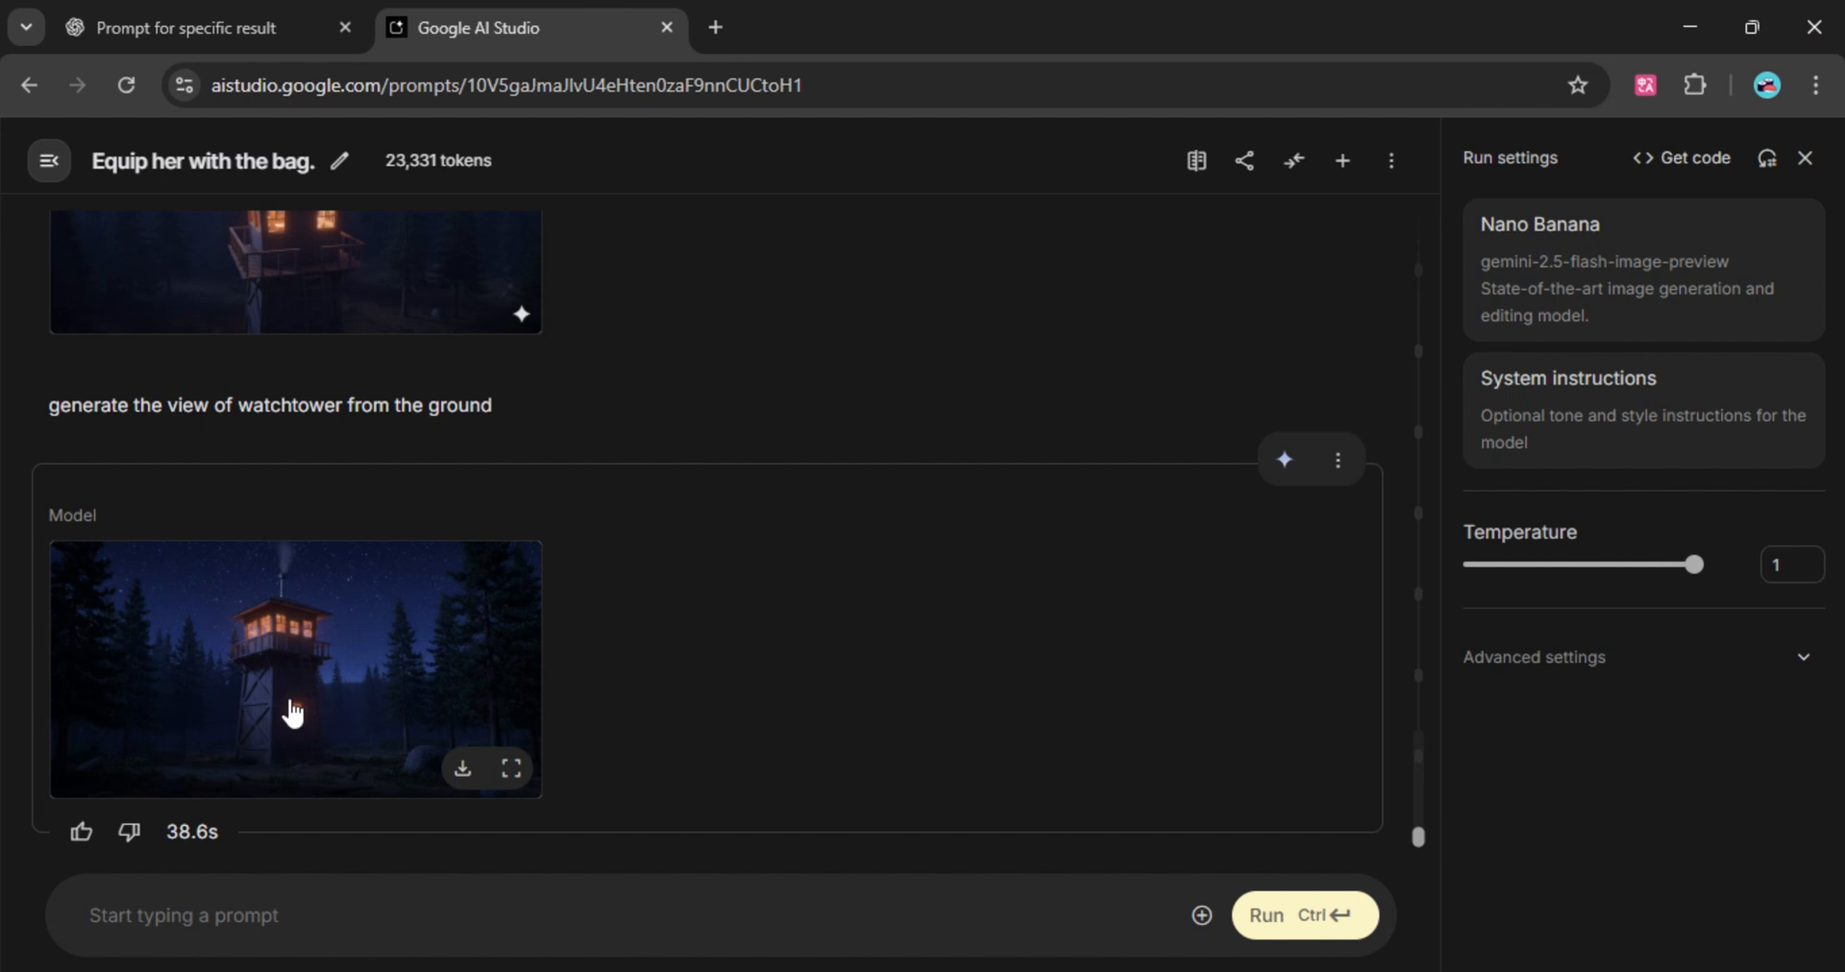
{"action": "mouse_move", "coordinate": [350, 709]}
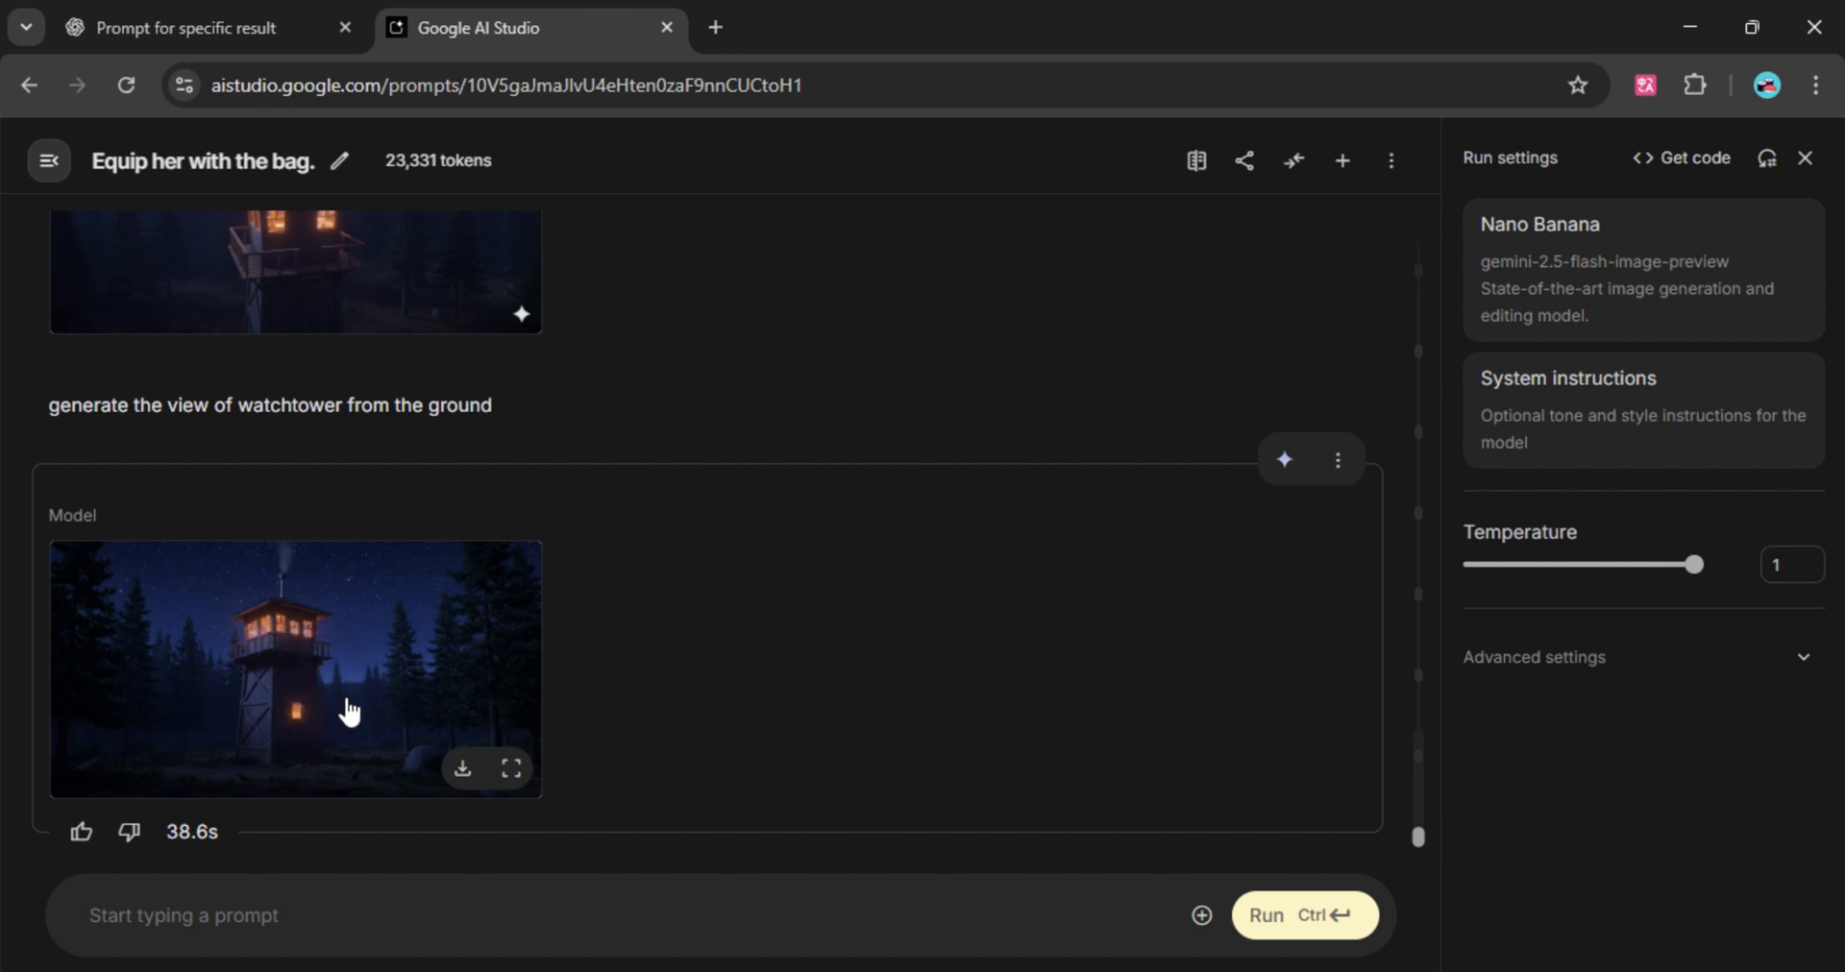
- Delete the unwanted watchtower image turn from the conversation via its turn menu
{"action": "scroll", "scroll_direction": "down", "scroll_amount": 3}
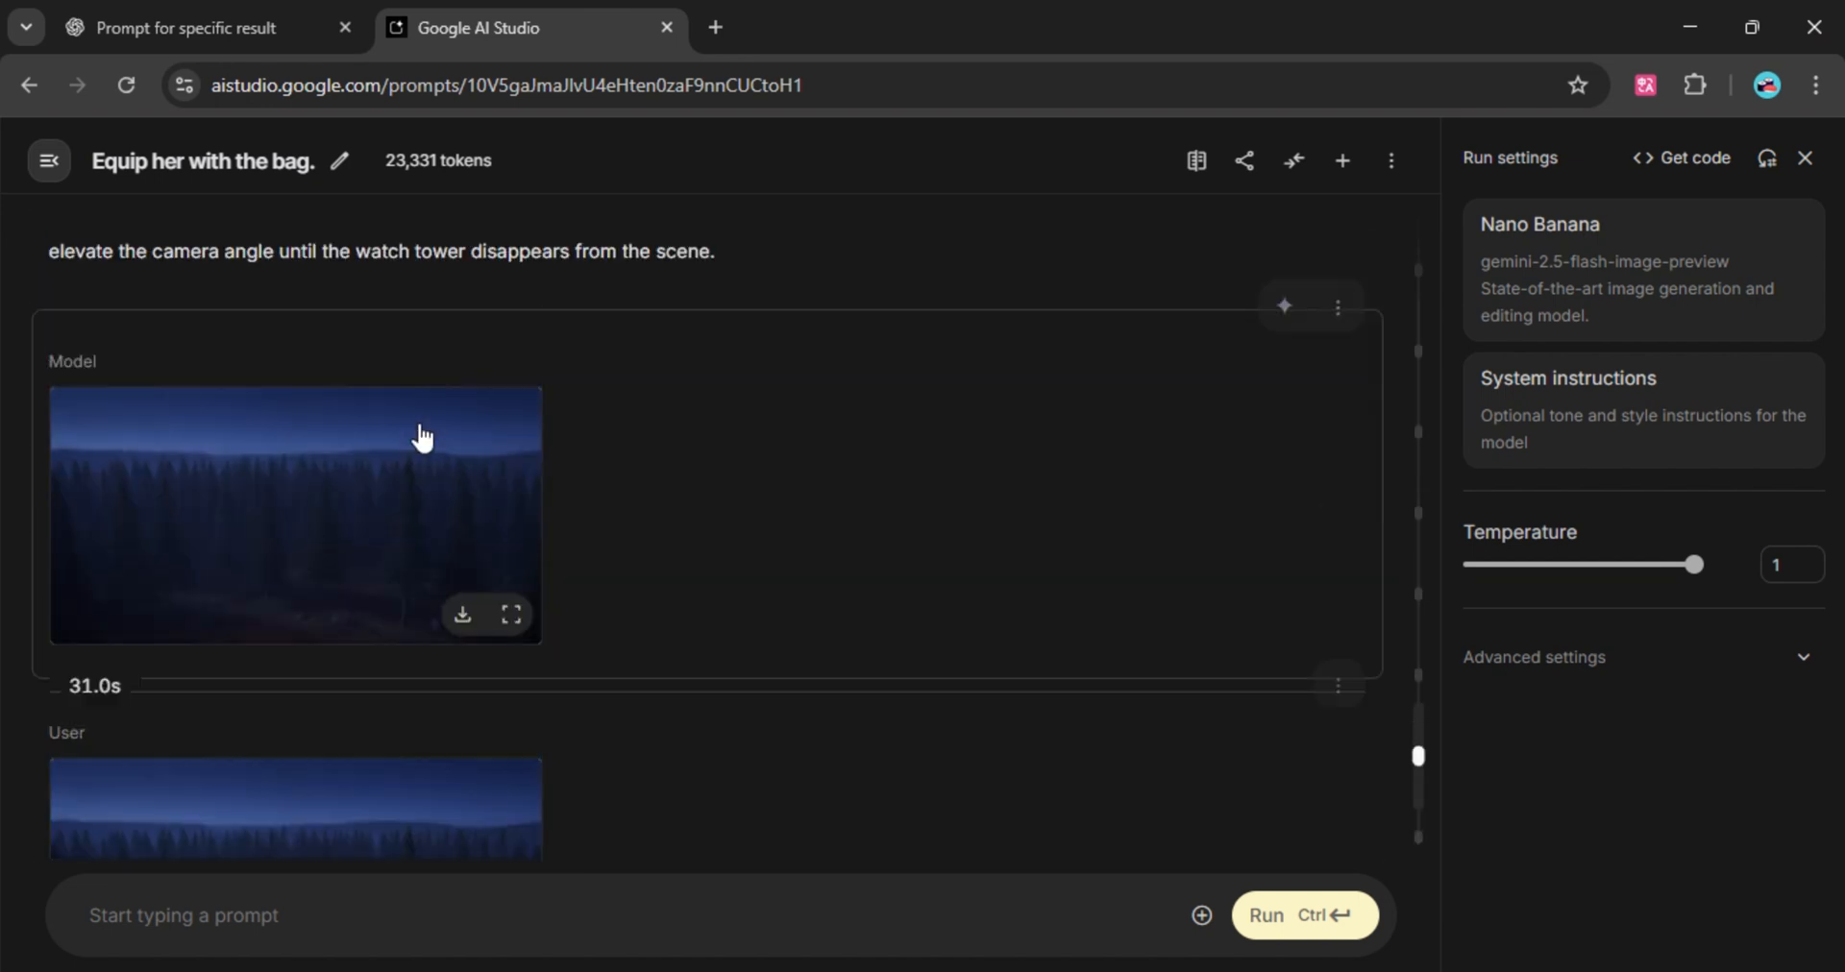
{"action": "scroll", "scroll_direction": "up", "scroll_amount": 3}
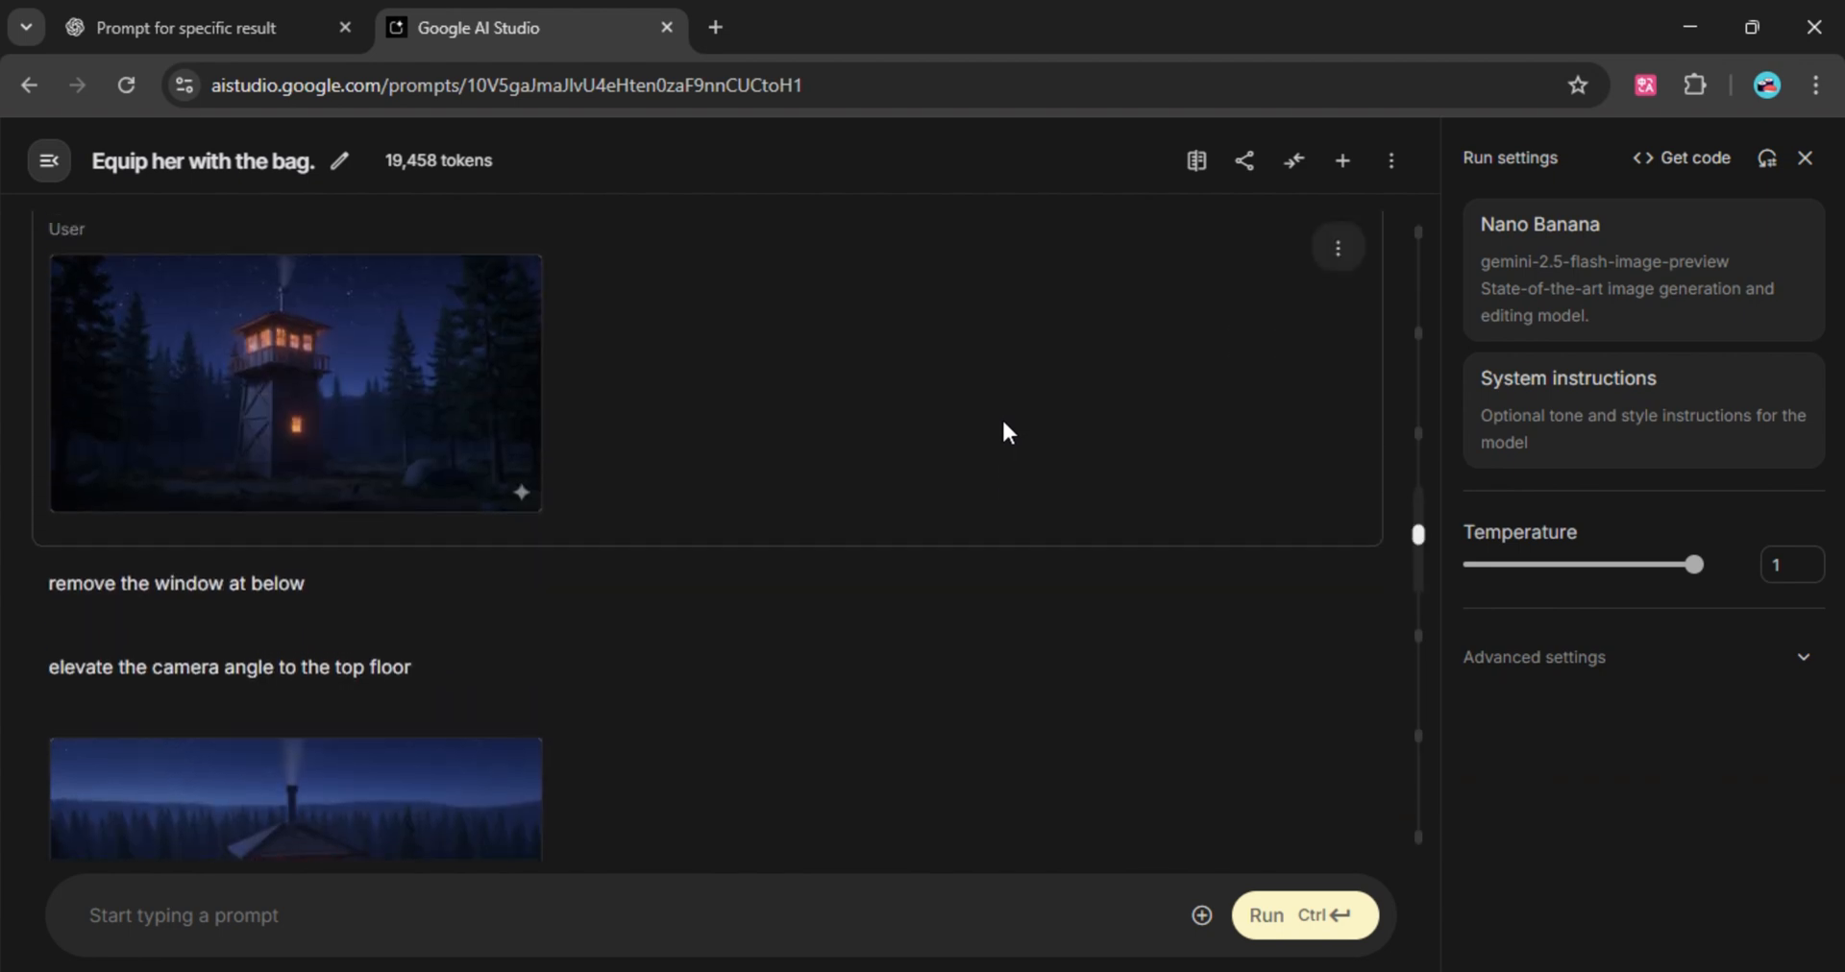
{"action": "left_click", "coordinate": [1338, 338]}
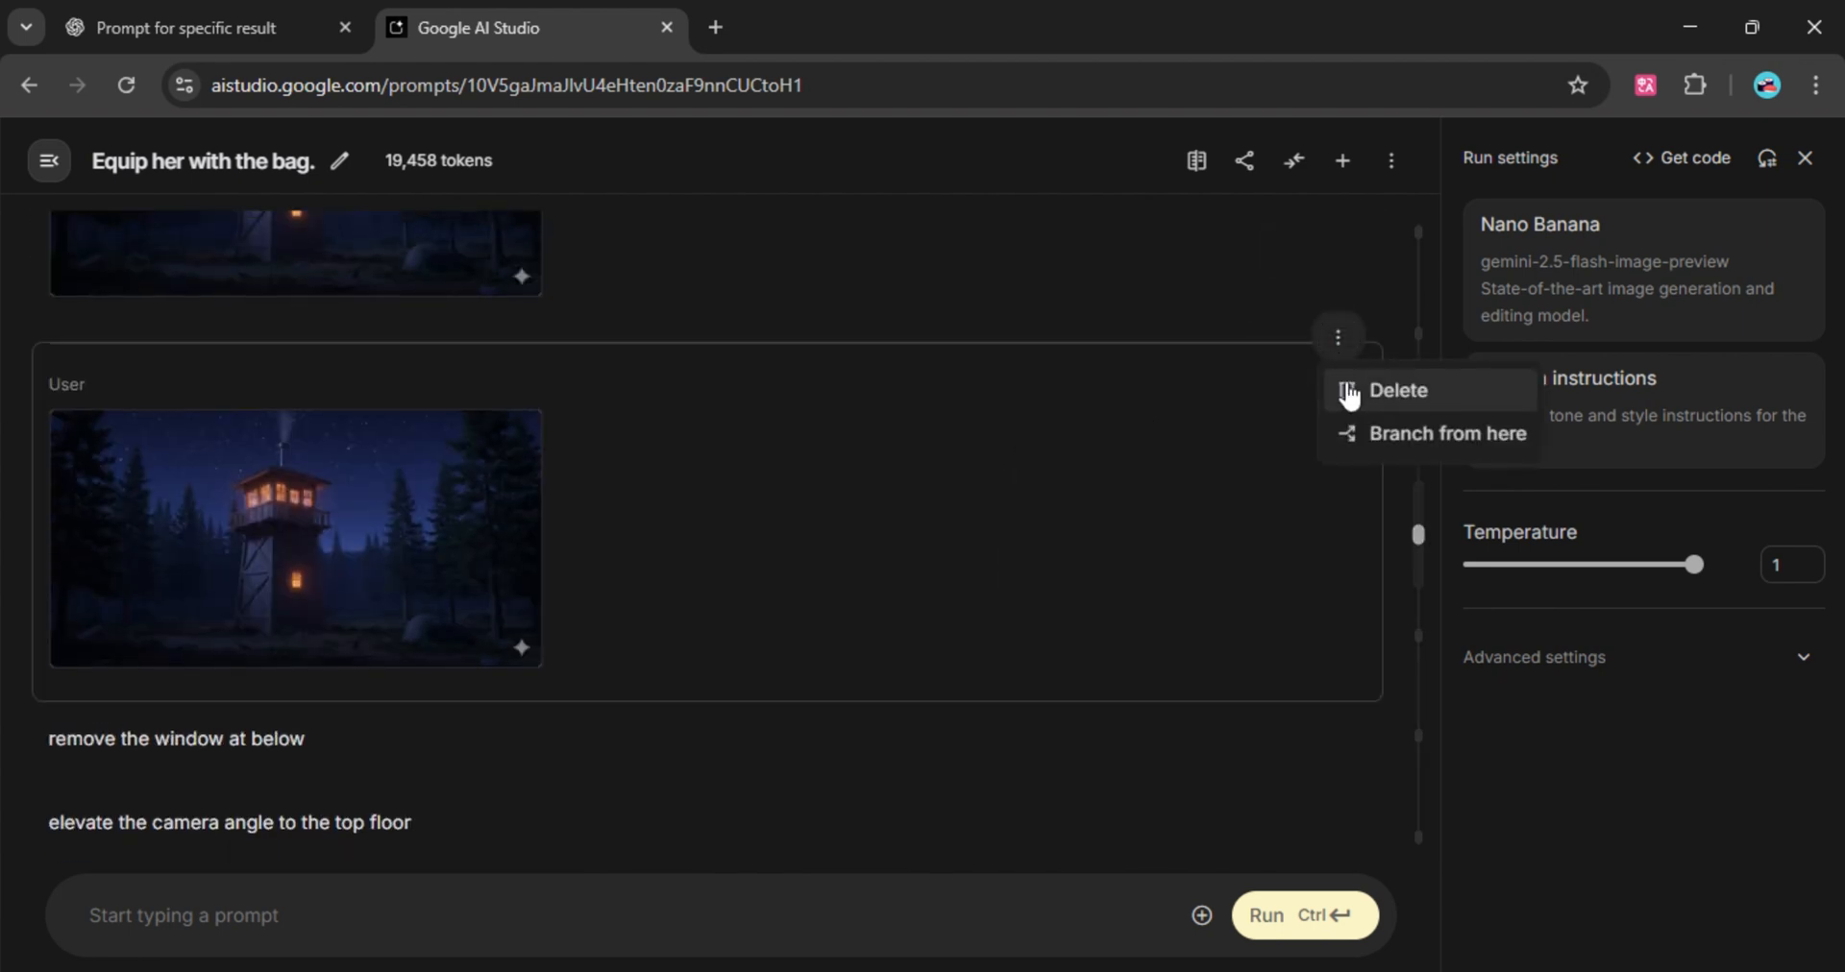
{"action": "left_click", "coordinate": [1395, 390]}
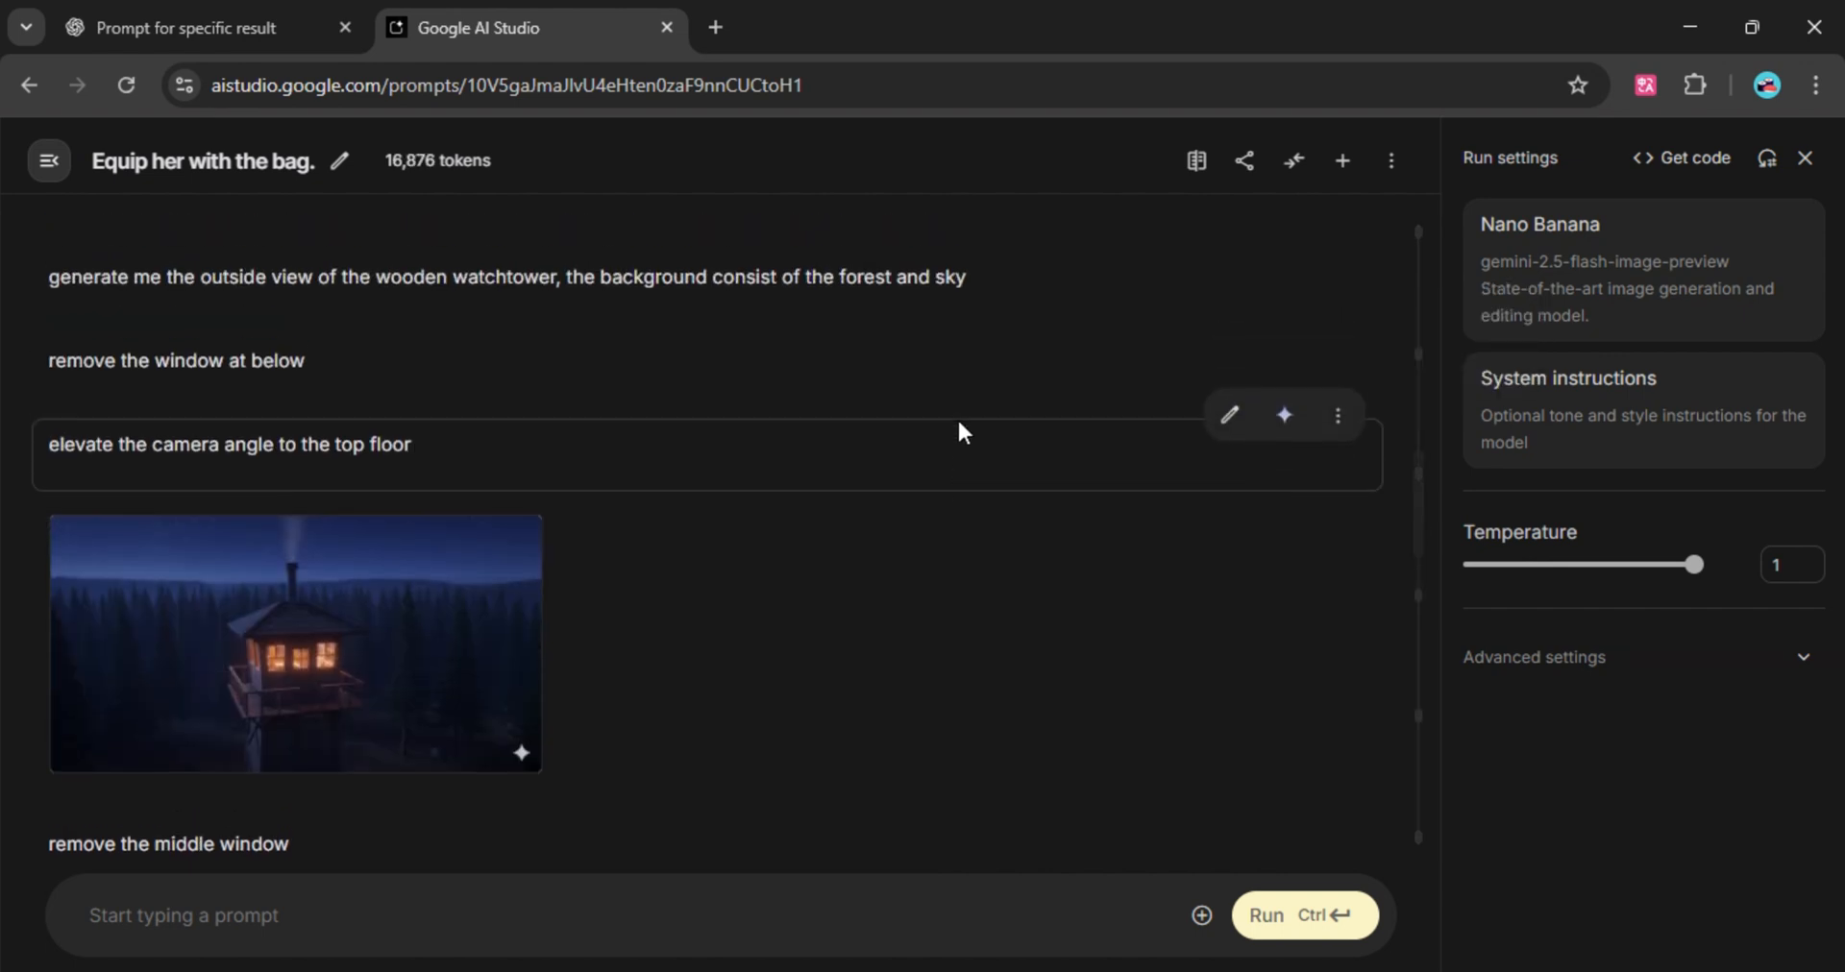
{"action": "scroll", "scroll_direction": "down", "scroll_amount": 3}
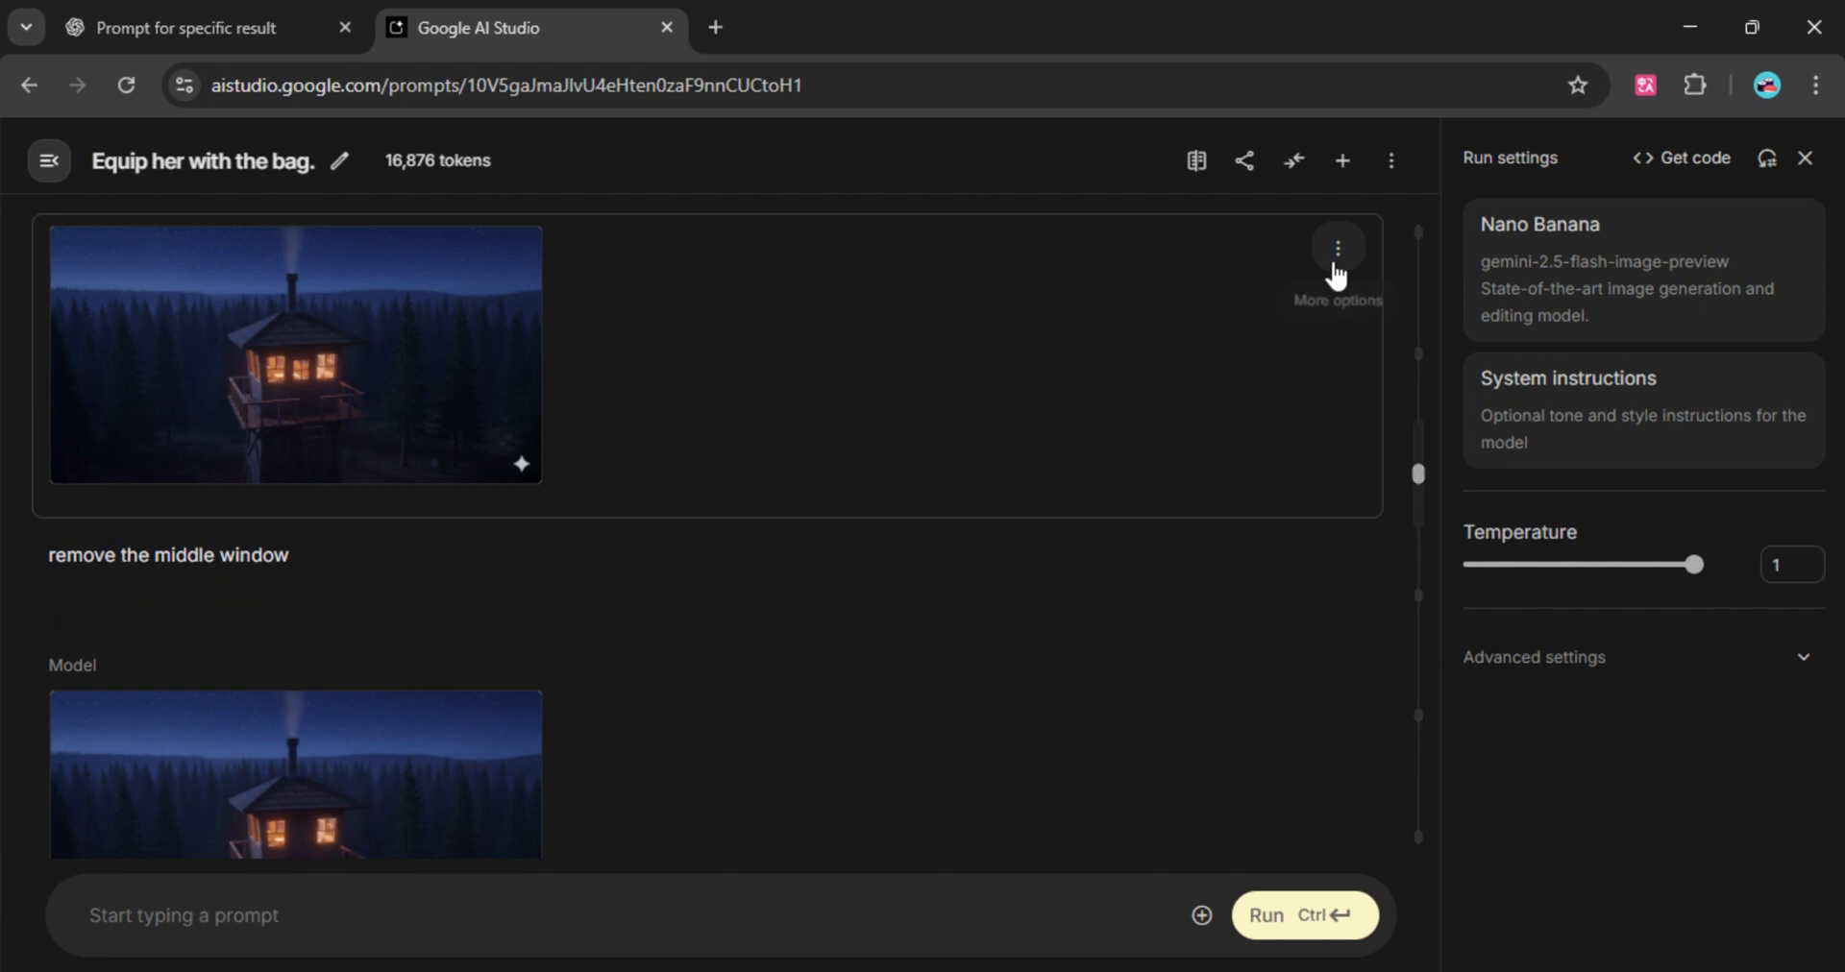
{"action": "scroll", "scroll_direction": "up", "scroll_amount": 3}
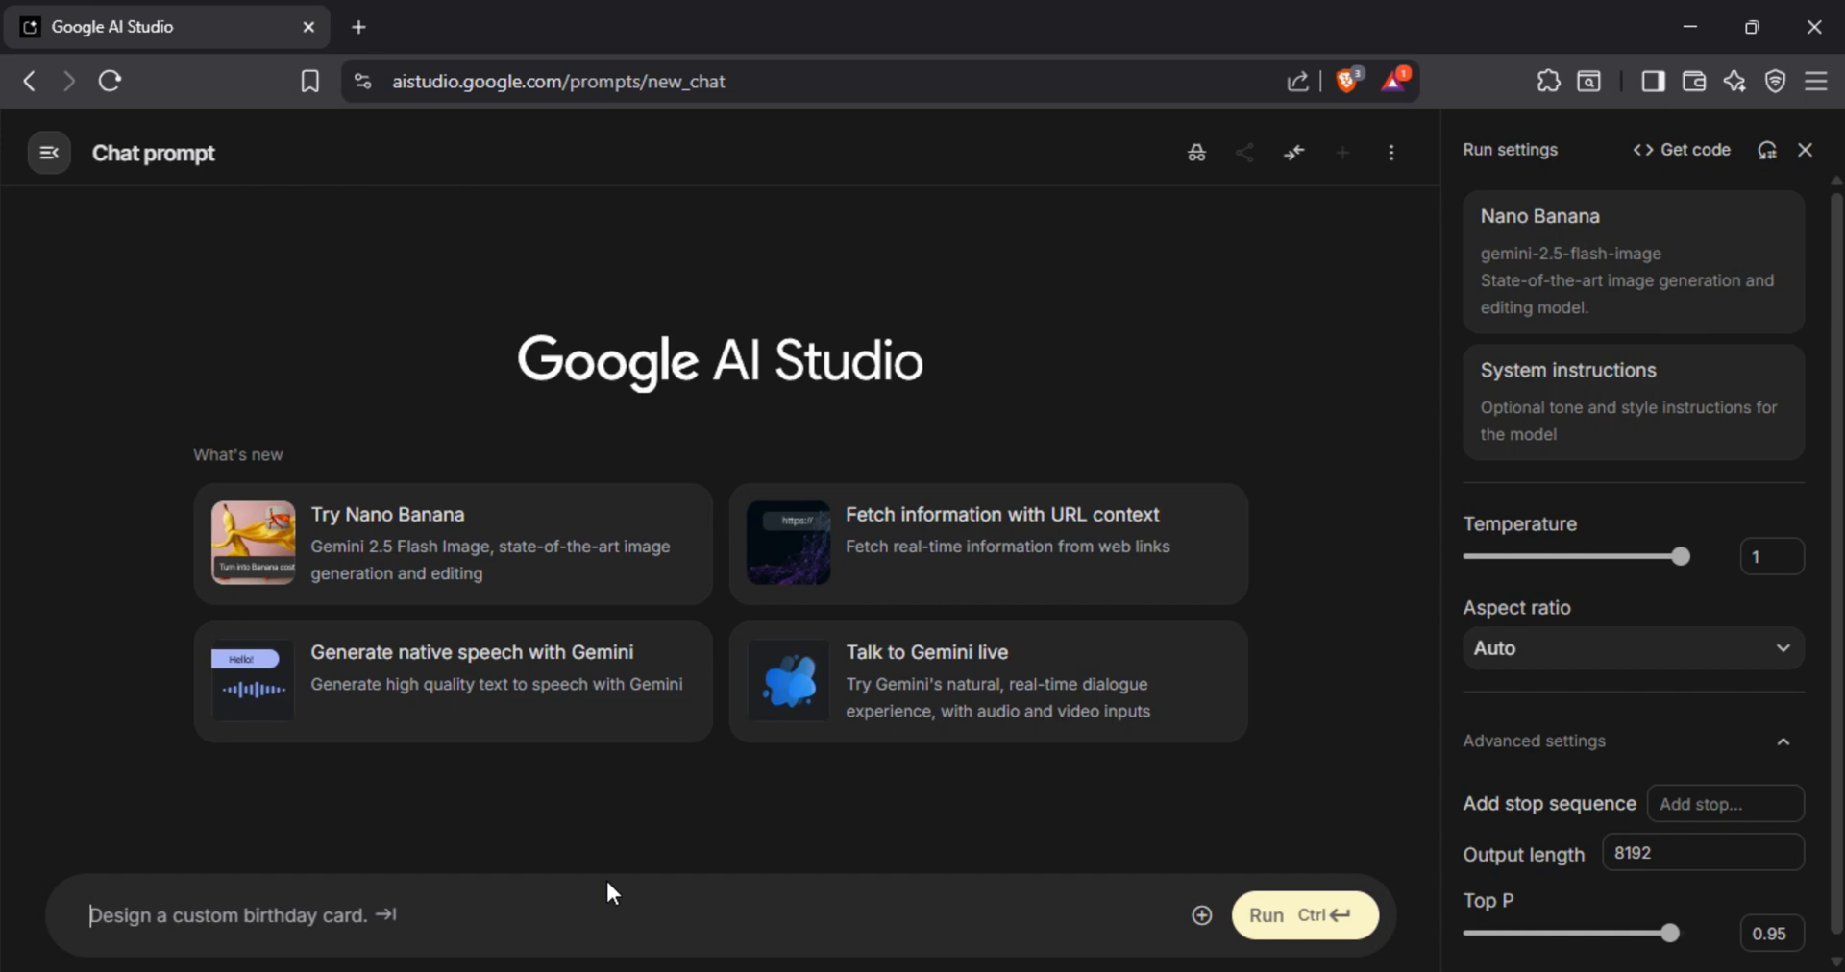
{"action": "mouse_move", "coordinate": [641, 825]}
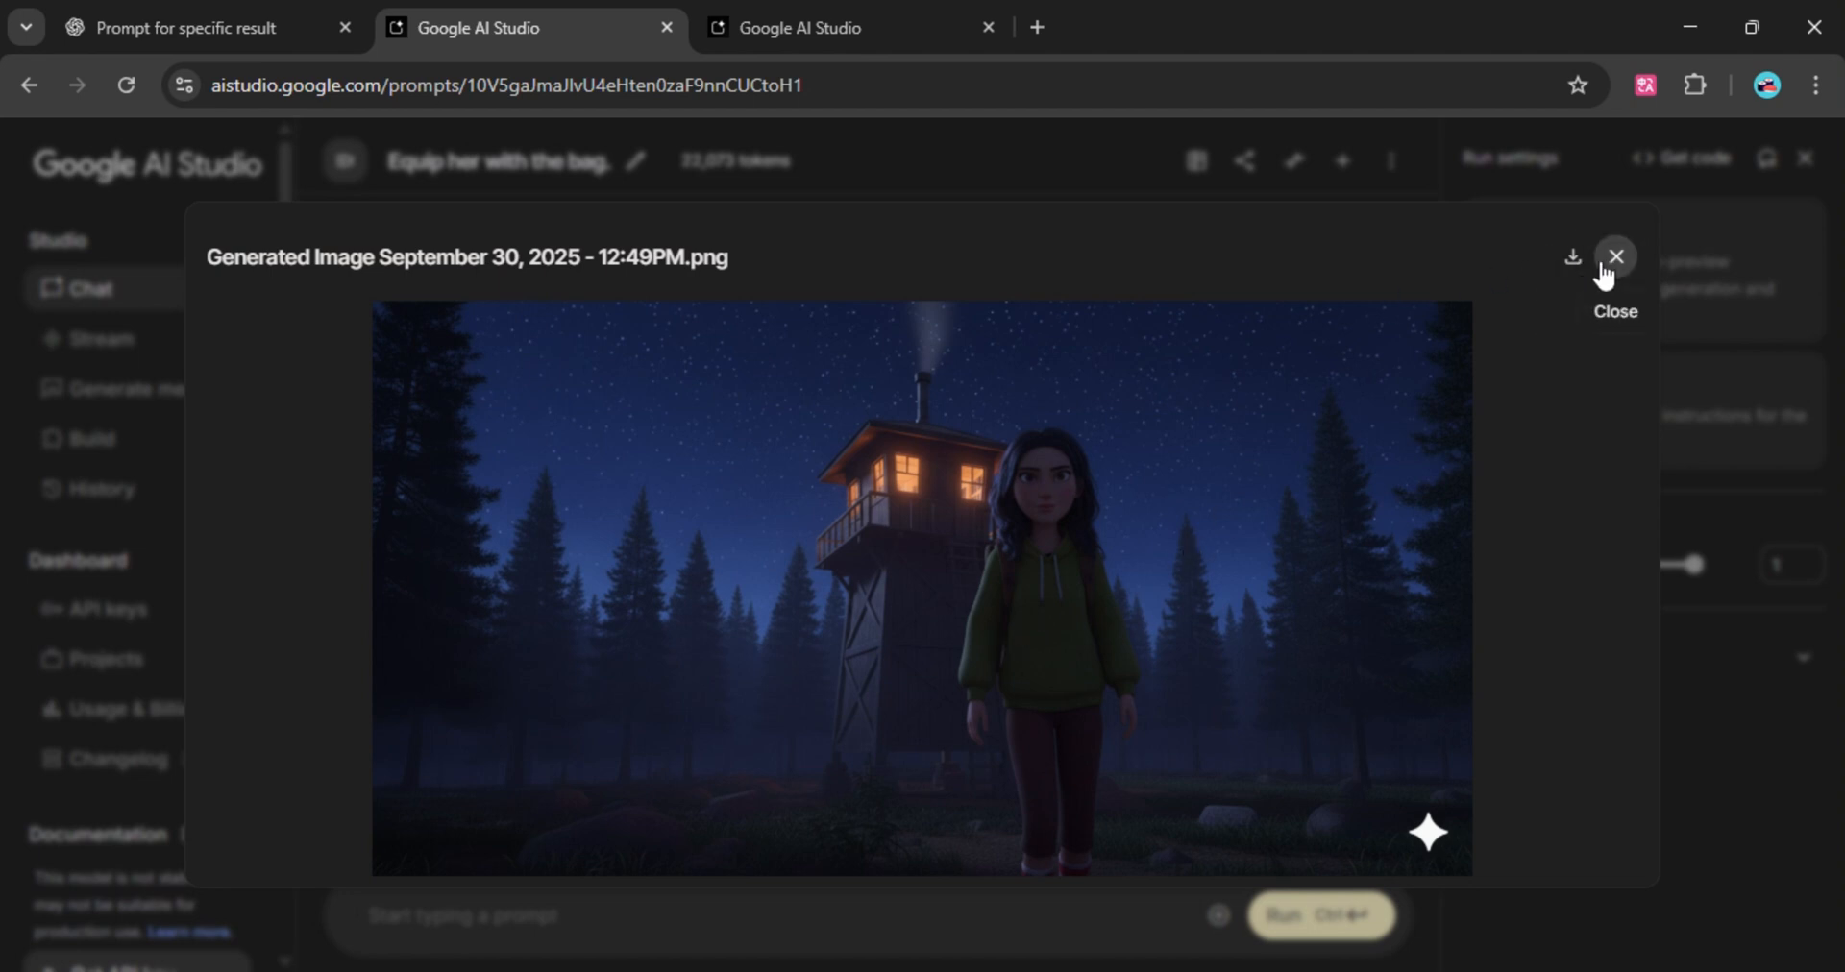
- Close the enlarged girl-and-watchtower image and switch over to the Clipdrop upscaler
{"action": "left_click", "coordinate": [1615, 257]}
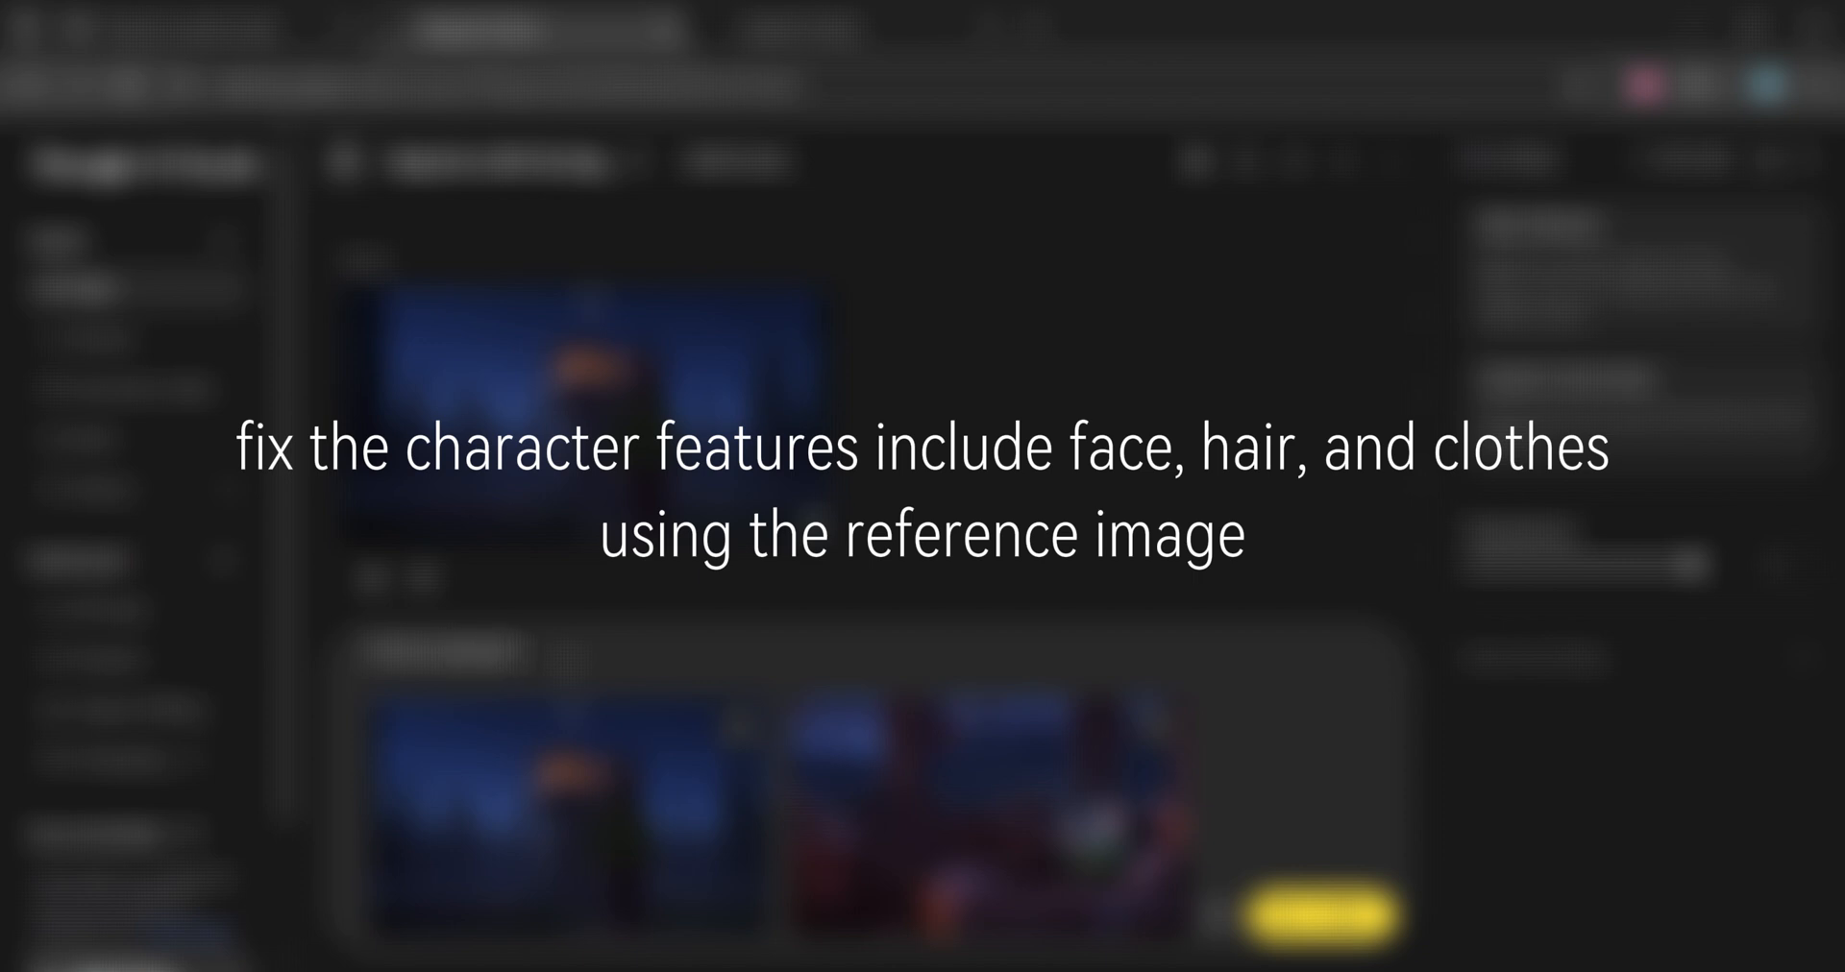
{"action": "left_click", "coordinate": [494, 25]}
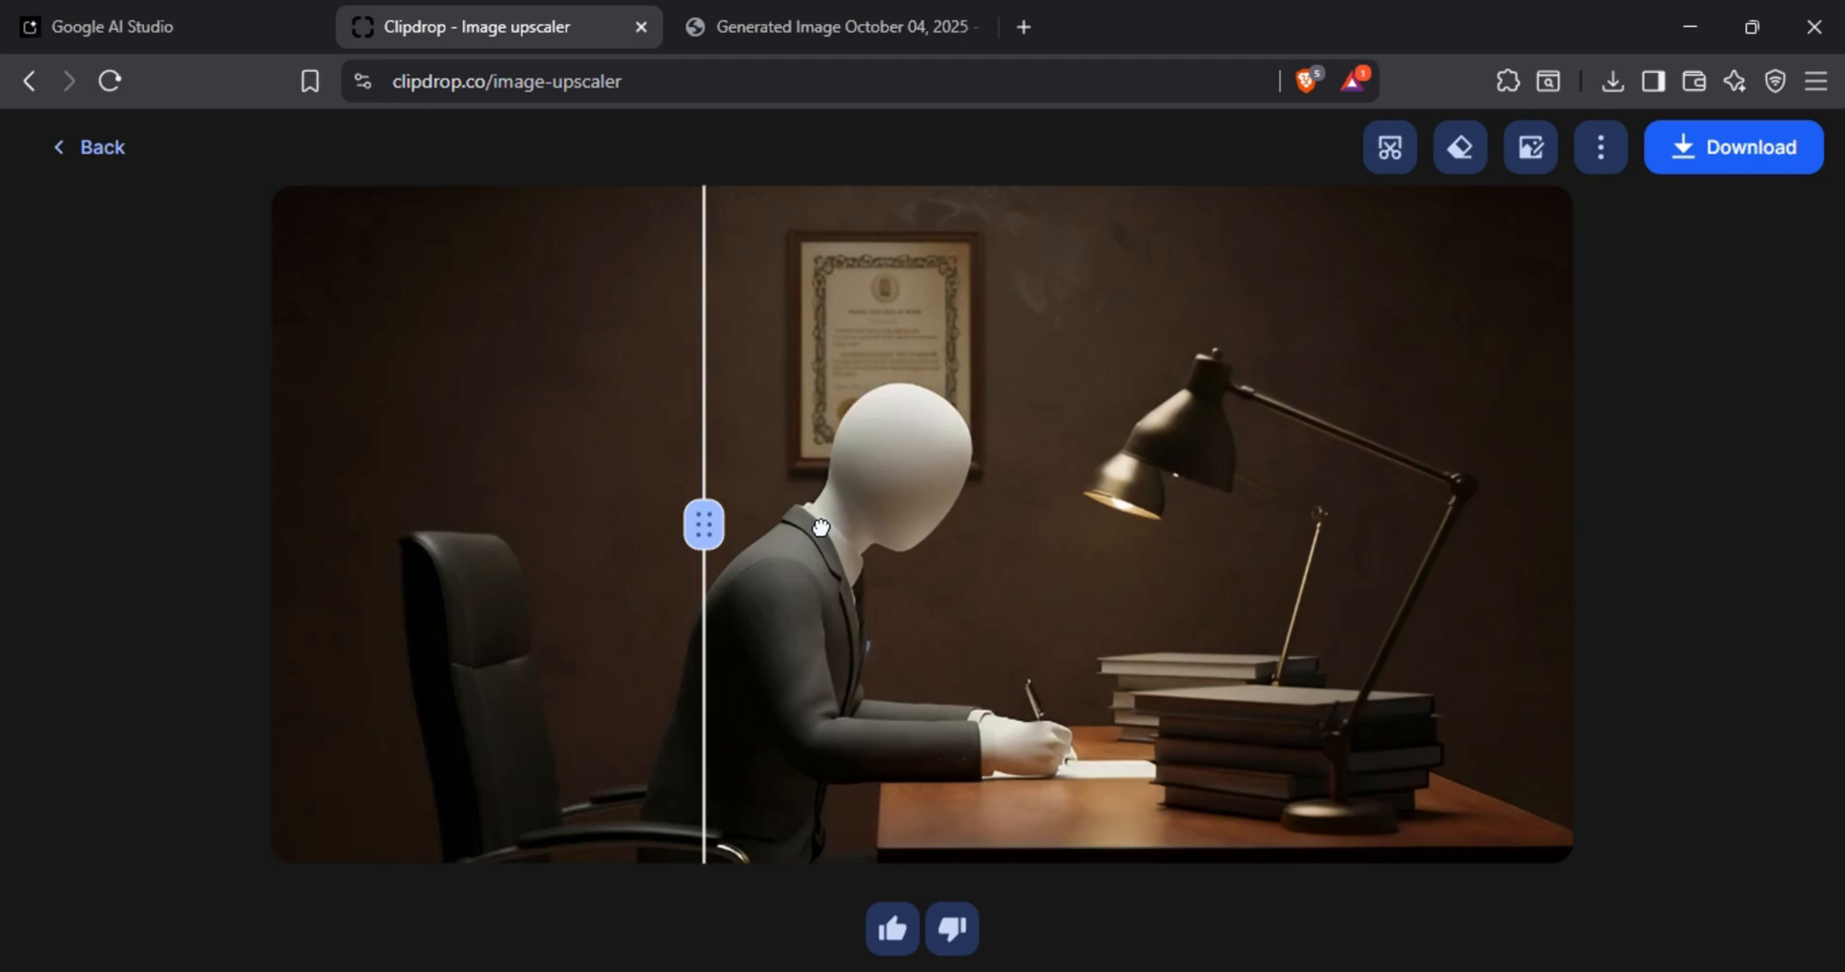
- Return from Clipdrop to the Astronaut Contemplates Alien Sunset chat in AI Studio
{"action": "left_click", "coordinate": [140, 25]}
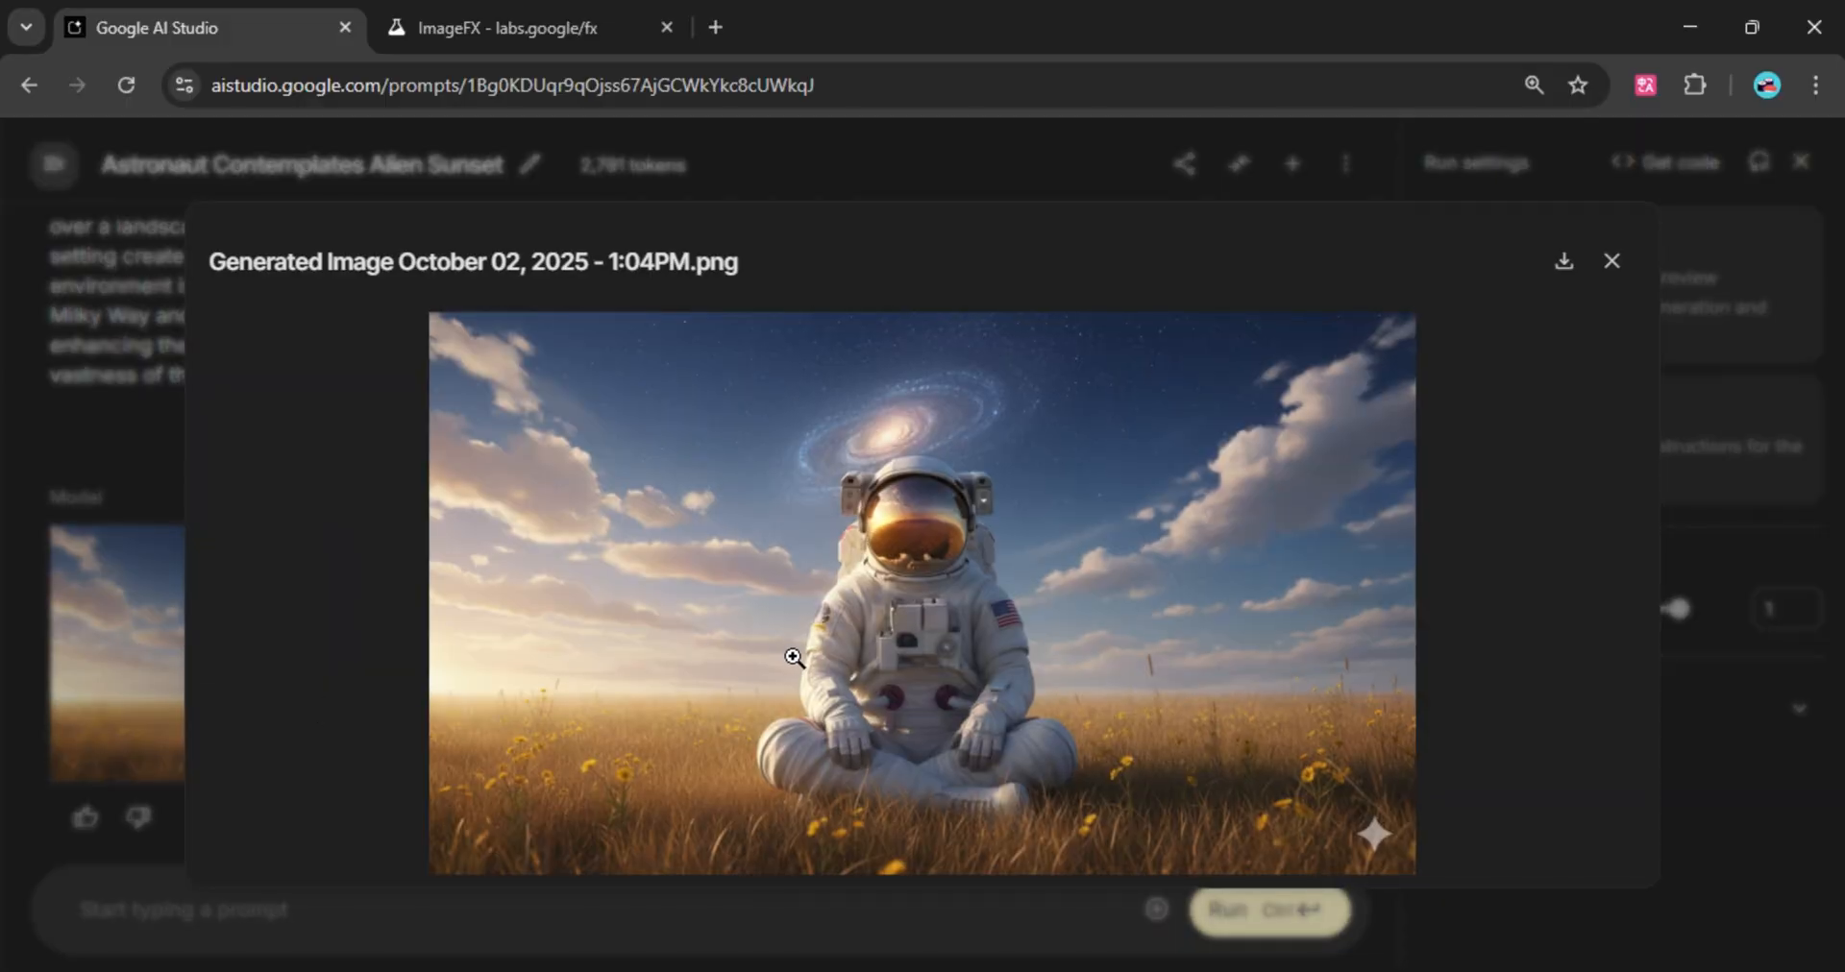
- Enlarge the front-view astronaut image for a closer look
{"action": "left_click", "coordinate": [794, 657]}
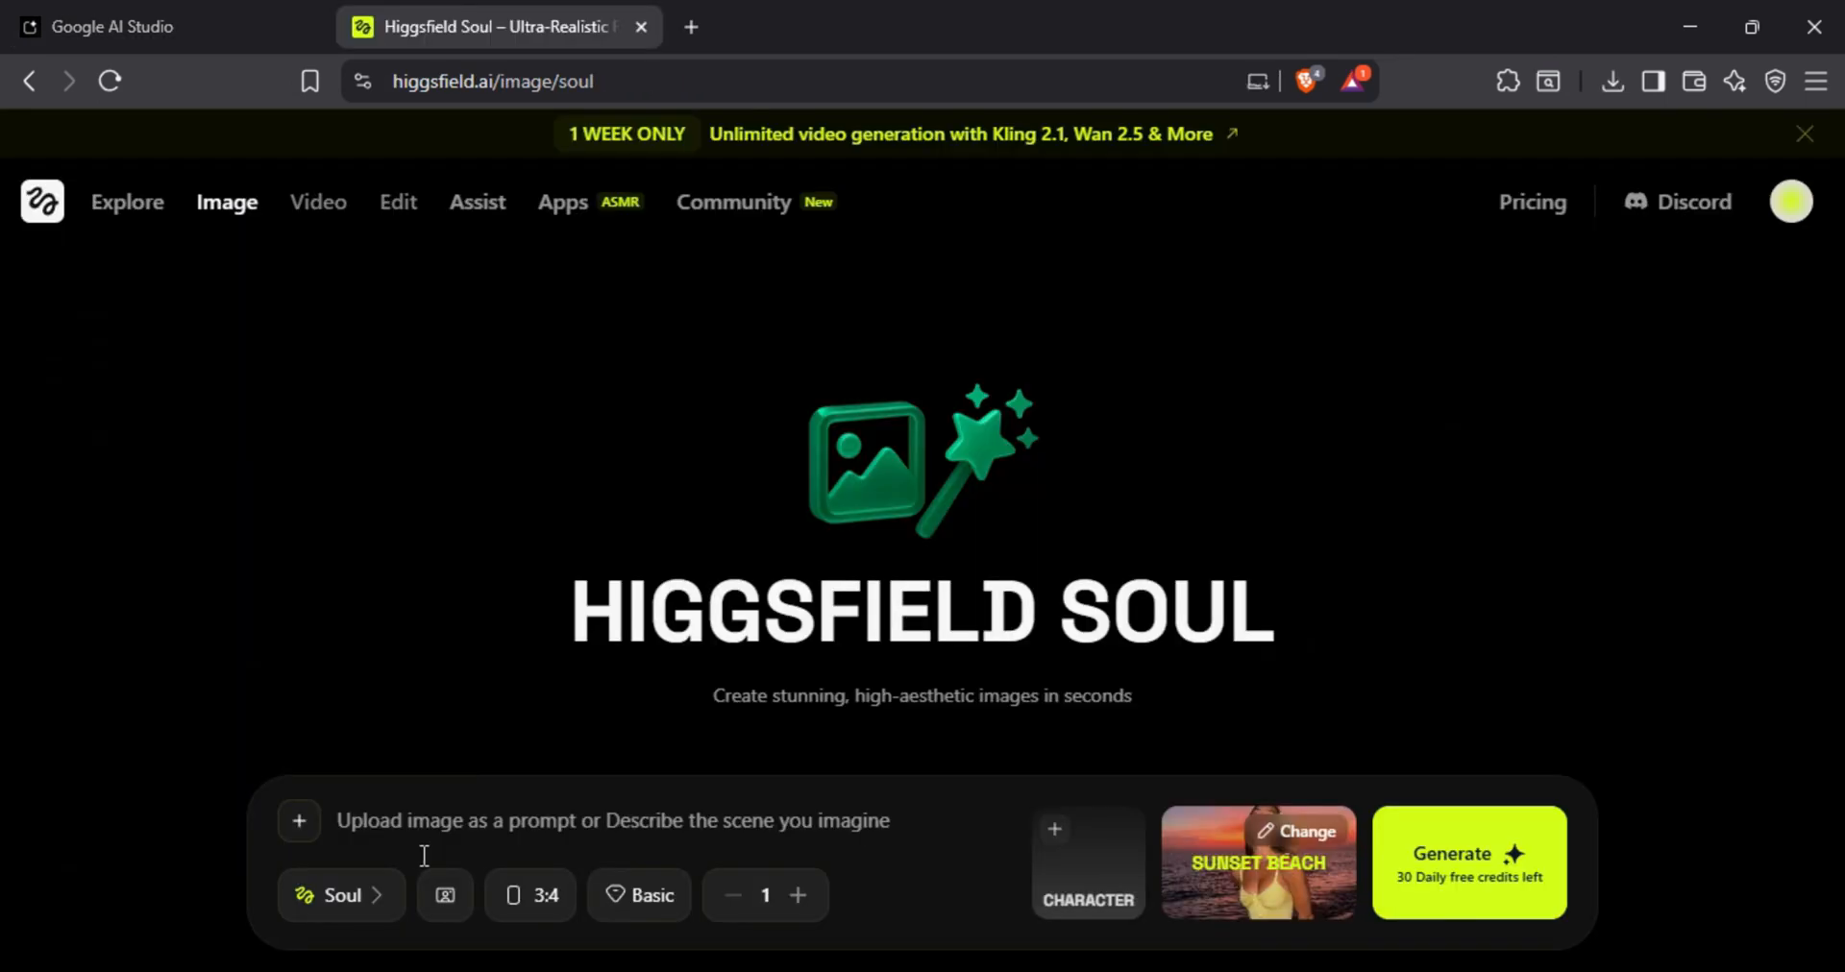
- Reveal Higgsfield's model list with Nano Banana, Seedream 4.0, Flux Kontext Max and GPT Image
{"action": "left_click", "coordinate": [340, 895]}
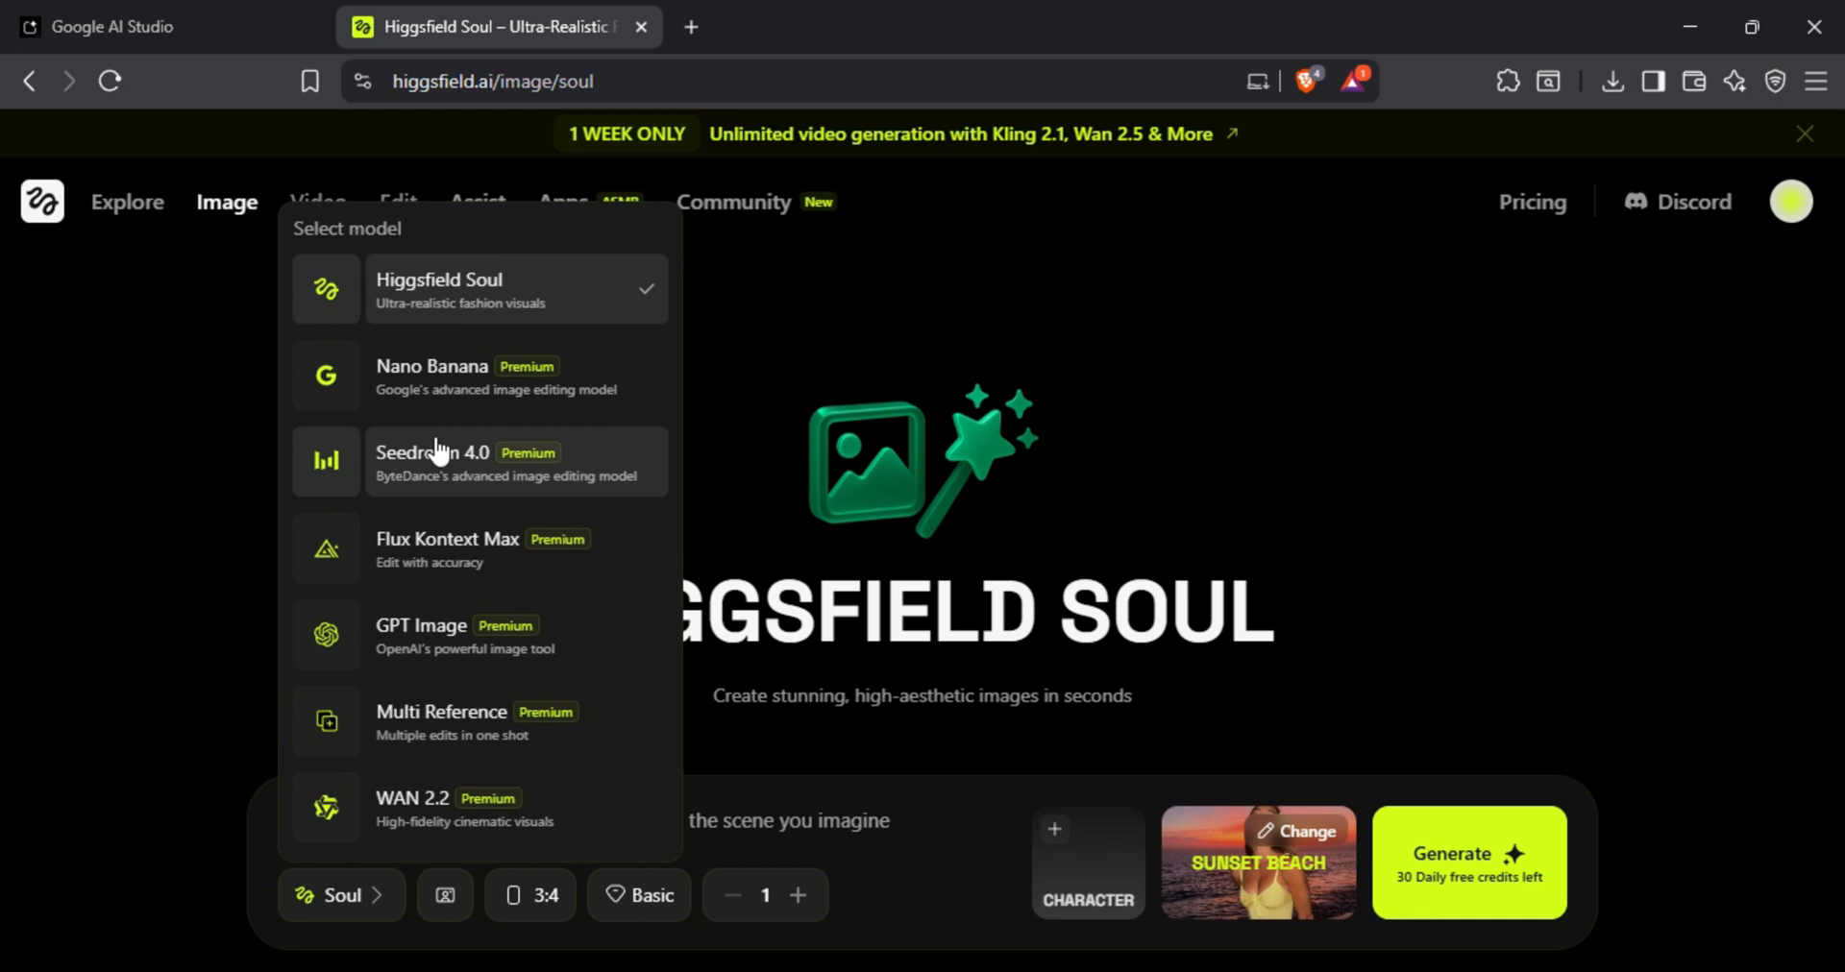